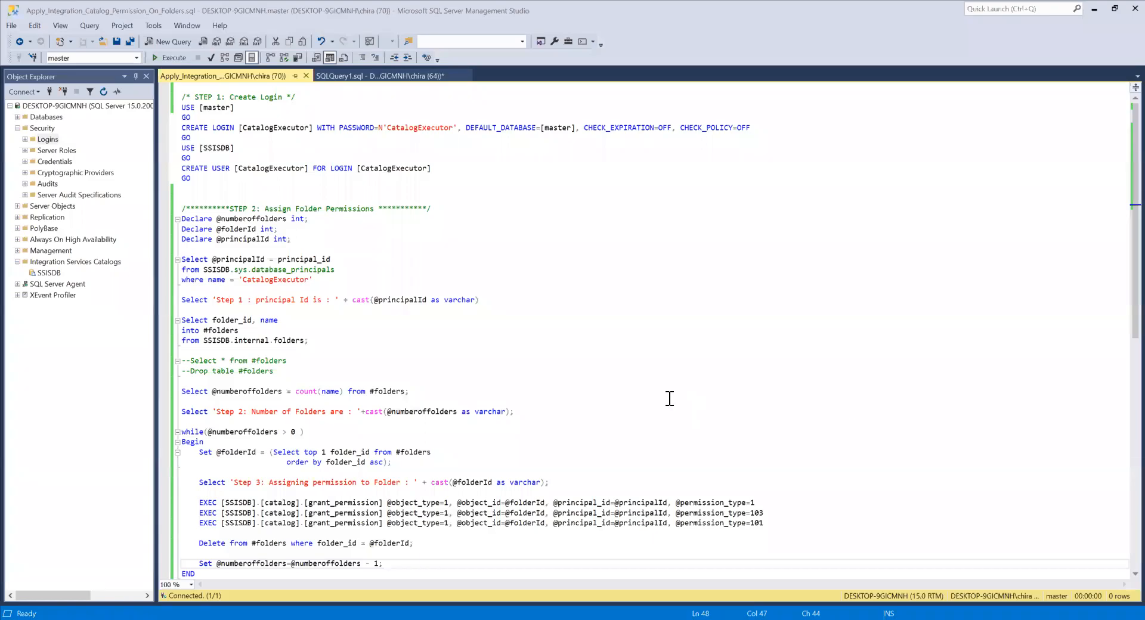
pyautogui.moveTo(592, 358)
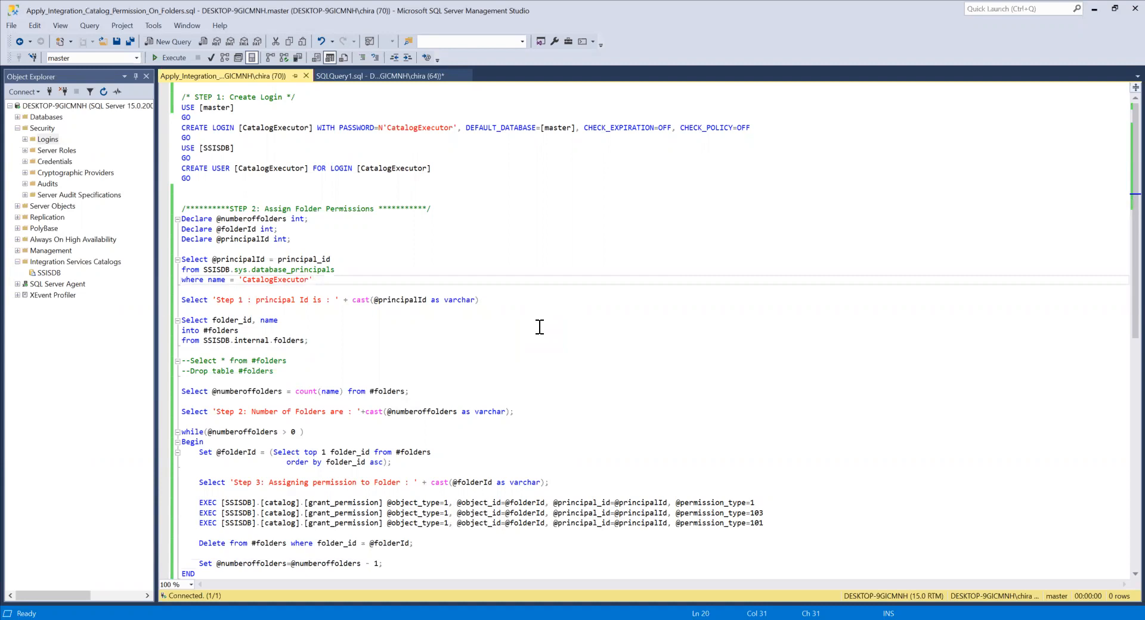
# Locate the SSISDB catalog in Object Explorer under the server's databases
pyautogui.click(312, 279)
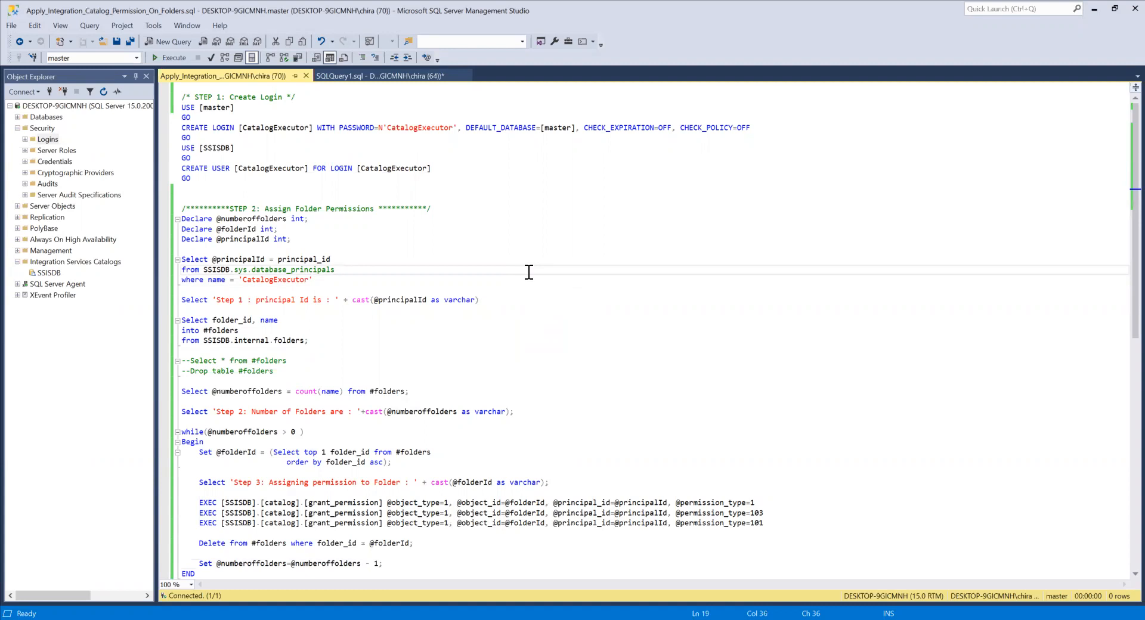
pyautogui.click(335, 270)
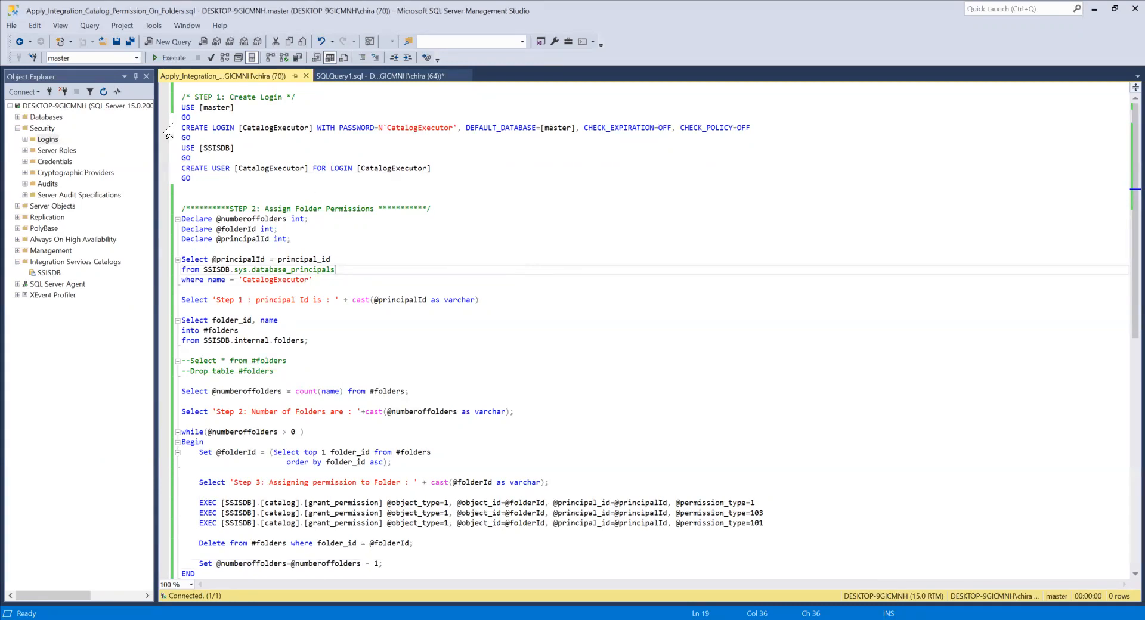
pyautogui.rightClick(75, 261)
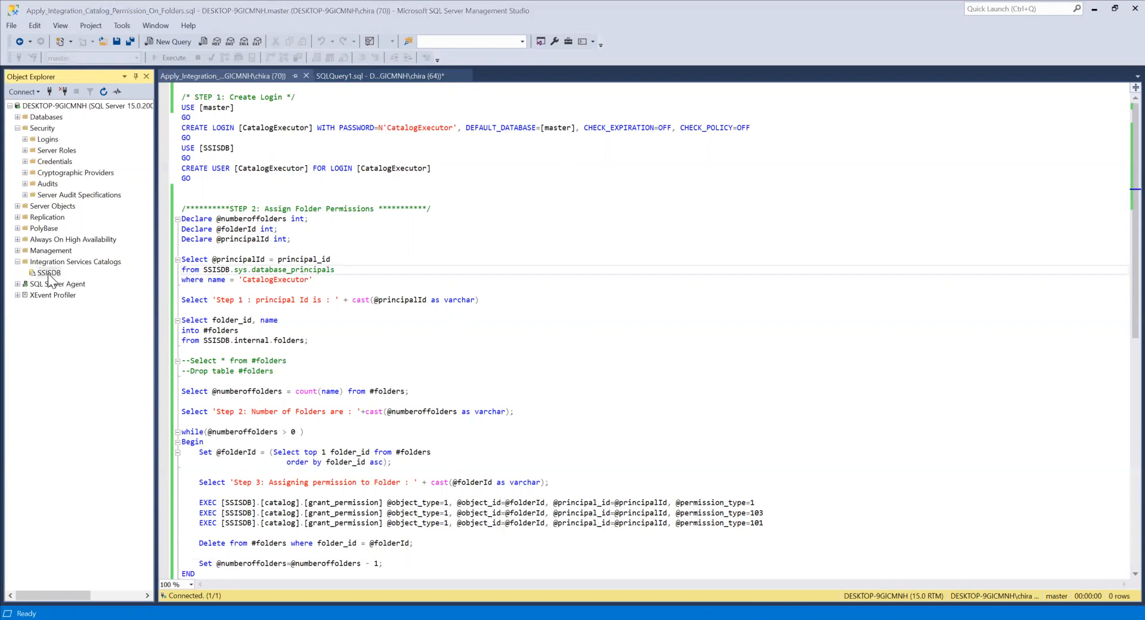
pyautogui.moveTo(789, 368)
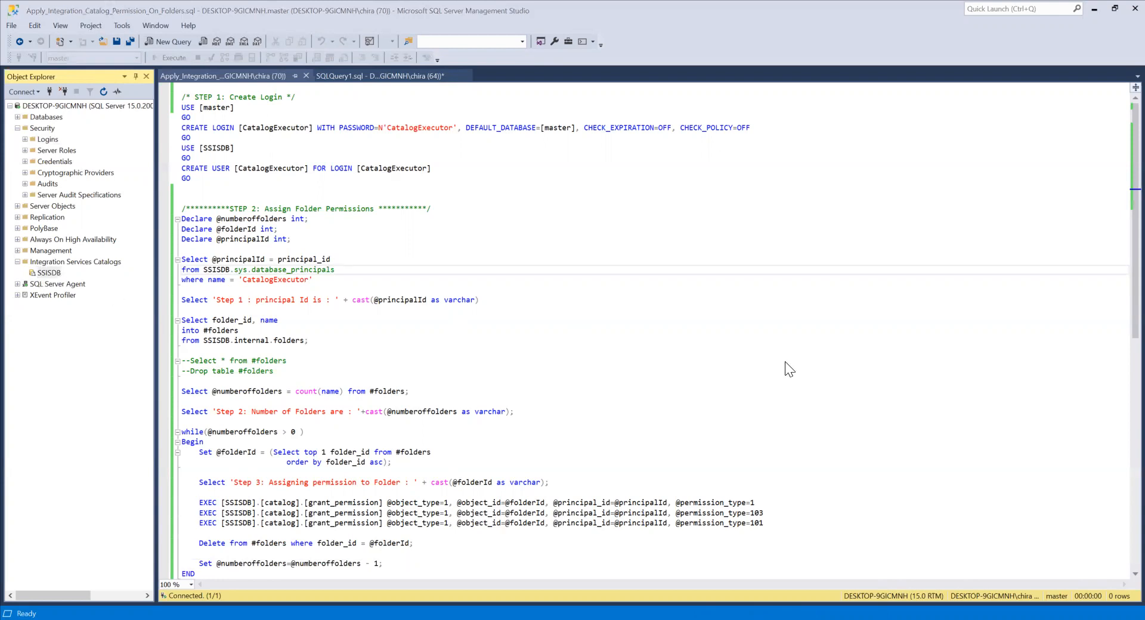
pyautogui.click(48, 272)
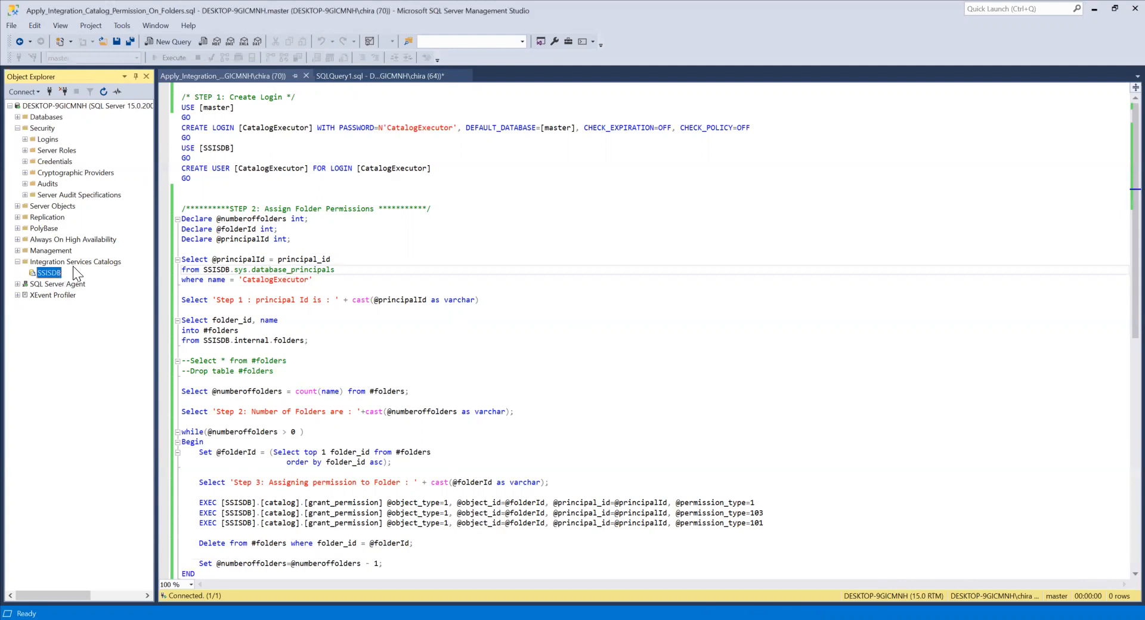
pyautogui.moveTo(114, 271)
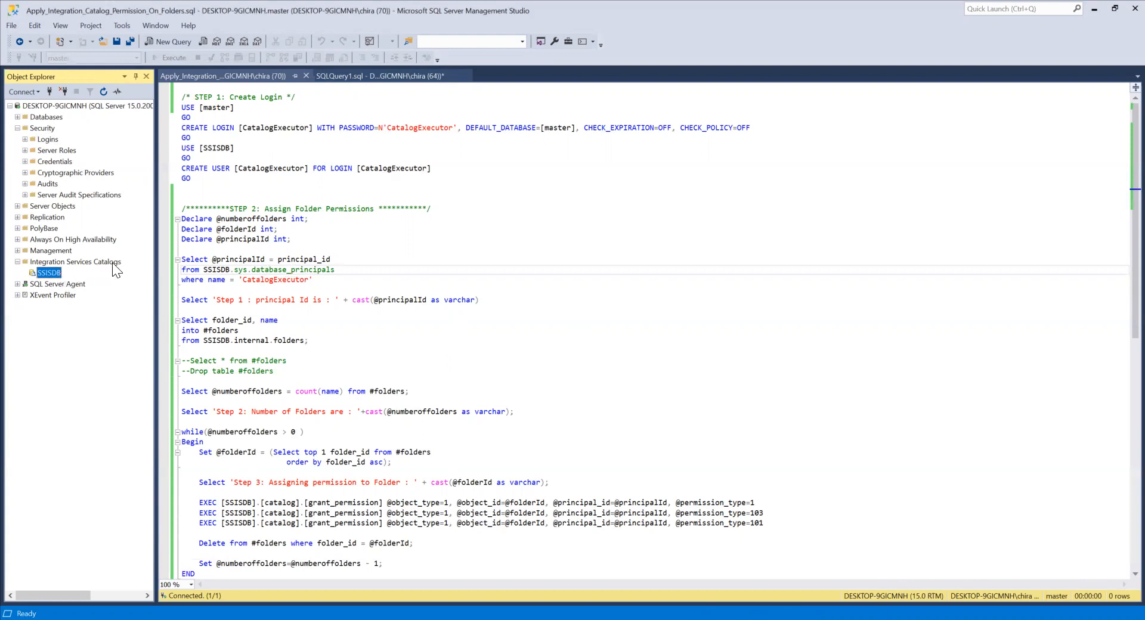
pyautogui.moveTo(115, 111)
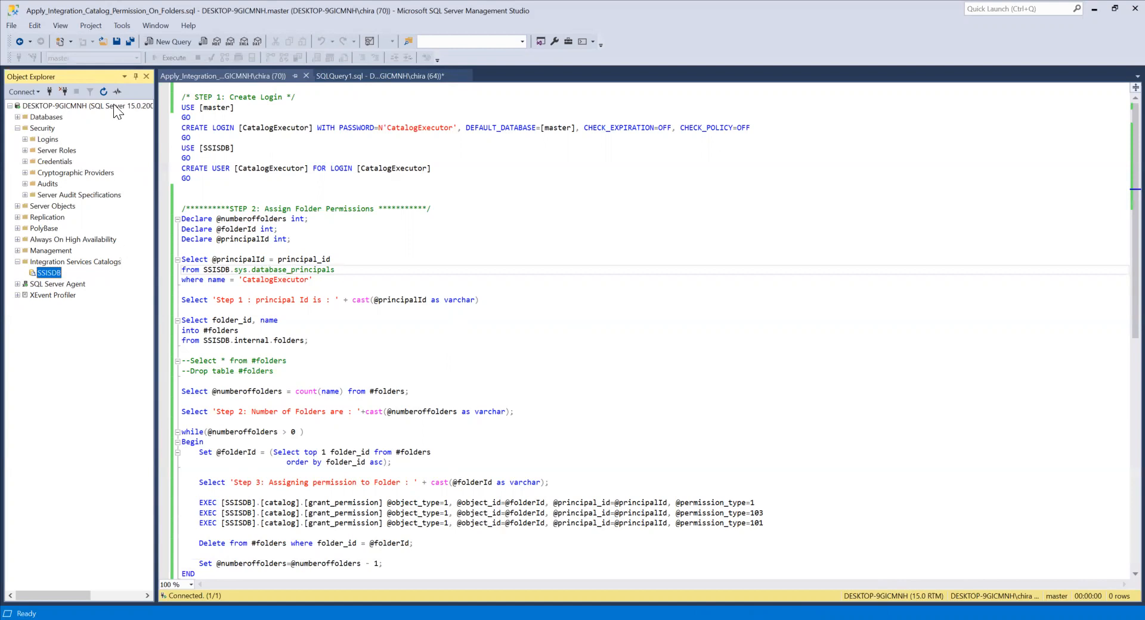
pyautogui.moveTo(64, 312)
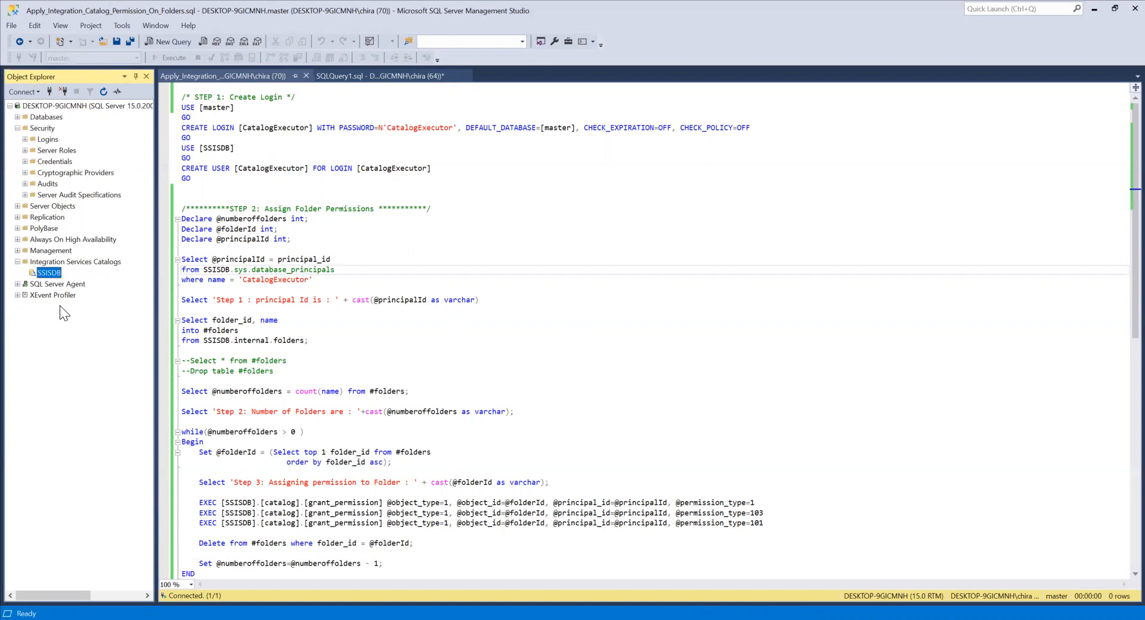
pyautogui.moveTo(68, 305)
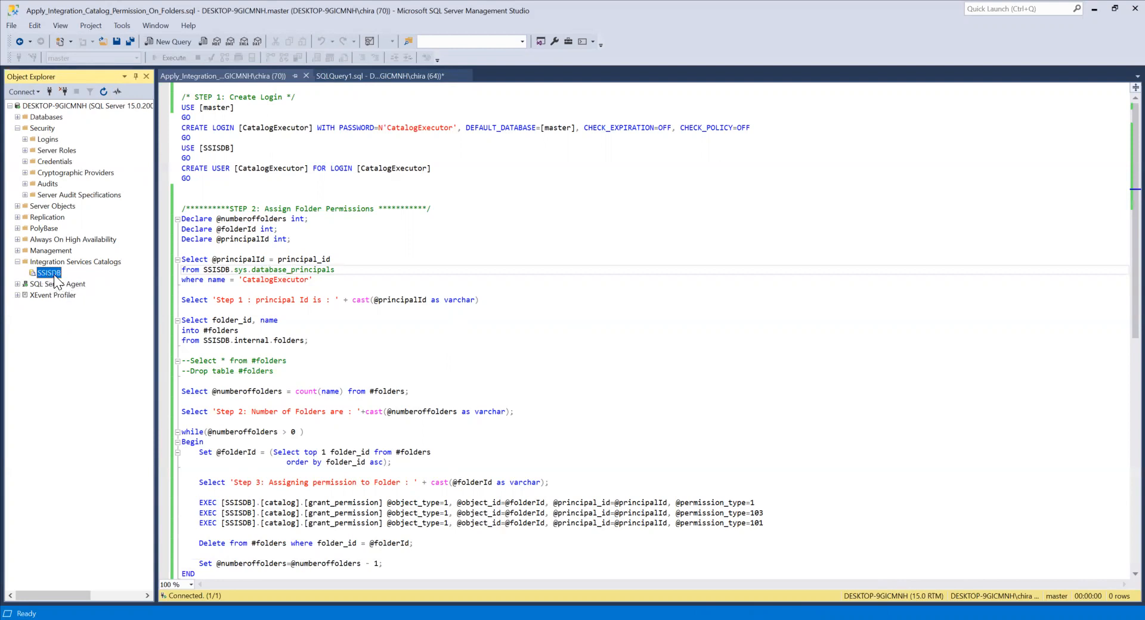
pyautogui.moveTo(93, 314)
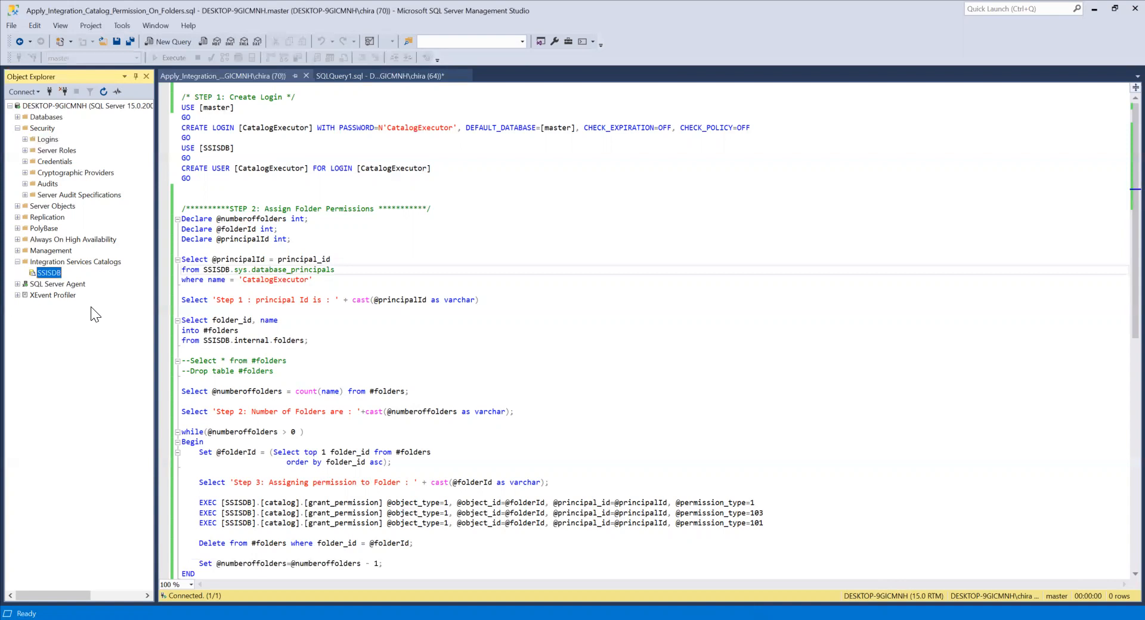
pyautogui.moveTo(446, 397)
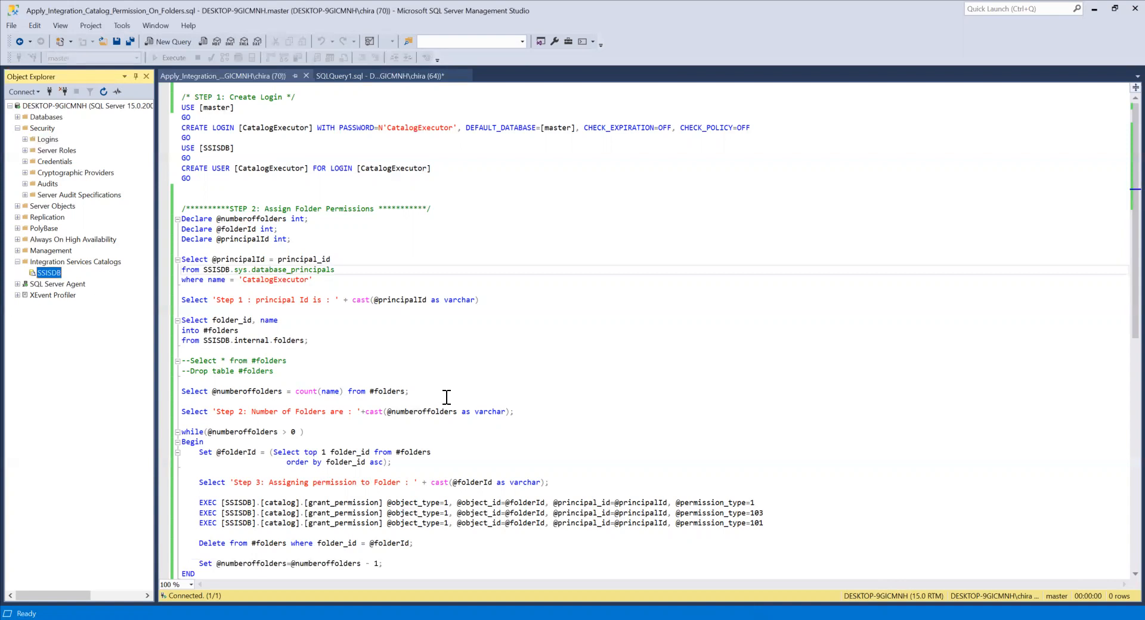
pyautogui.moveTo(487, 271)
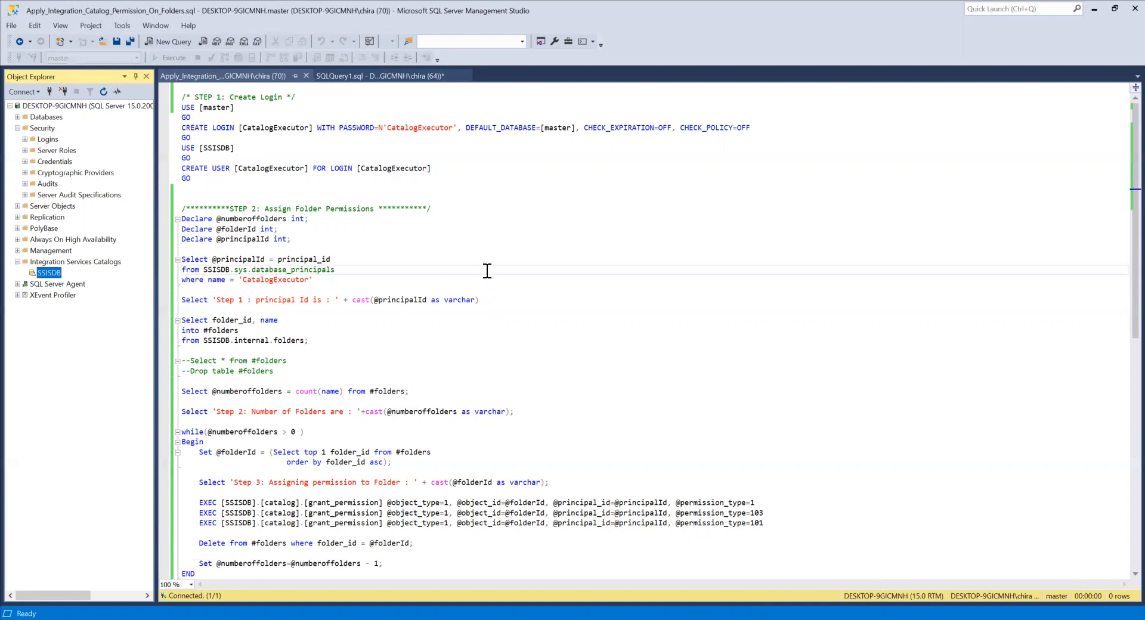
pyautogui.moveTo(510, 270)
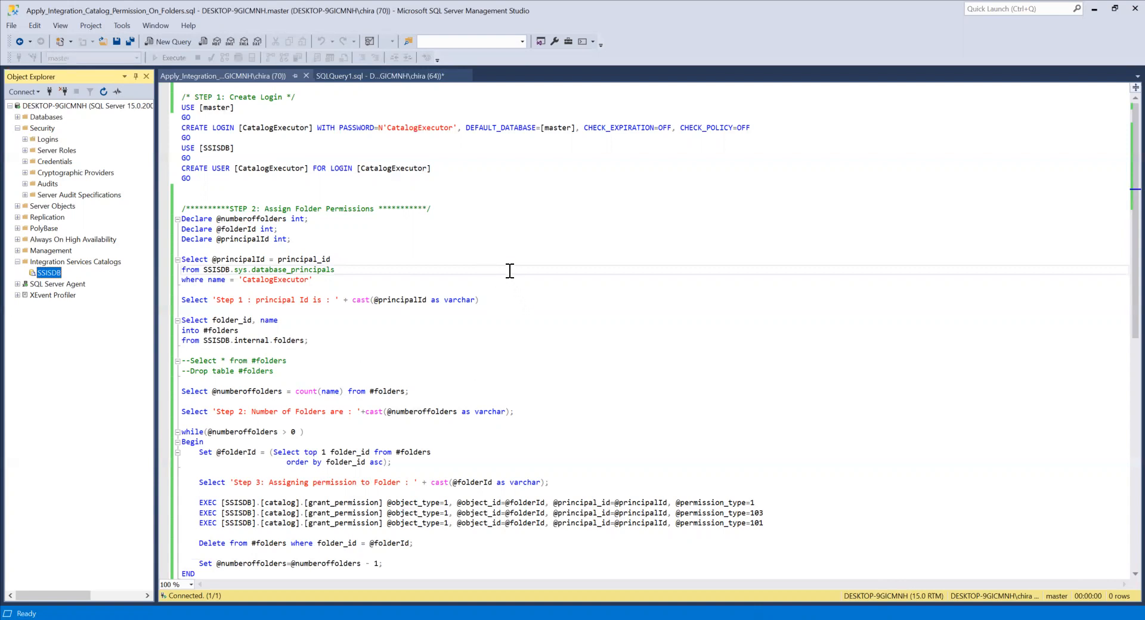
pyautogui.moveTo(501, 272)
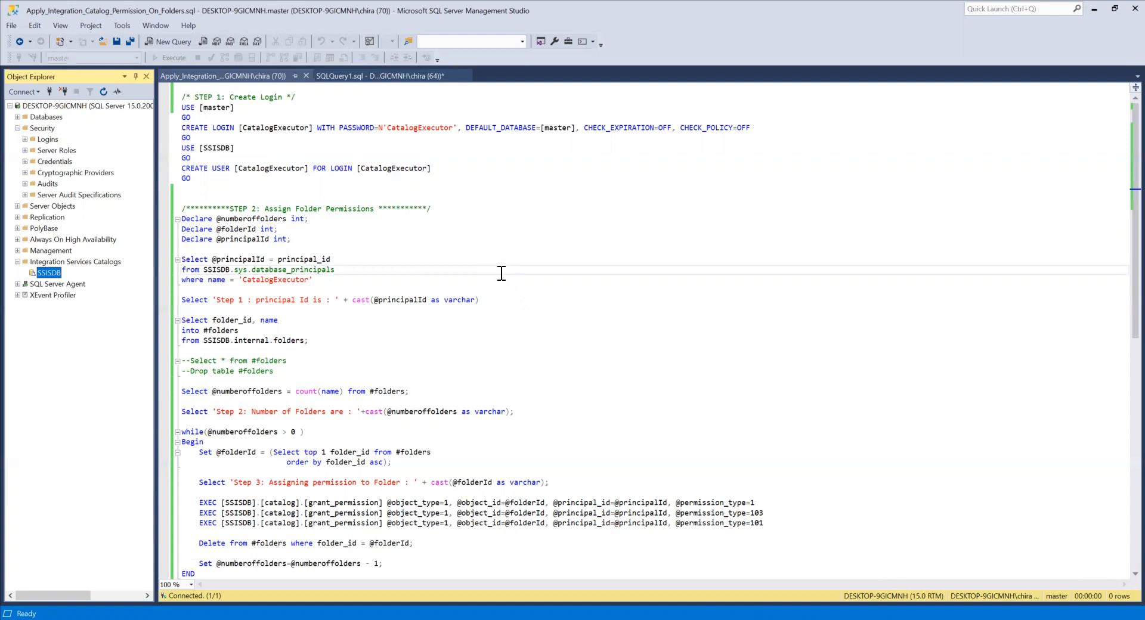
pyautogui.moveTo(354, 193)
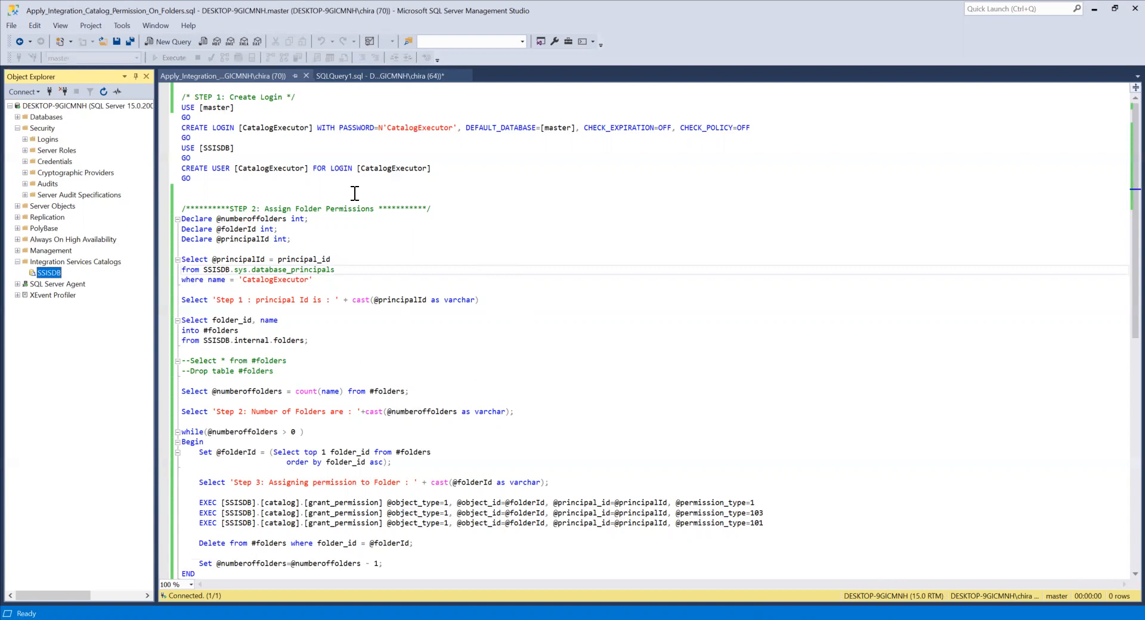
pyautogui.moveTo(271, 138)
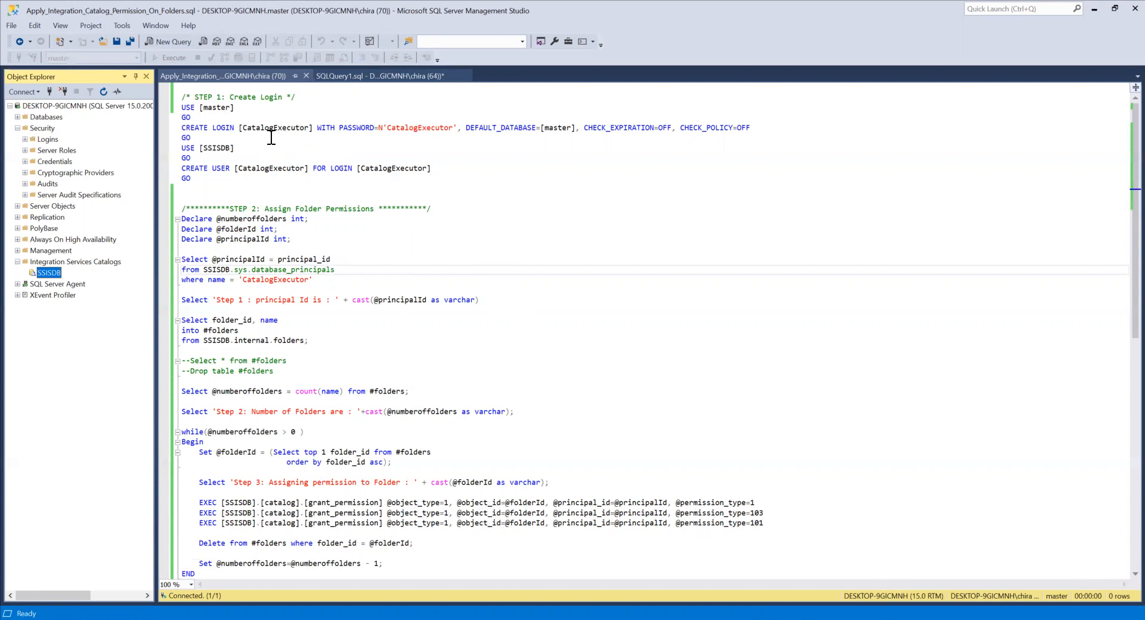
pyautogui.moveTo(411, 128)
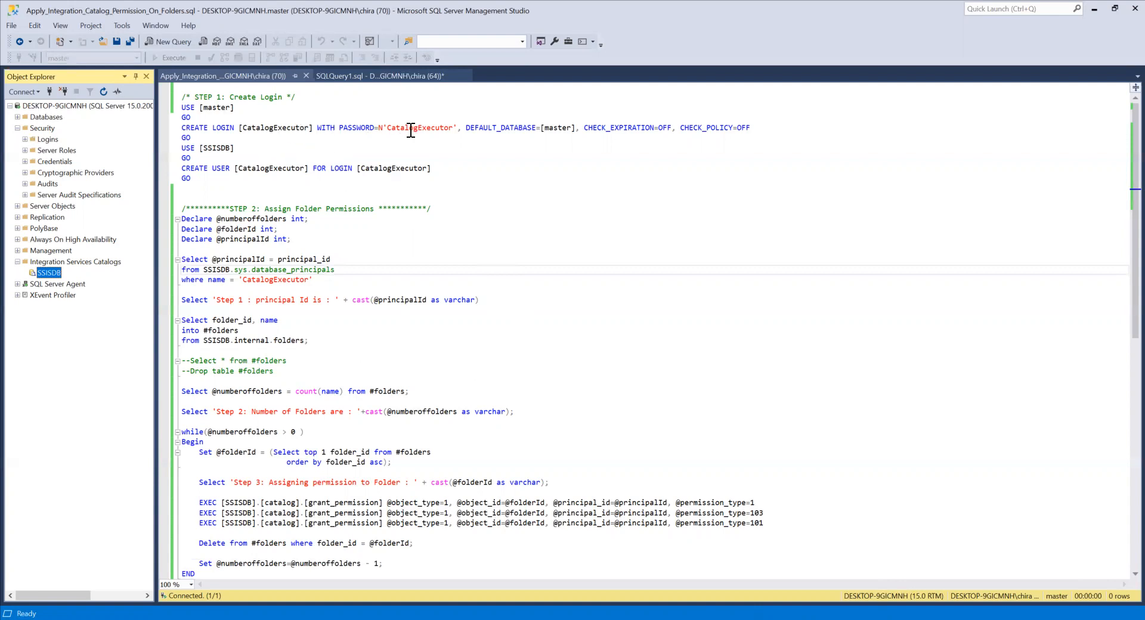
pyautogui.moveTo(604, 394)
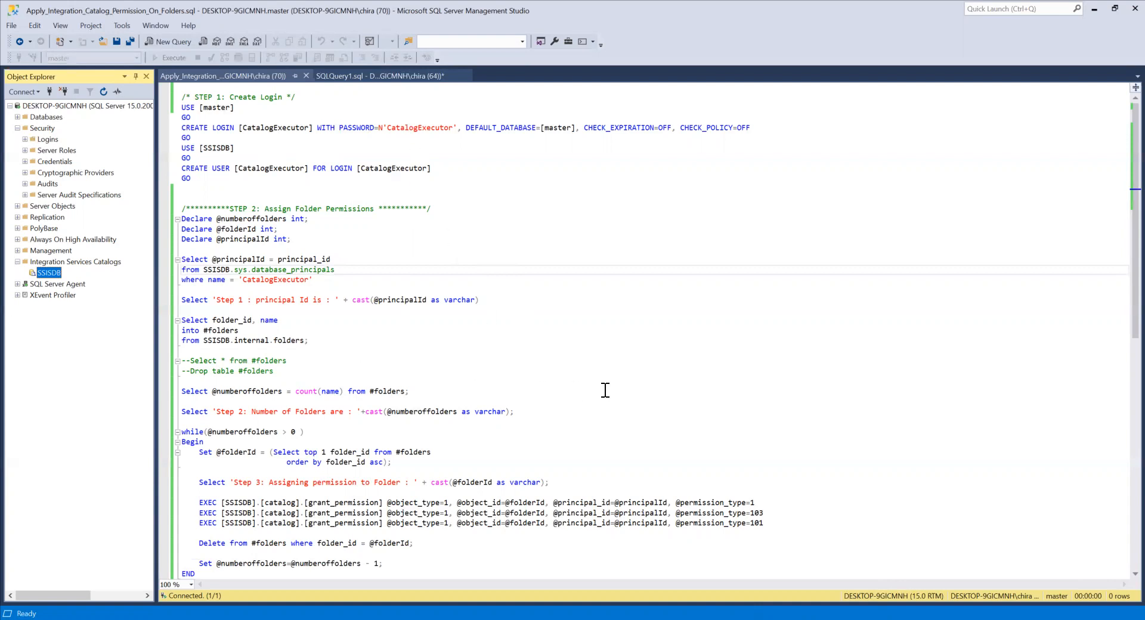
pyautogui.moveTo(453, 240)
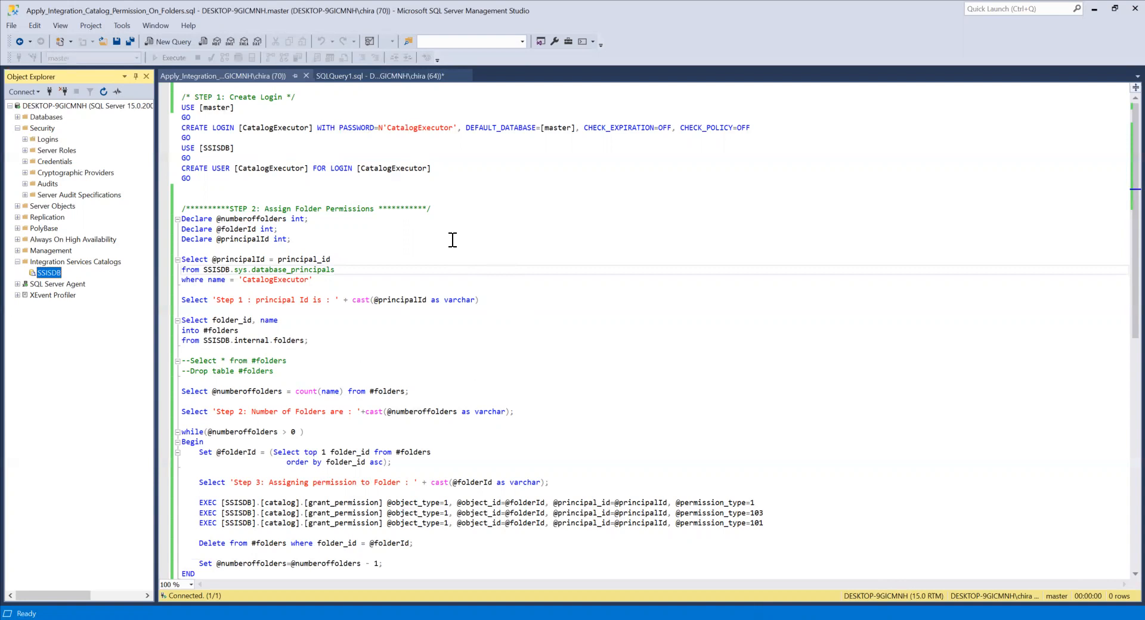
pyautogui.moveTo(441, 128)
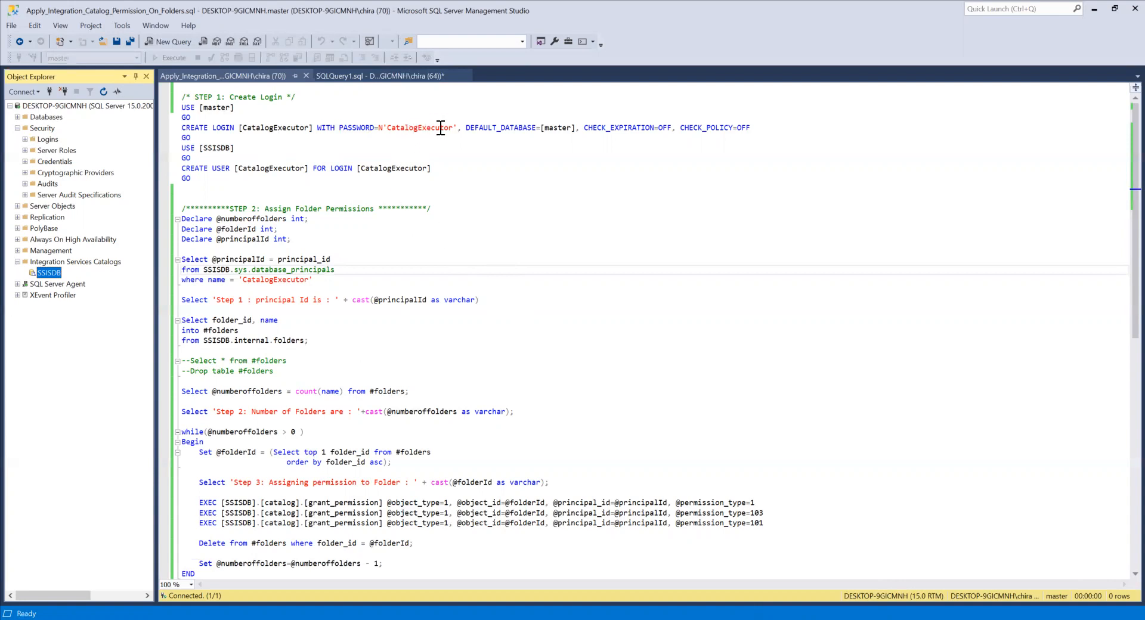
pyautogui.moveTo(549, 135)
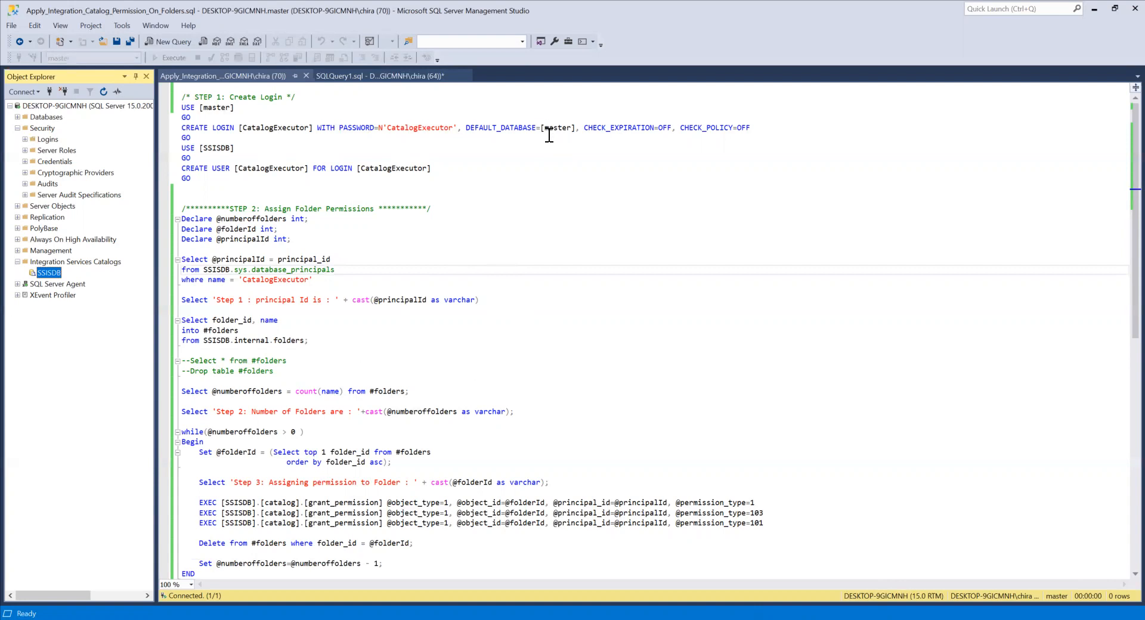
pyautogui.moveTo(541, 137)
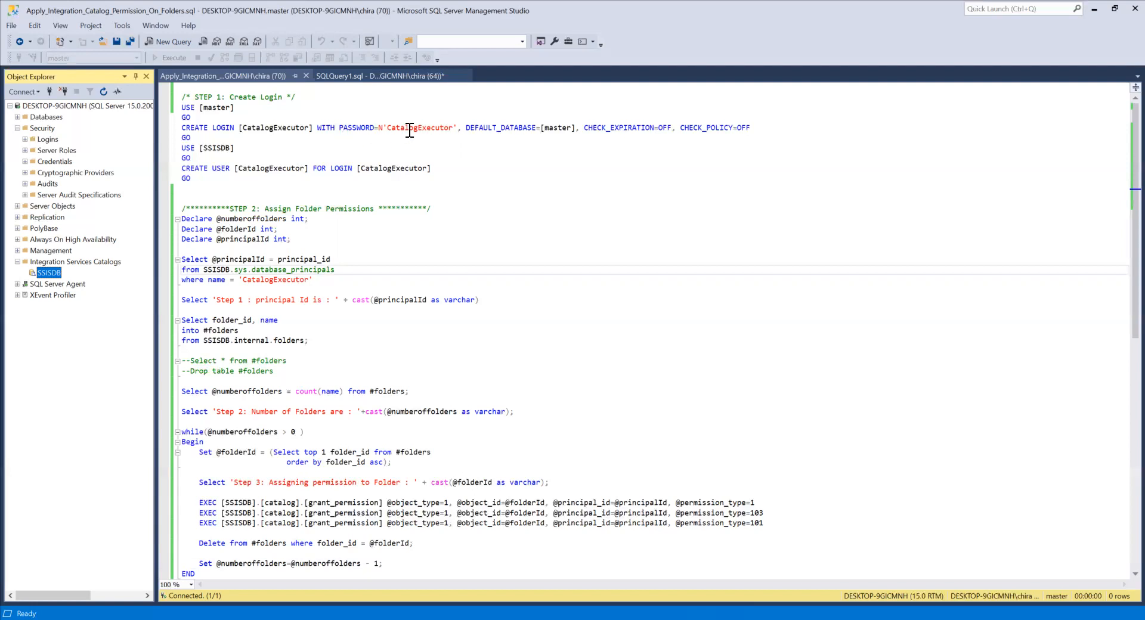
pyautogui.moveTo(242, 128)
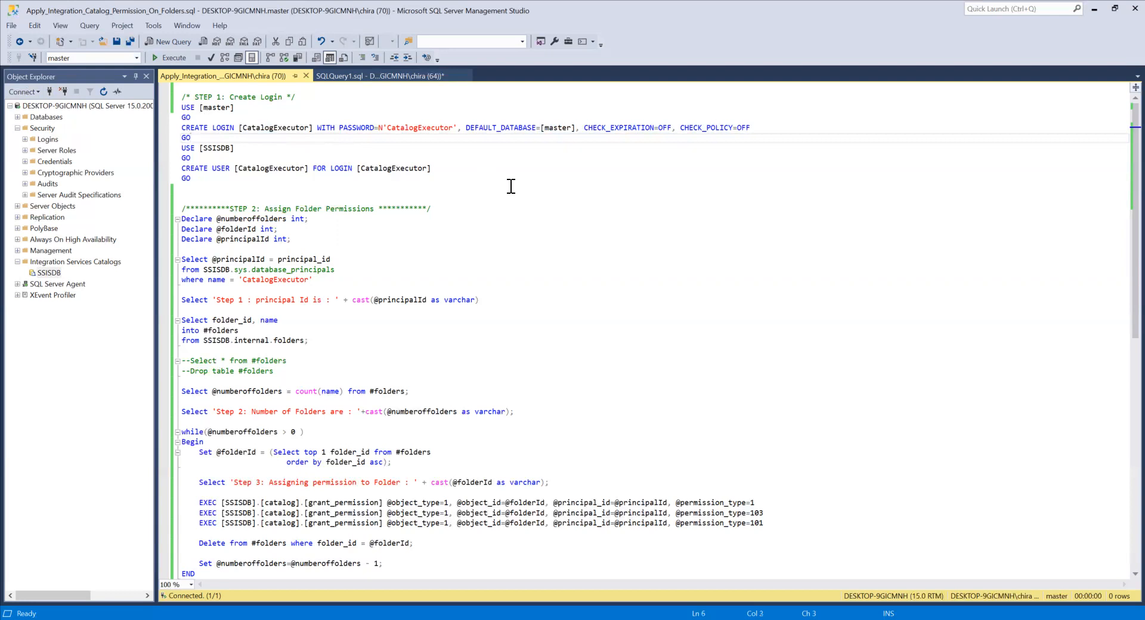
pyautogui.moveTo(204, 139)
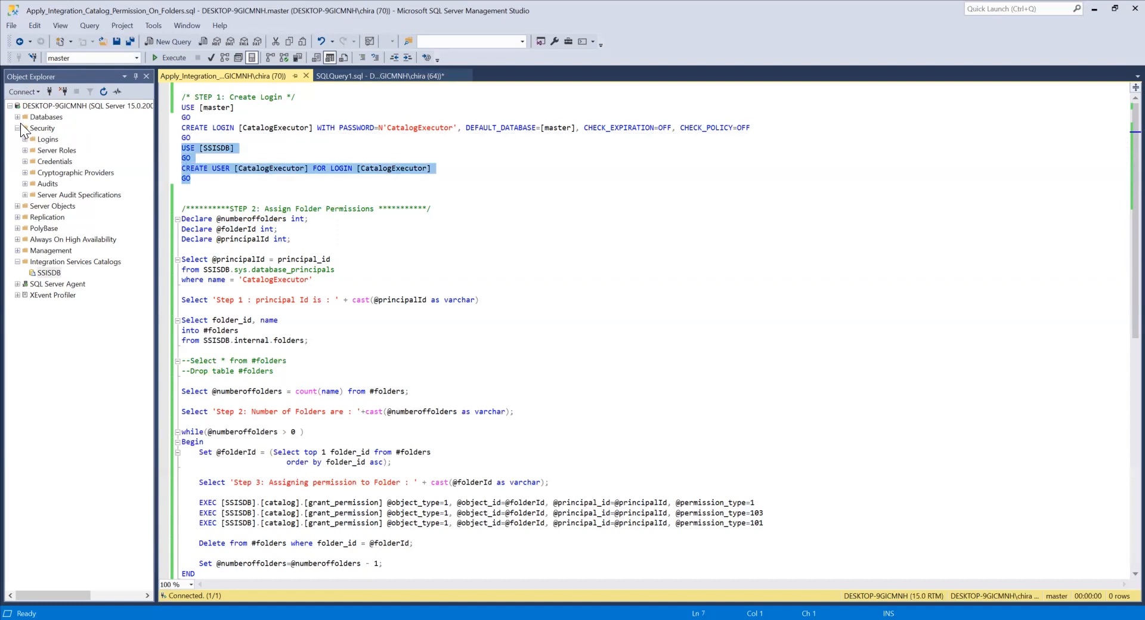
pyautogui.click(18, 117)
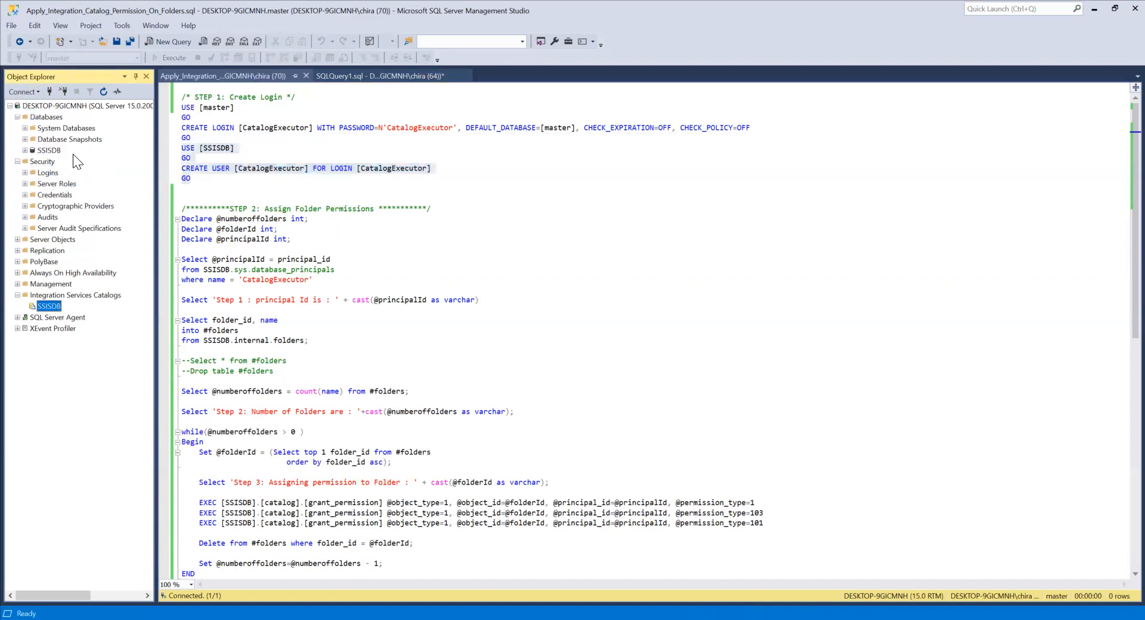
pyautogui.click(49, 151)
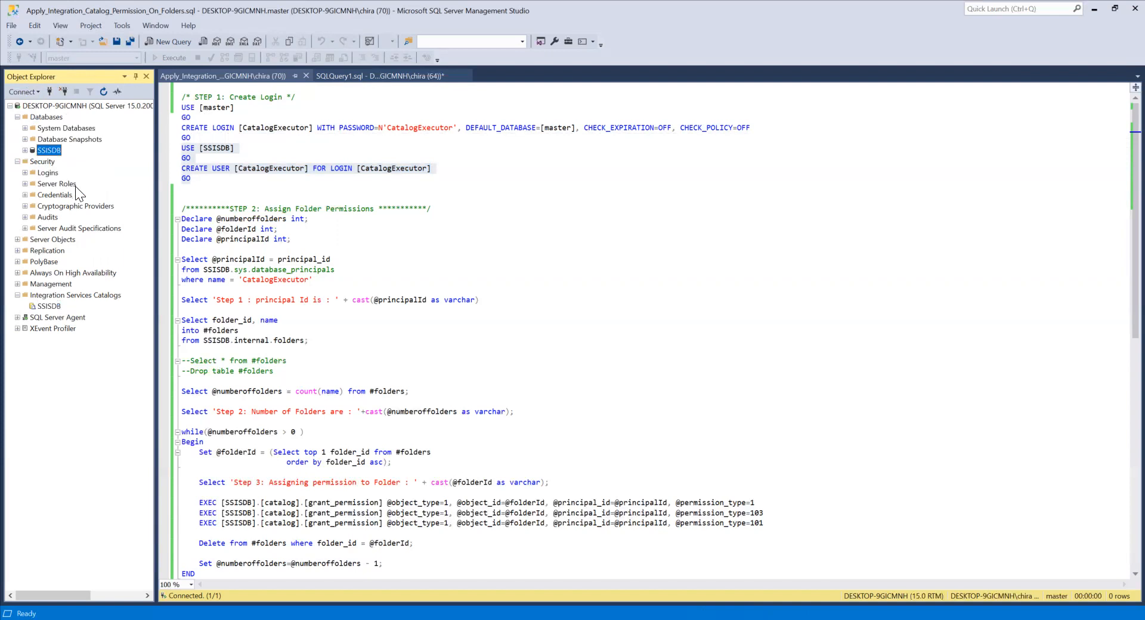
pyautogui.moveTo(51, 127)
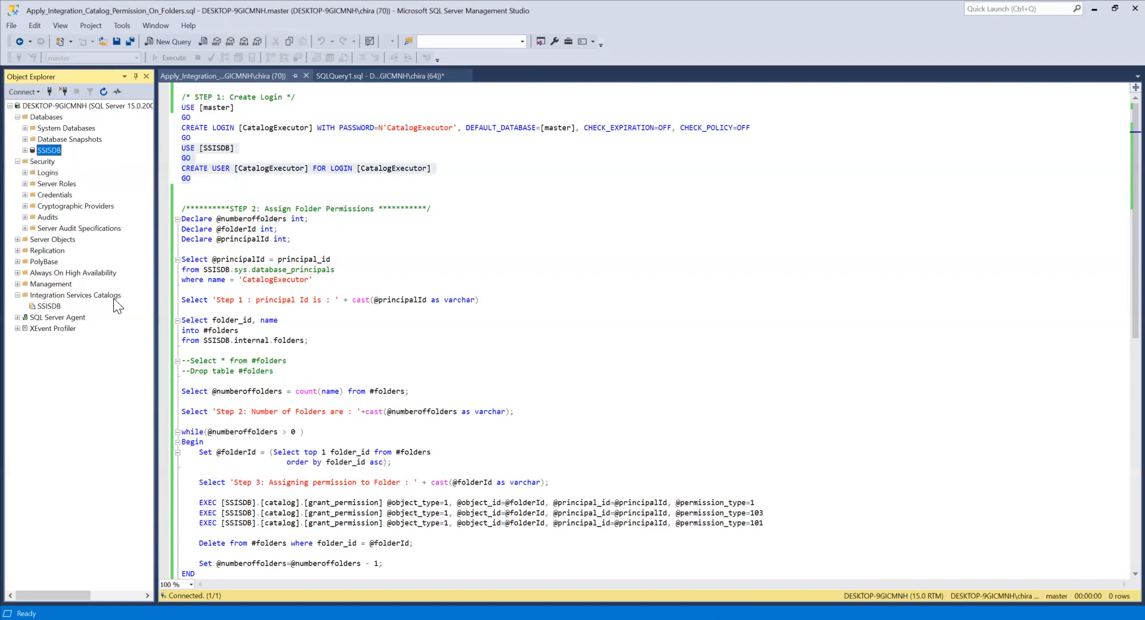
pyautogui.moveTo(56, 313)
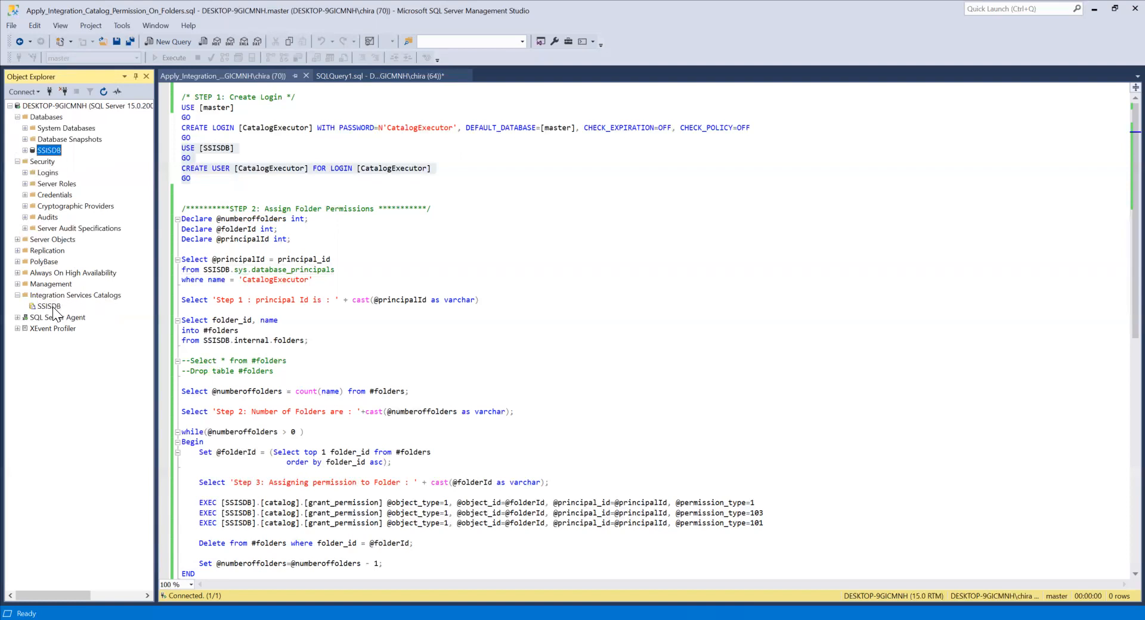
pyautogui.click(48, 305)
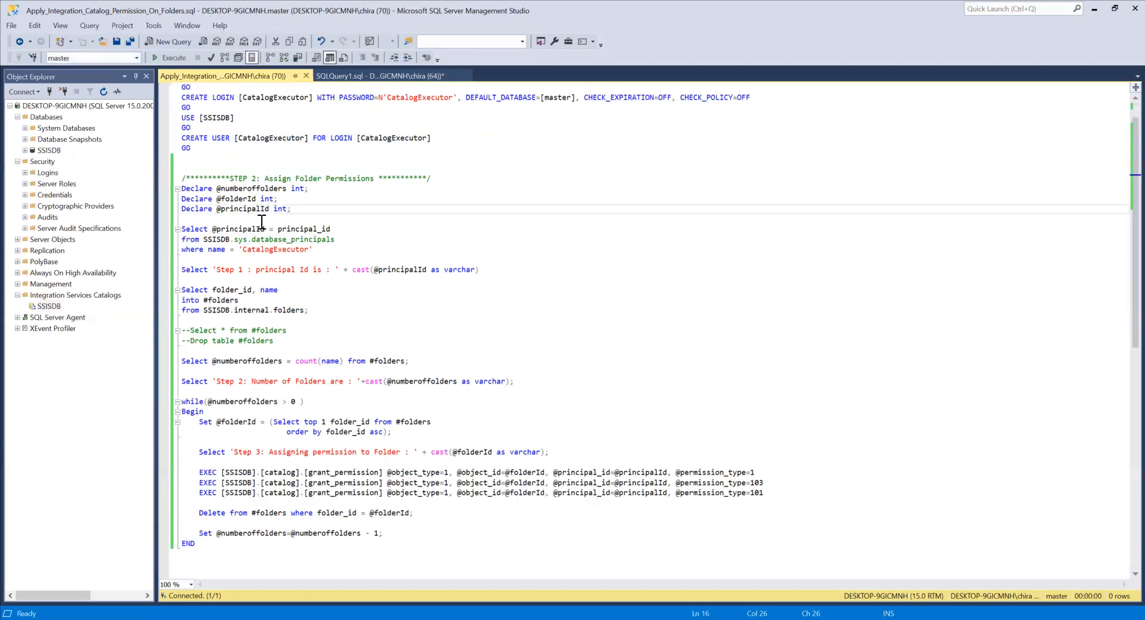
pyautogui.moveTo(241, 199)
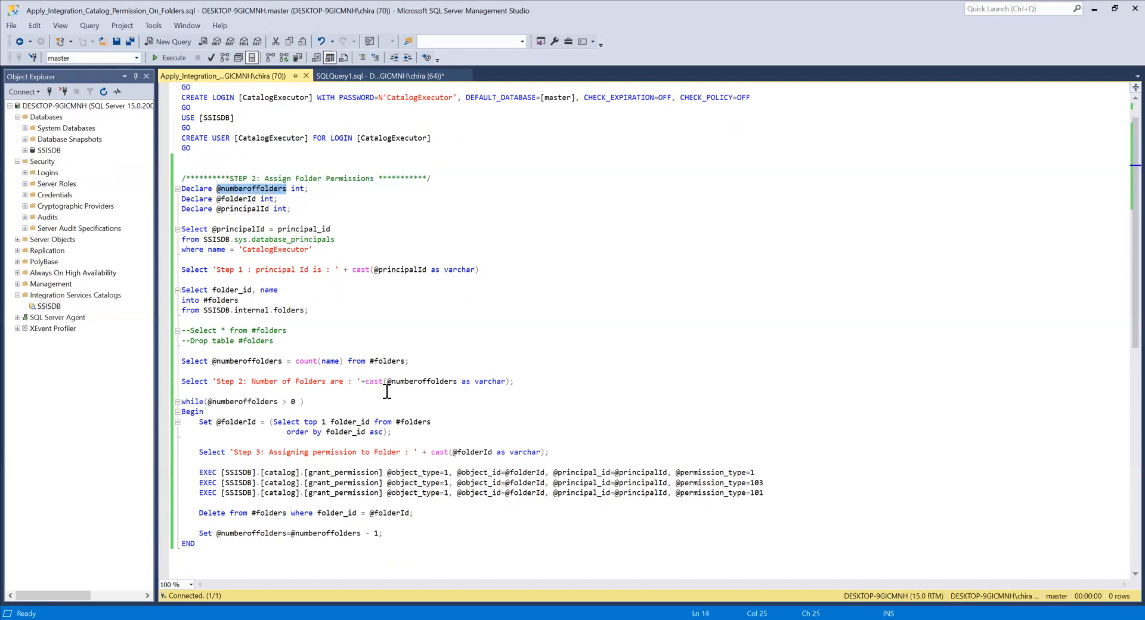
pyautogui.click(216, 199)
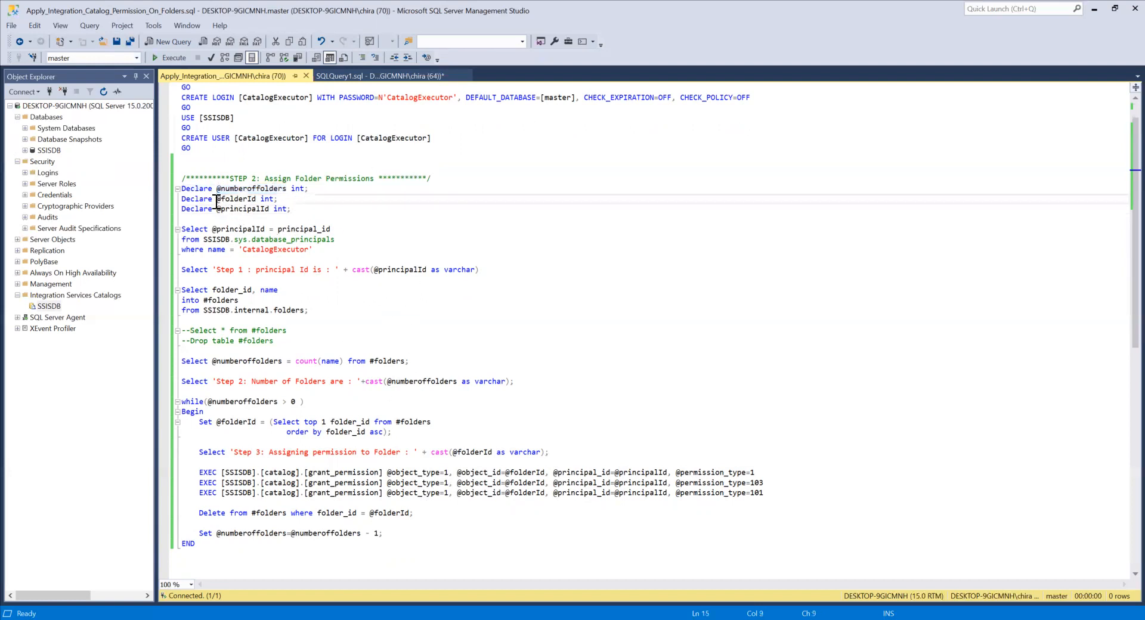
pyautogui.doubleClick(236, 199)
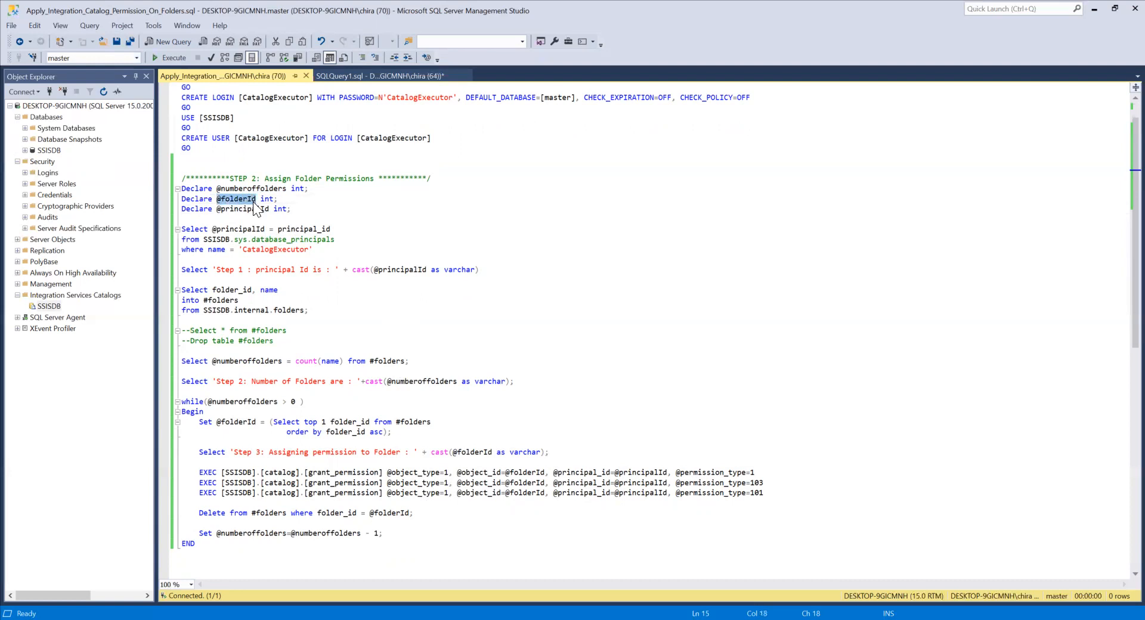
pyautogui.click(216, 208)
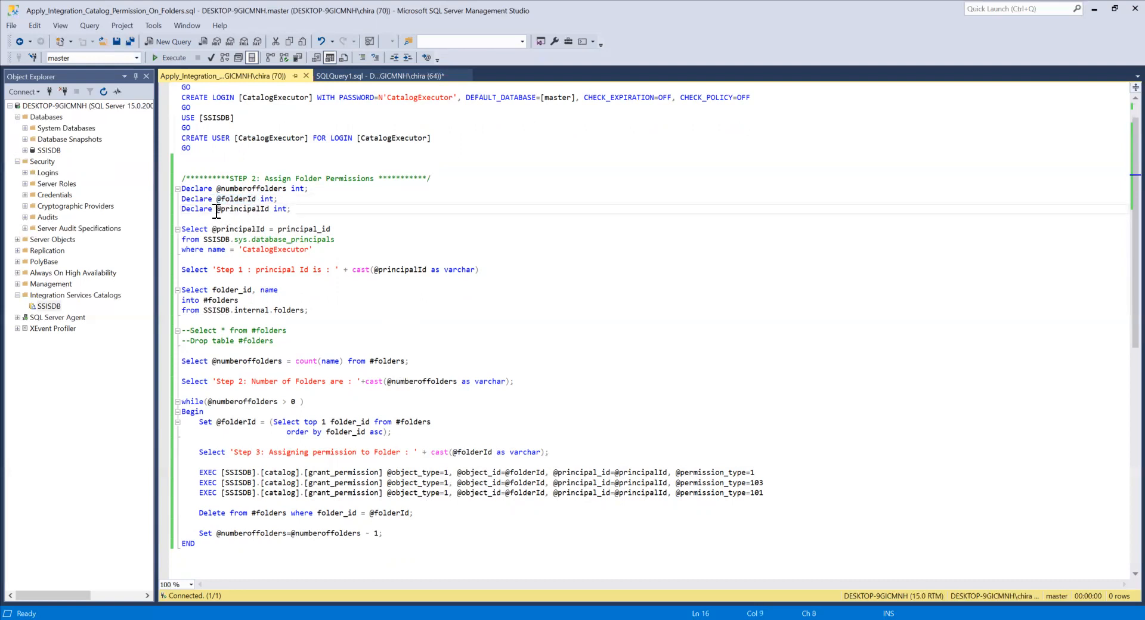
pyautogui.doubleClick(244, 209)
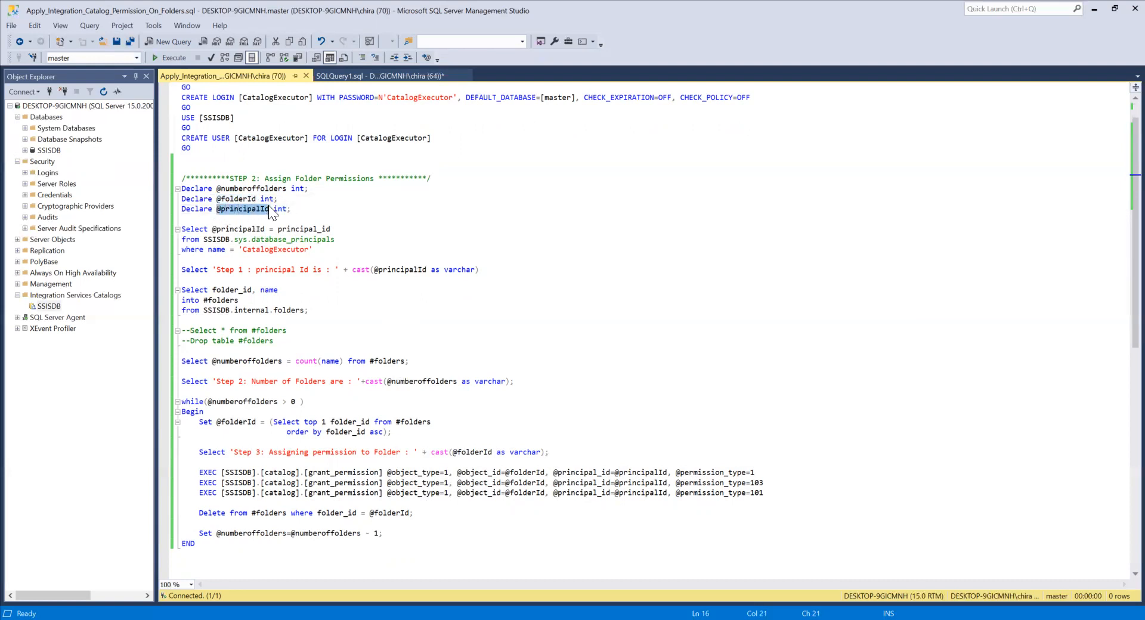
pyautogui.moveTo(270, 223)
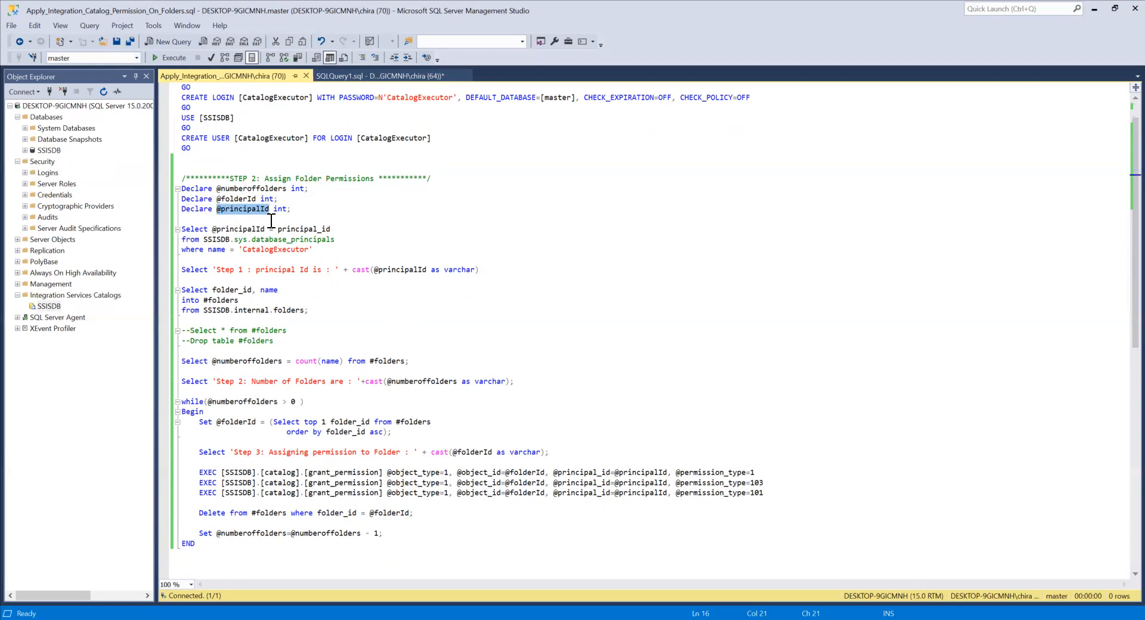
pyautogui.click(349, 216)
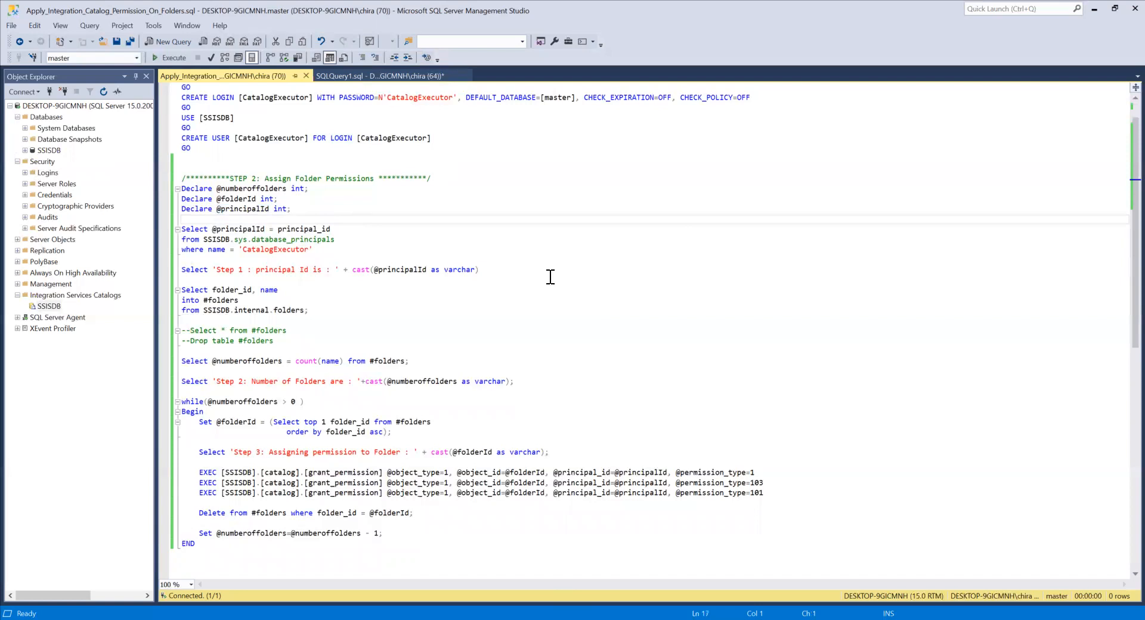
pyautogui.click(181, 218)
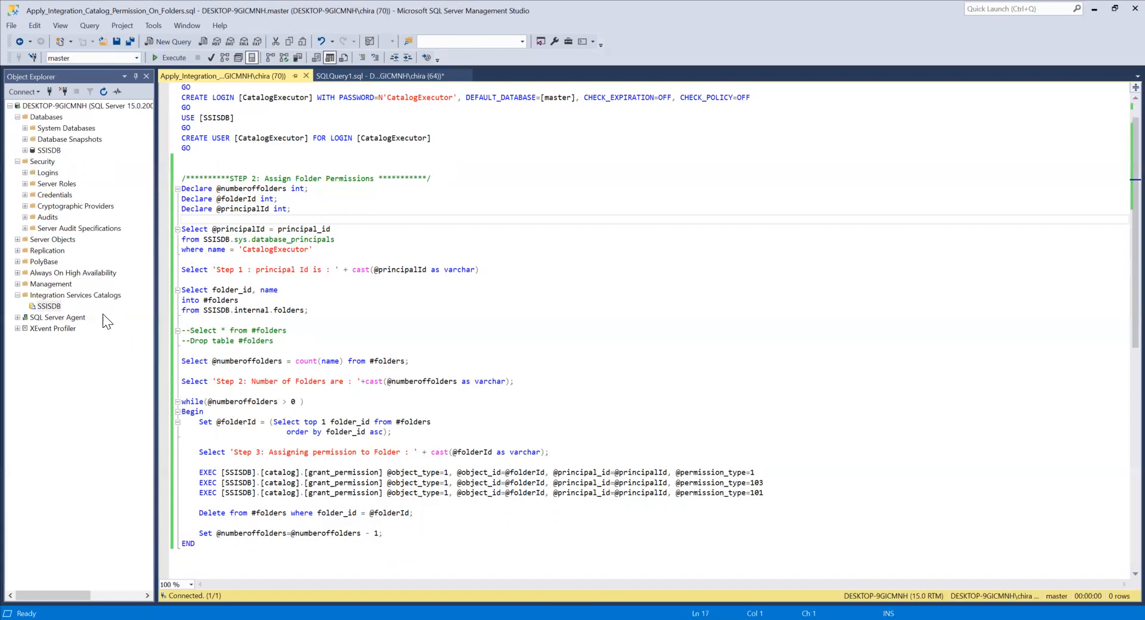
pyautogui.moveTo(59, 317)
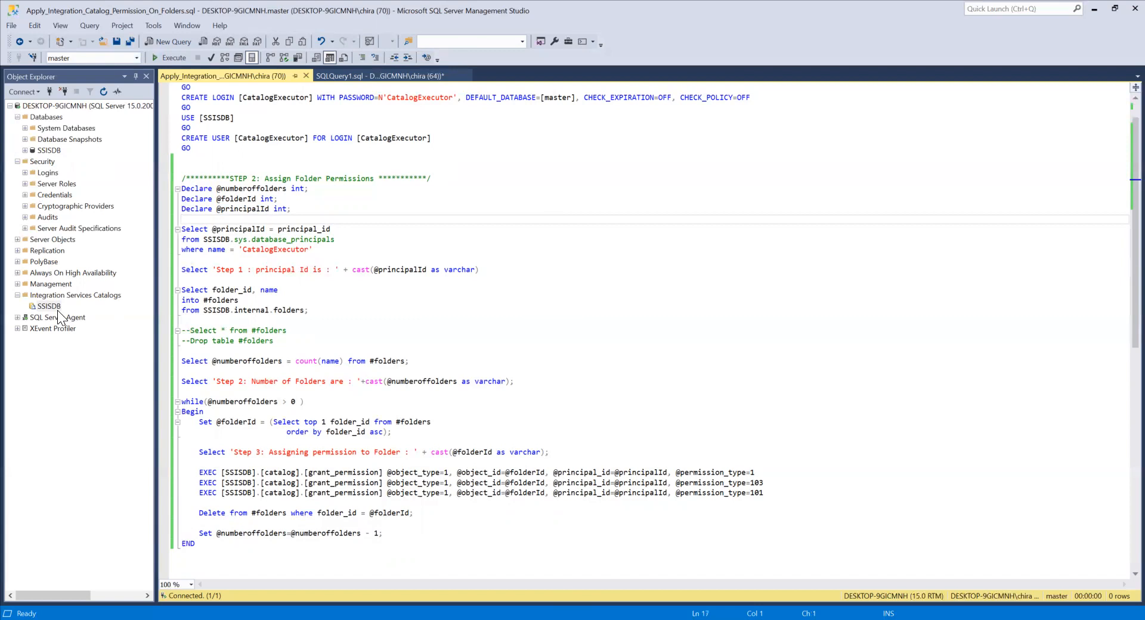
pyautogui.click(182, 218)
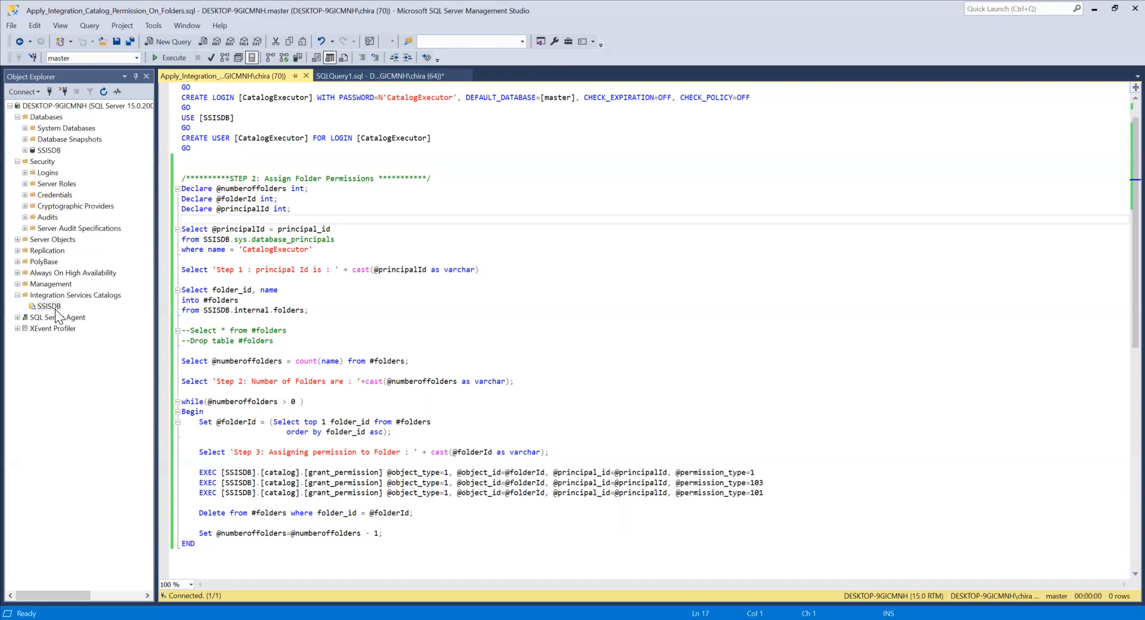
pyautogui.click(182, 219)
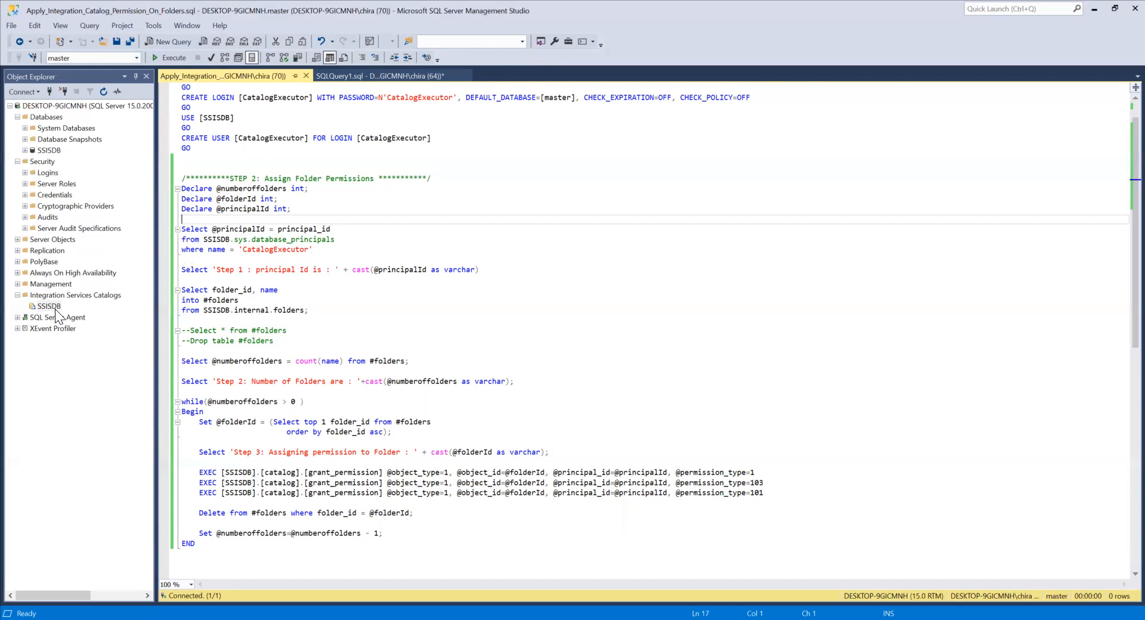
pyautogui.moveTo(59, 321)
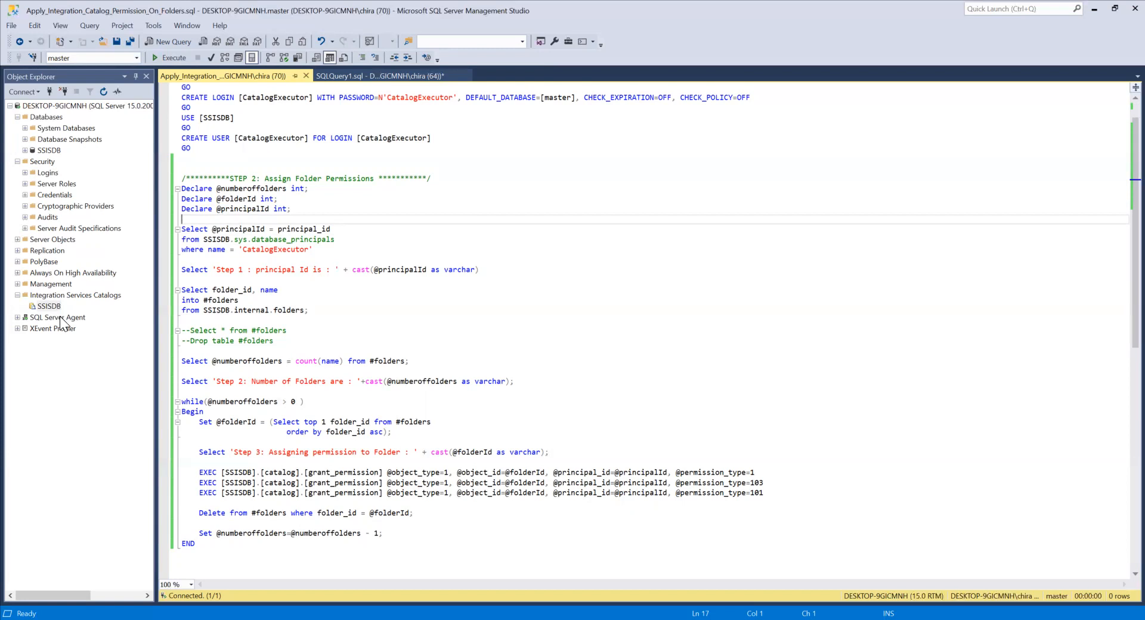
pyautogui.moveTo(62, 327)
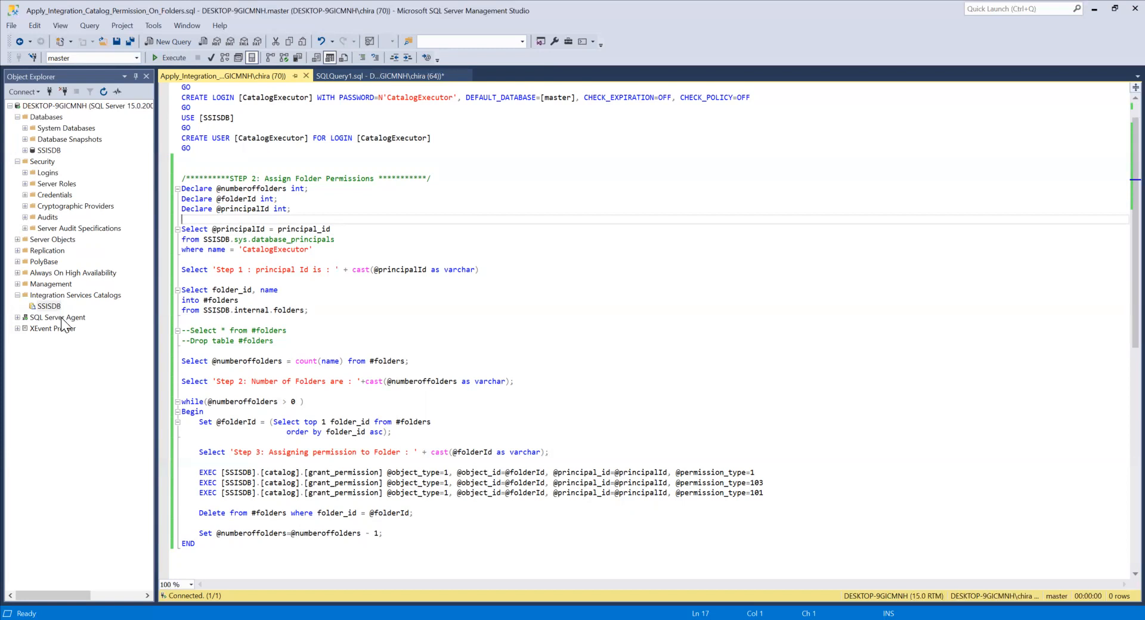
pyautogui.moveTo(415, 310)
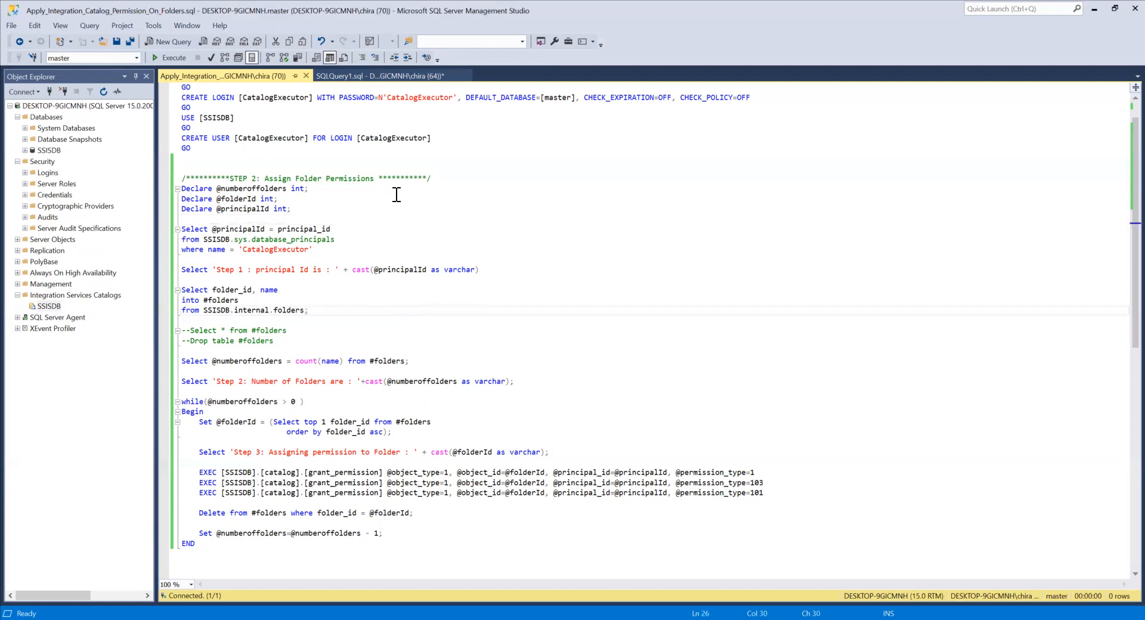
pyautogui.moveTo(418, 314)
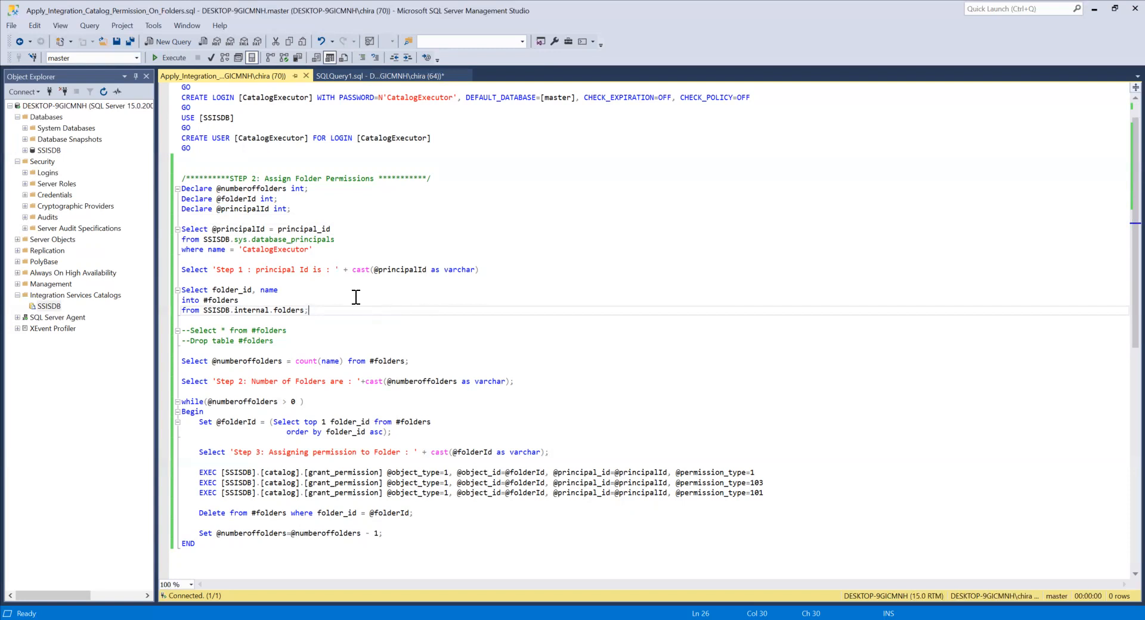
pyautogui.moveTo(559, 453)
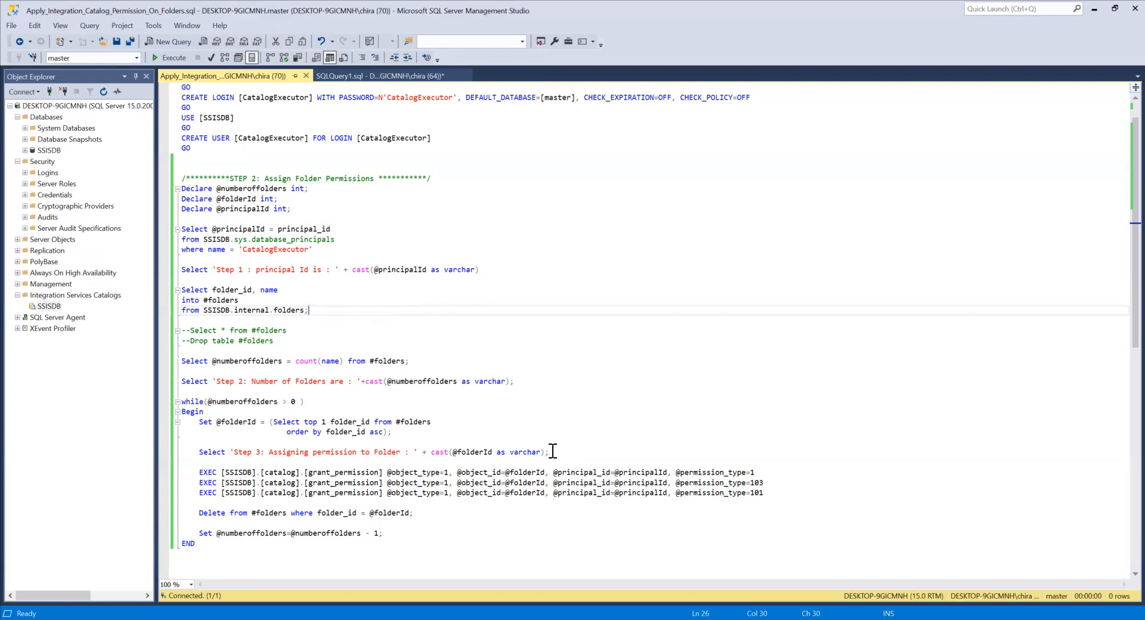
pyautogui.moveTo(205, 259)
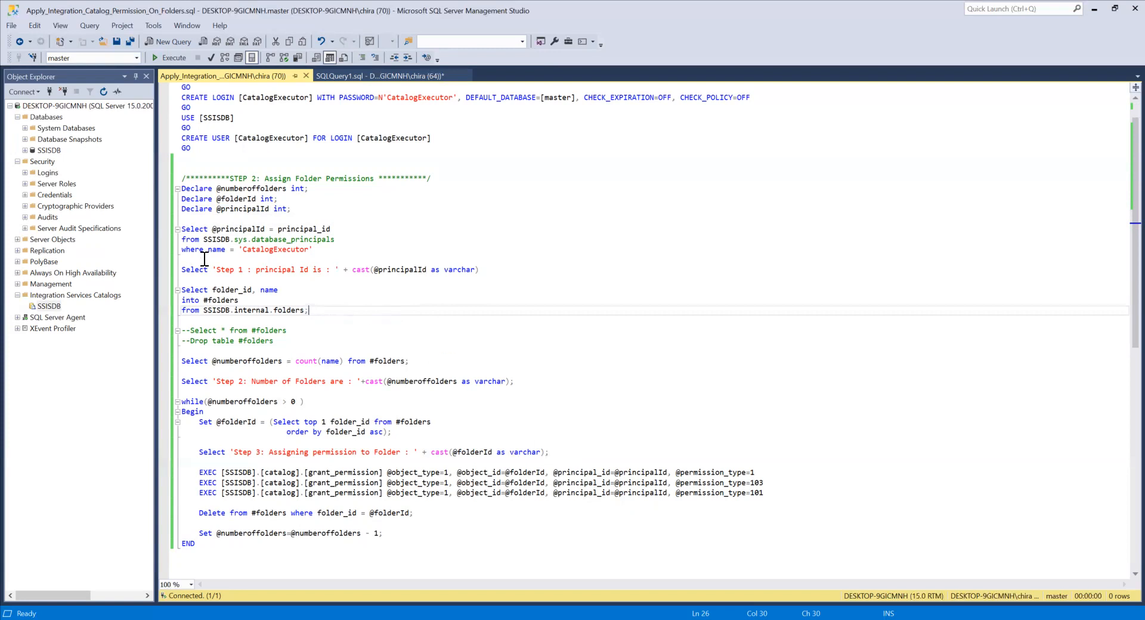
pyautogui.moveTo(308, 245)
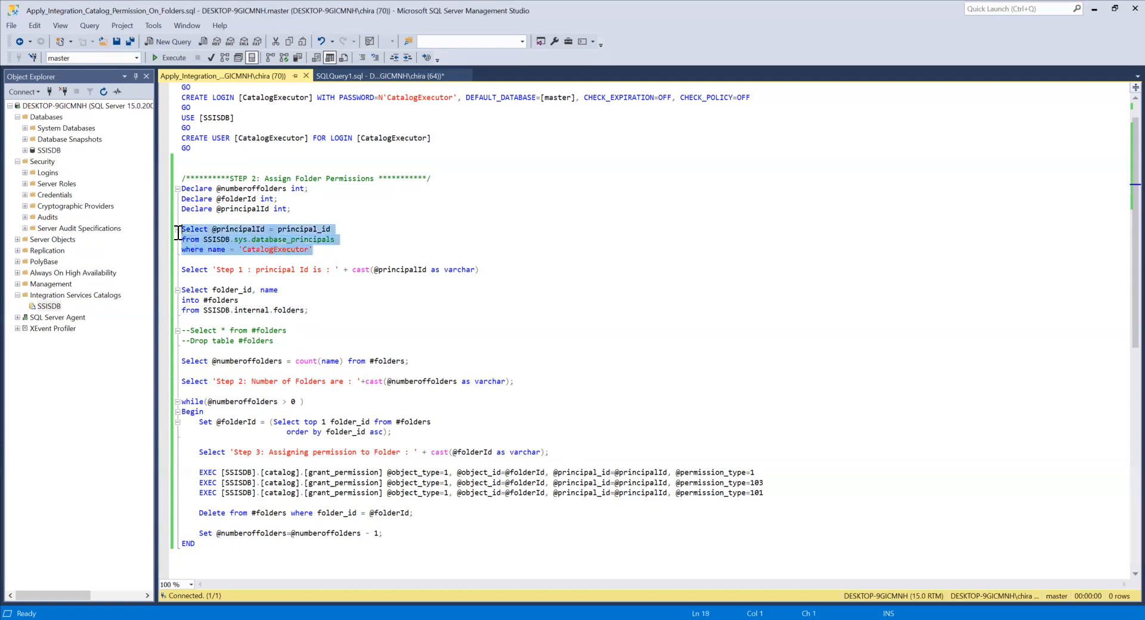
# Review the database_principals query and comment out the Step 1 principal Id Select line
pyautogui.click(274, 249)
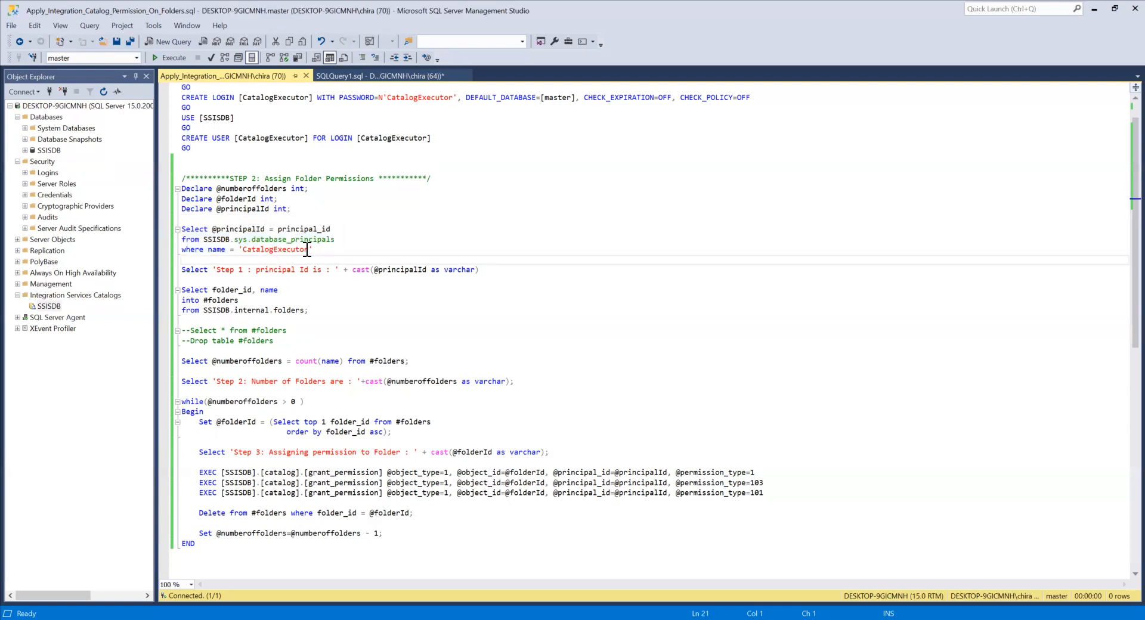
pyautogui.moveTo(328, 254)
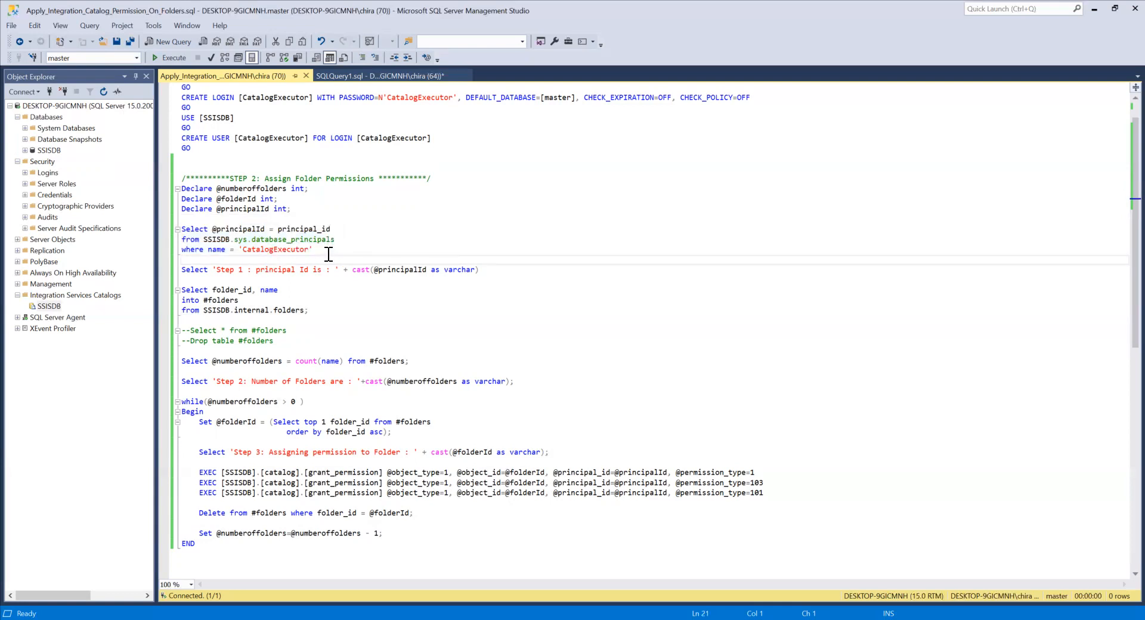
pyautogui.doubleClick(285, 239)
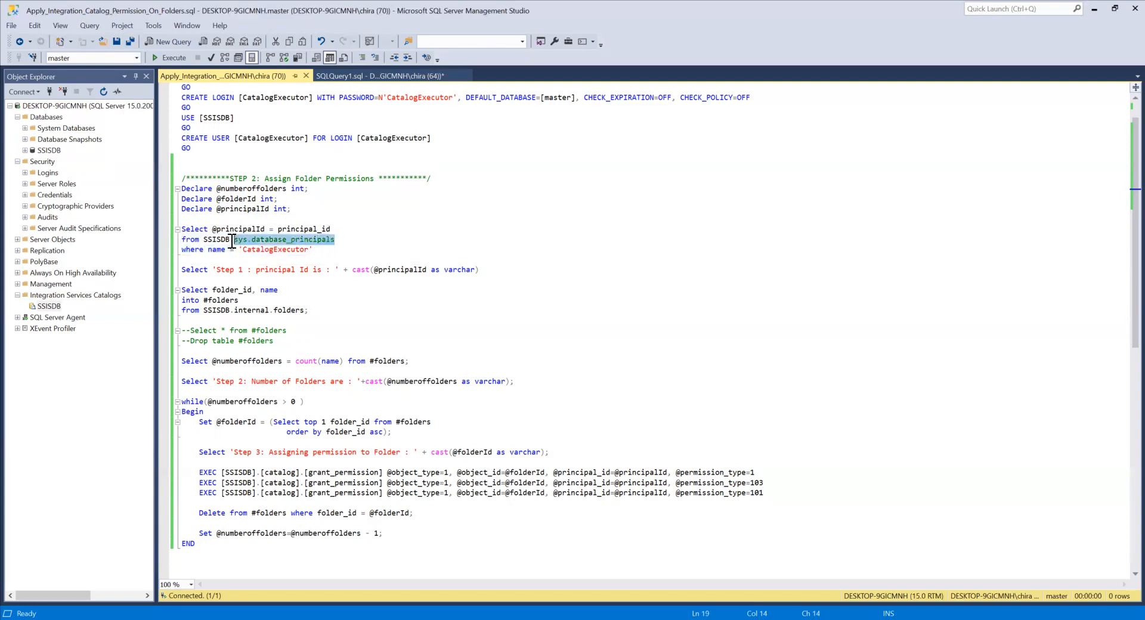
pyautogui.click(314, 249)
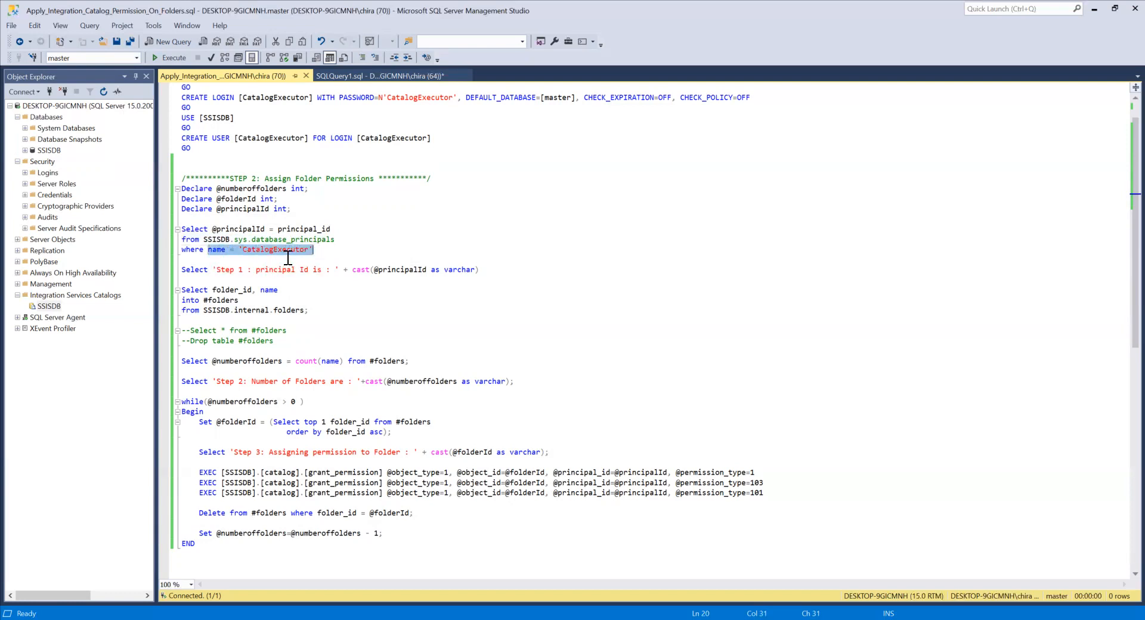
pyautogui.click(298, 249)
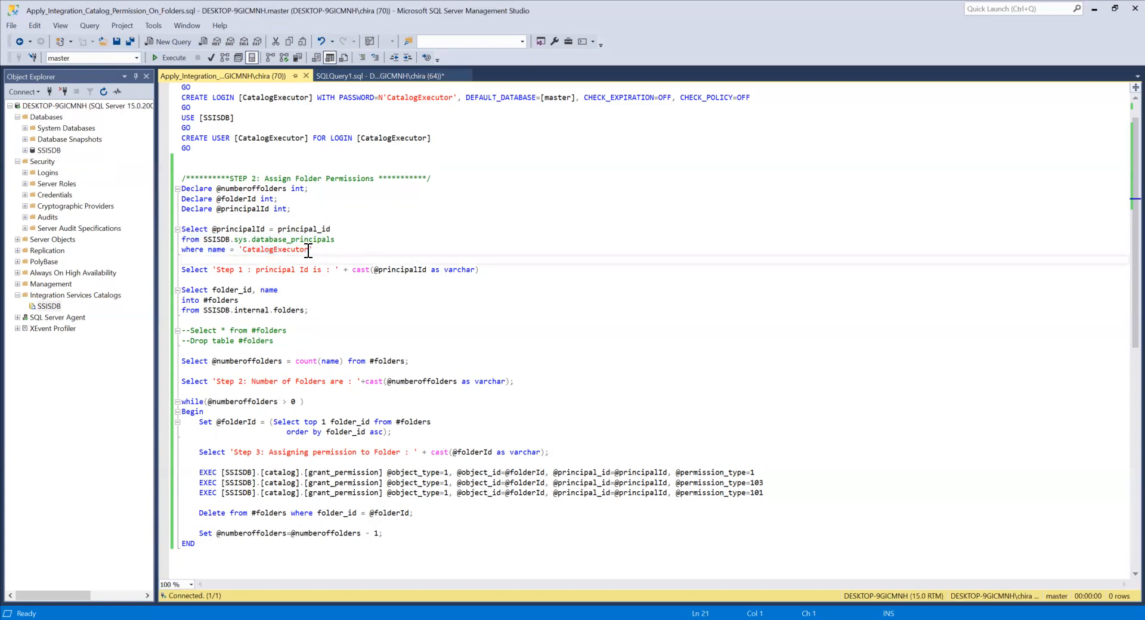
pyautogui.moveTo(325, 238)
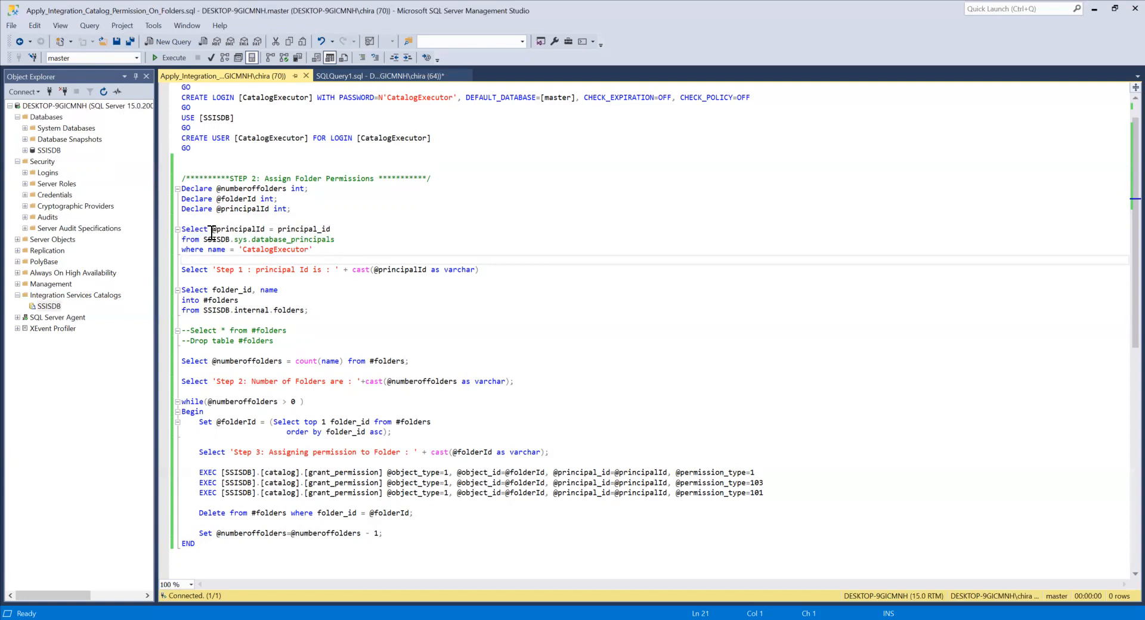
pyautogui.click(285, 249)
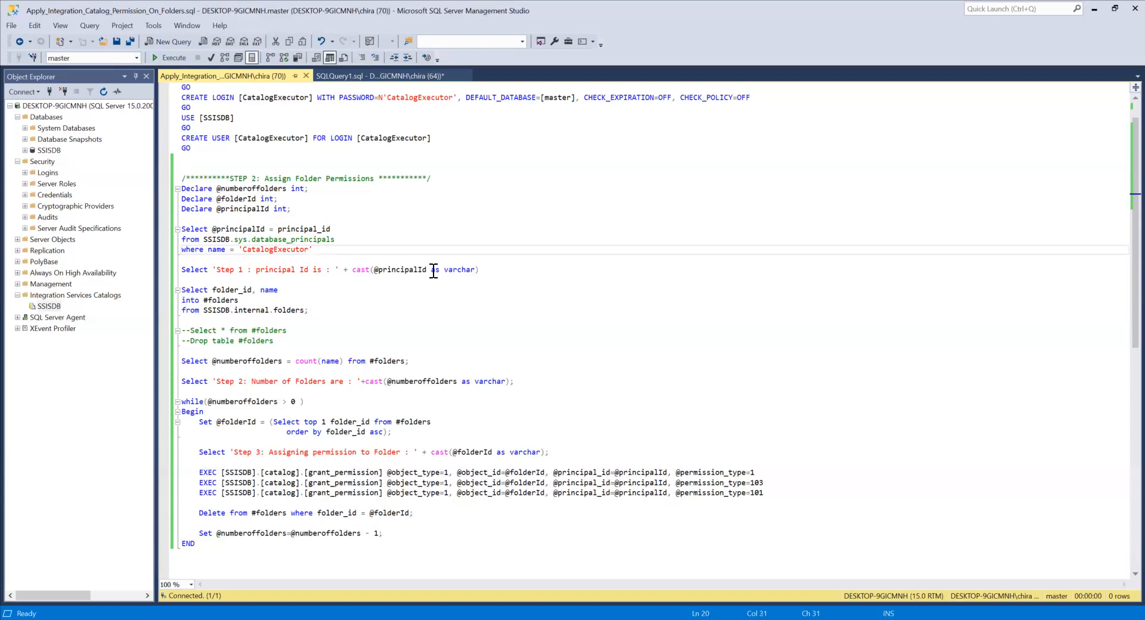
pyautogui.click(183, 277)
pyautogui.write('--')
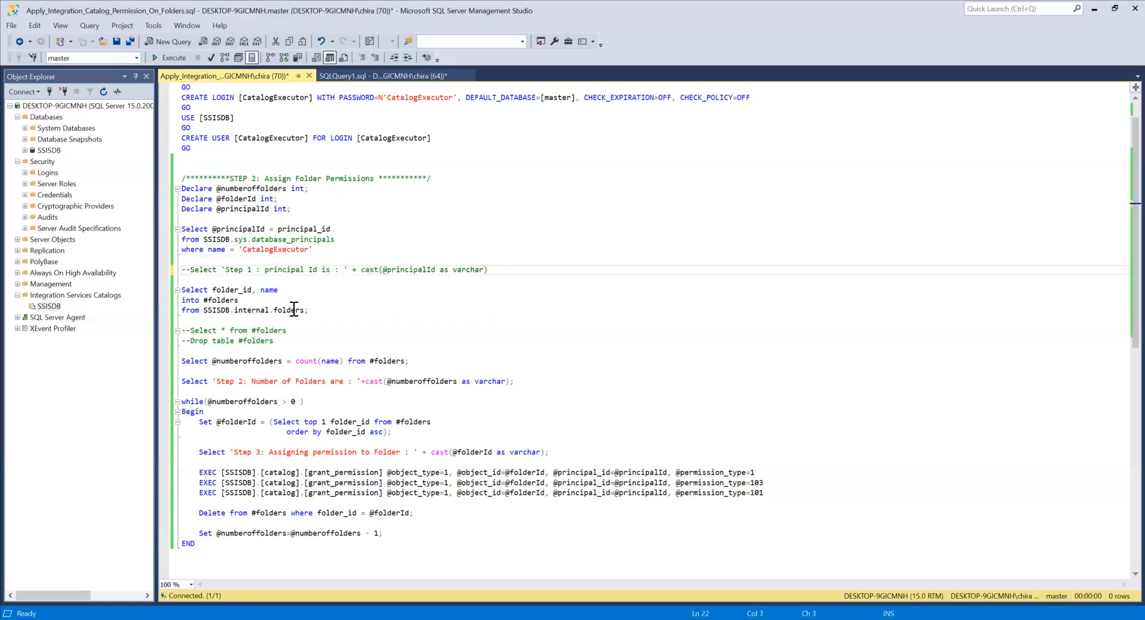
pyautogui.moveTo(306, 313)
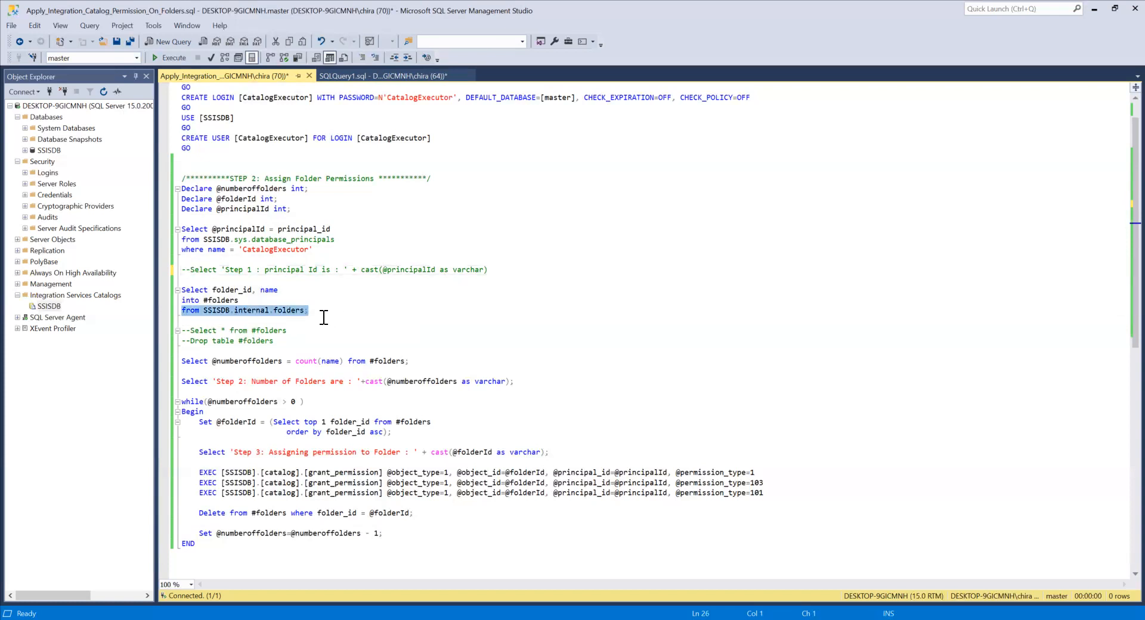
pyautogui.moveTo(171, 318)
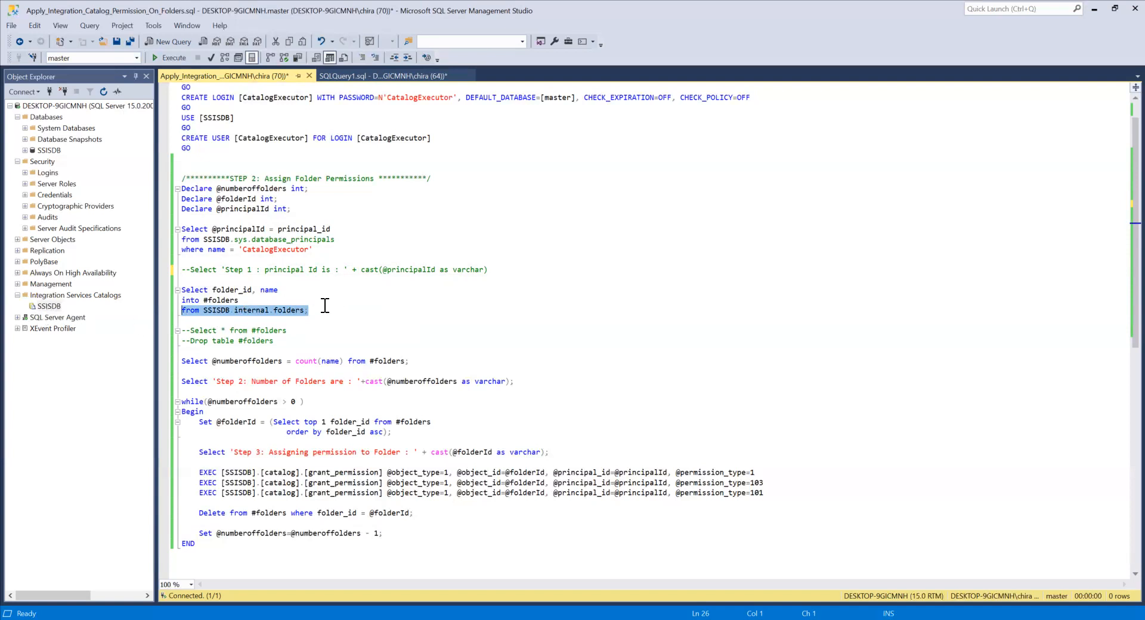
pyautogui.moveTo(282, 324)
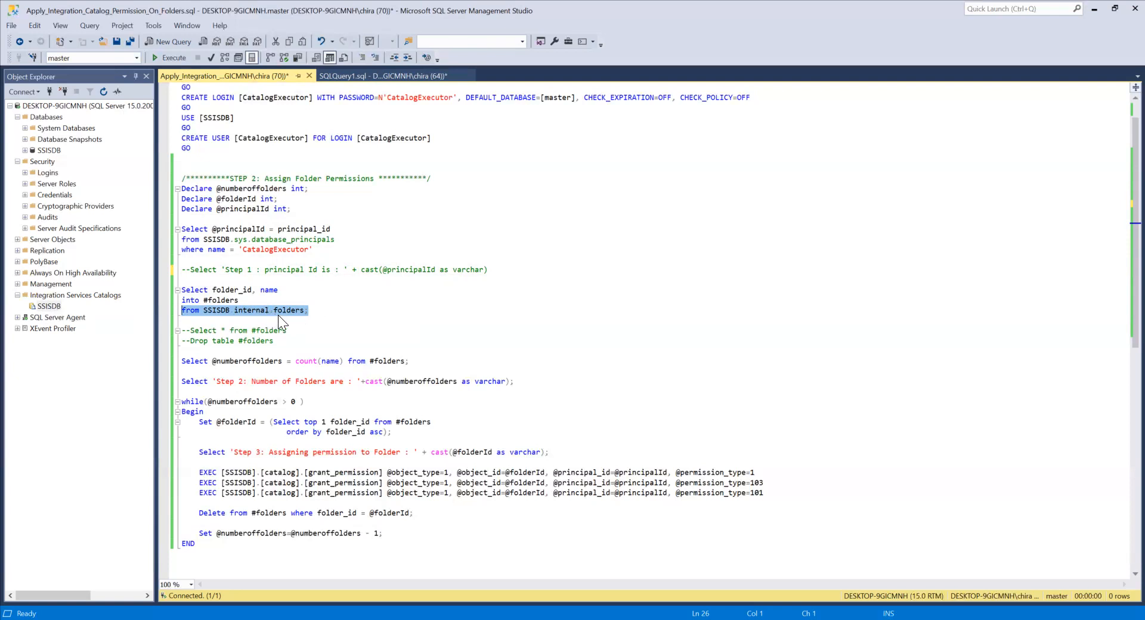
pyautogui.moveTo(173, 333)
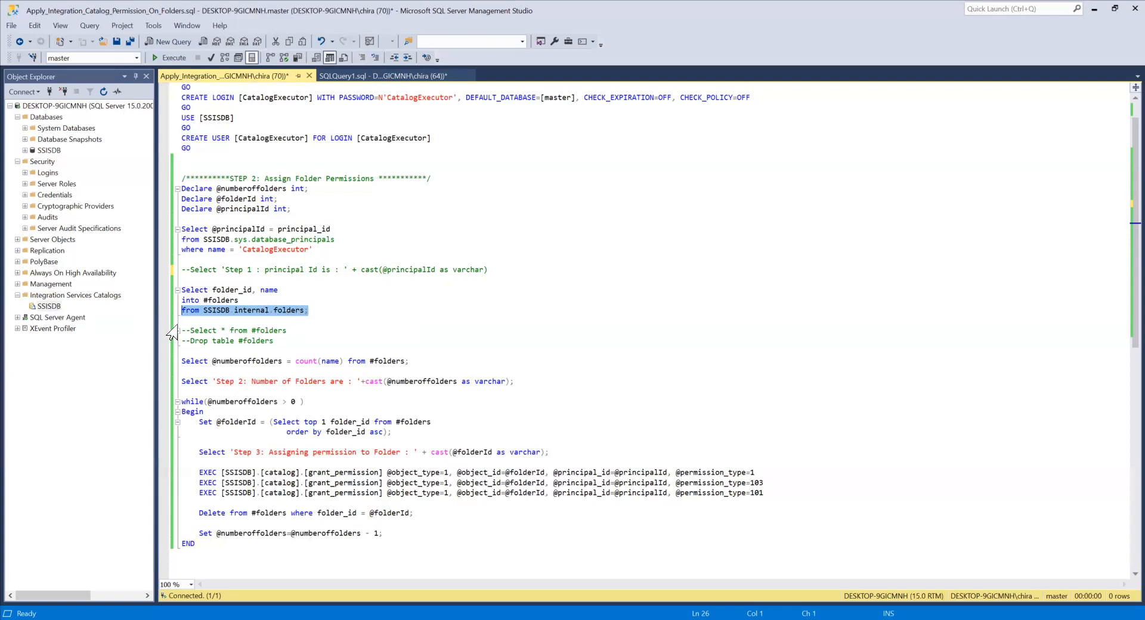
pyautogui.moveTo(296, 337)
pyautogui.write(';')
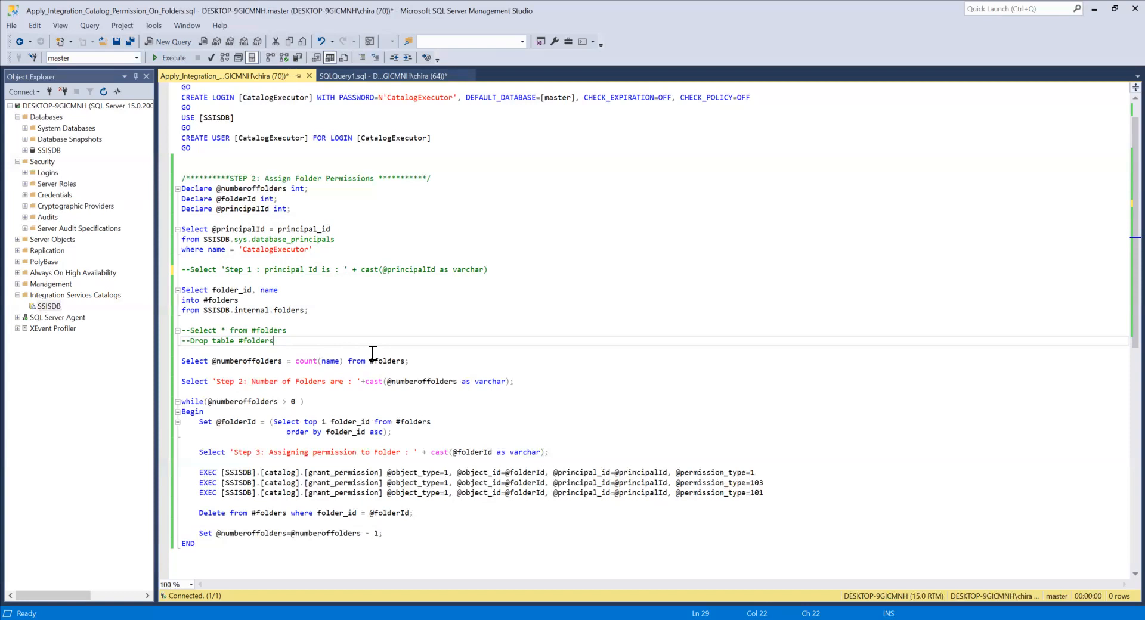
pyautogui.moveTo(332, 343)
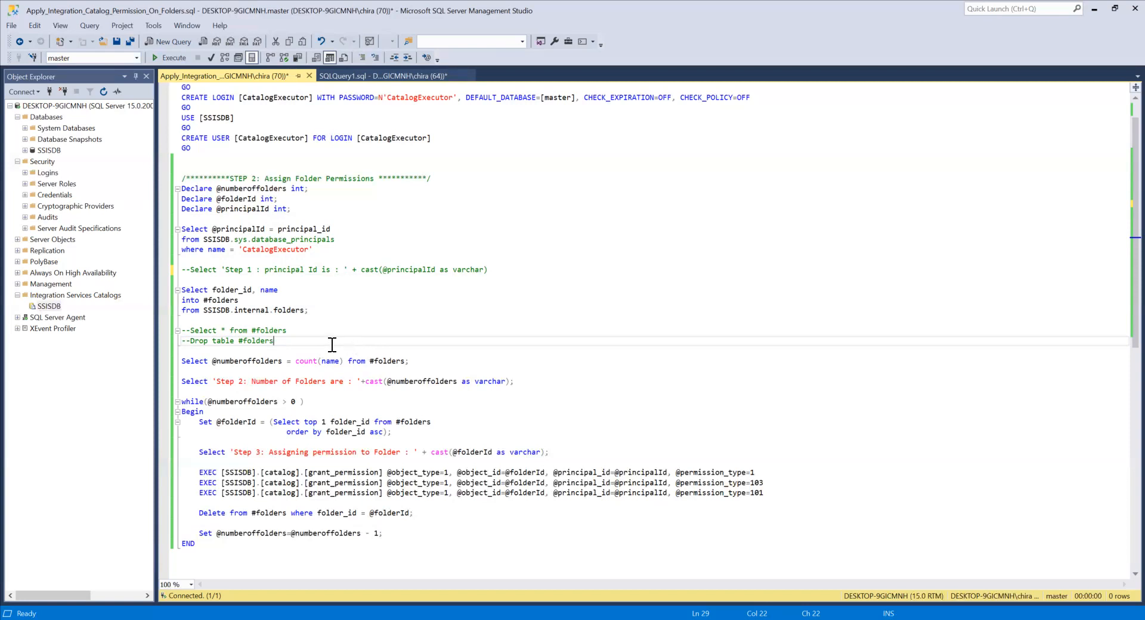
pyautogui.moveTo(259, 301)
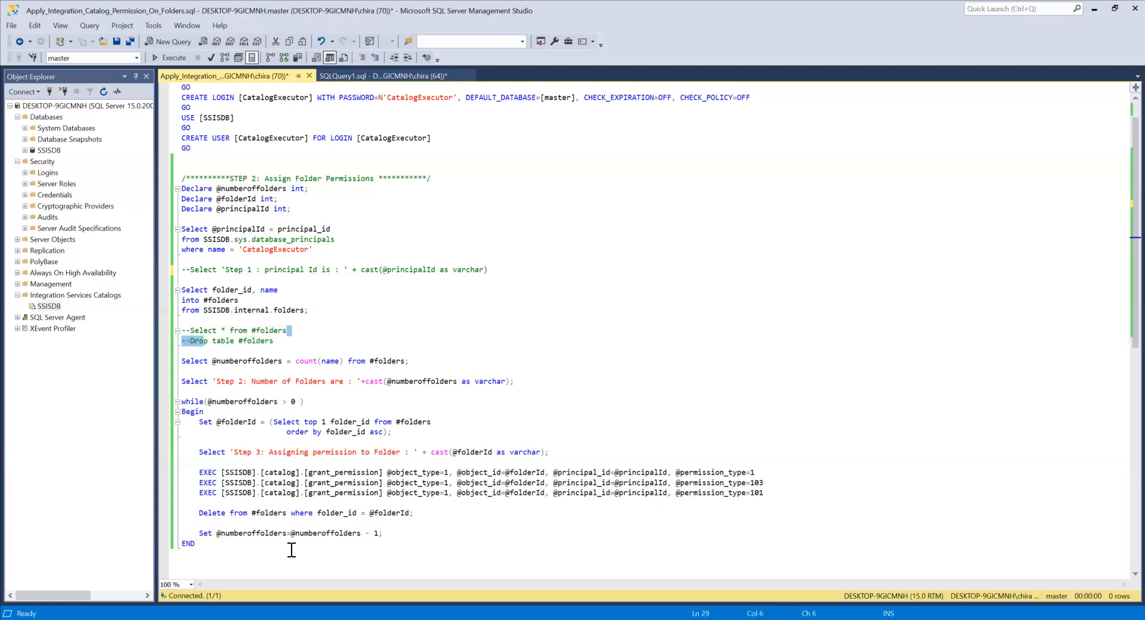
pyautogui.click(285, 341)
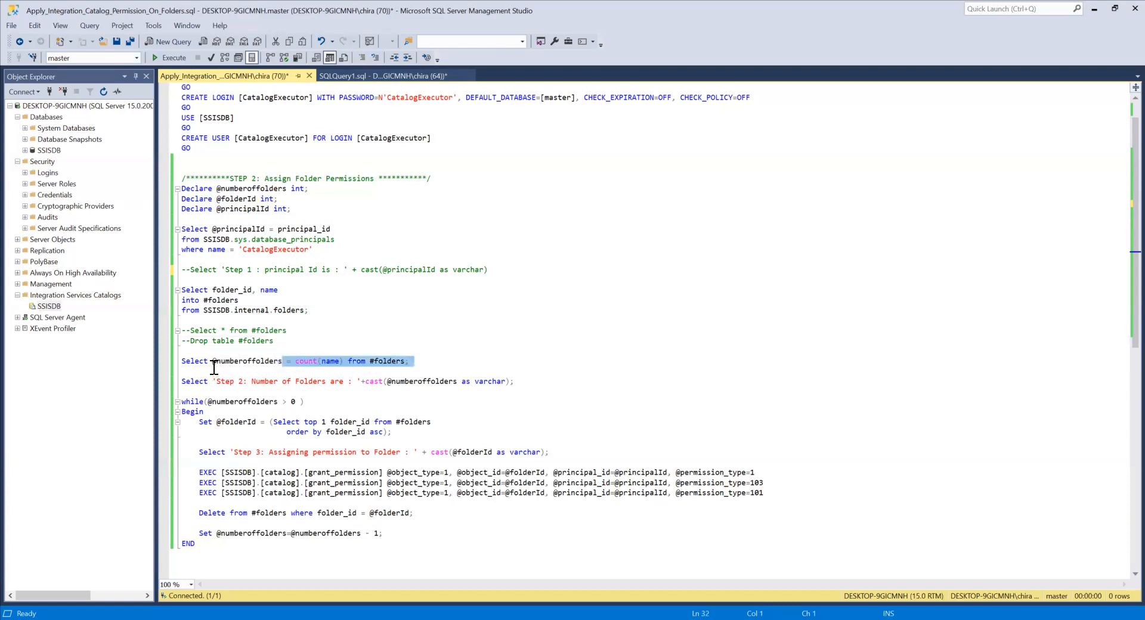
pyautogui.click(395, 360)
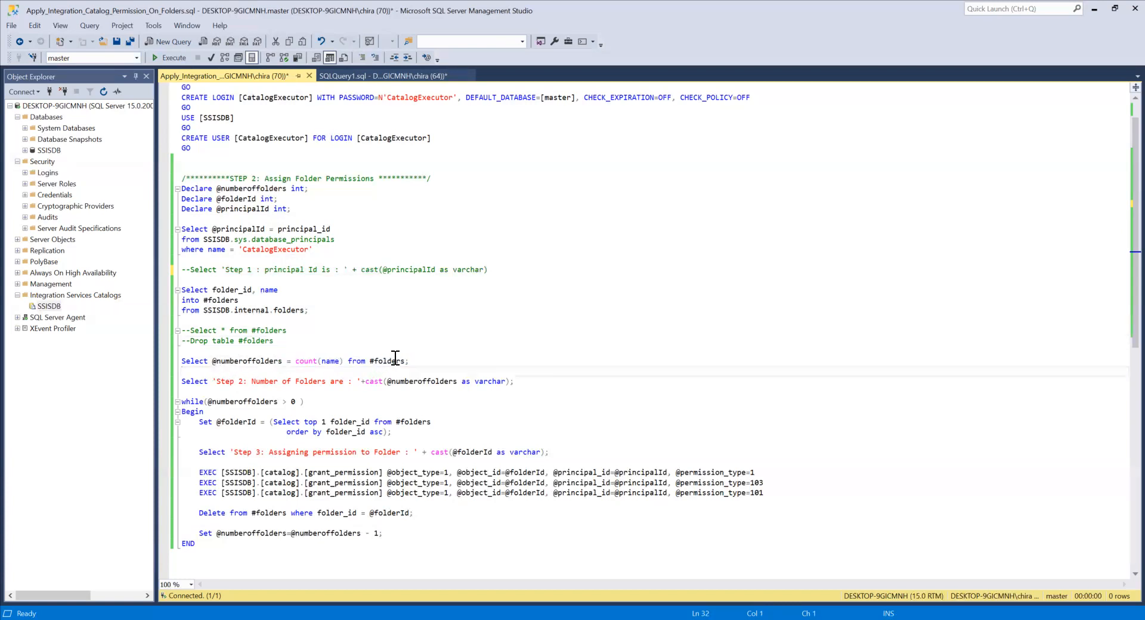
pyautogui.moveTo(347, 367)
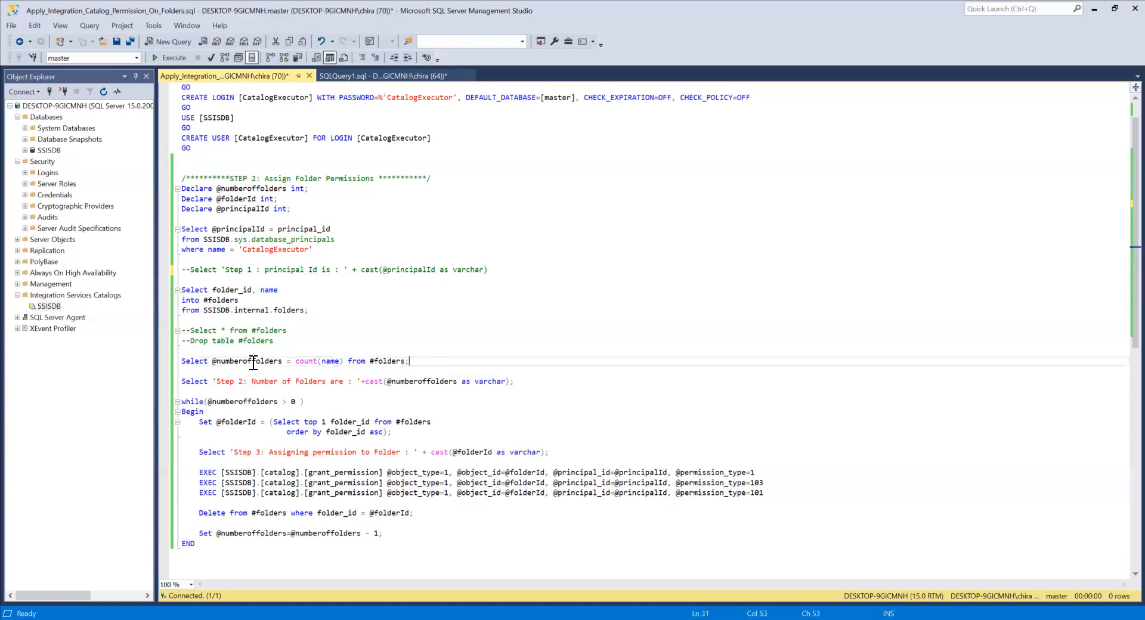
pyautogui.moveTo(252, 362)
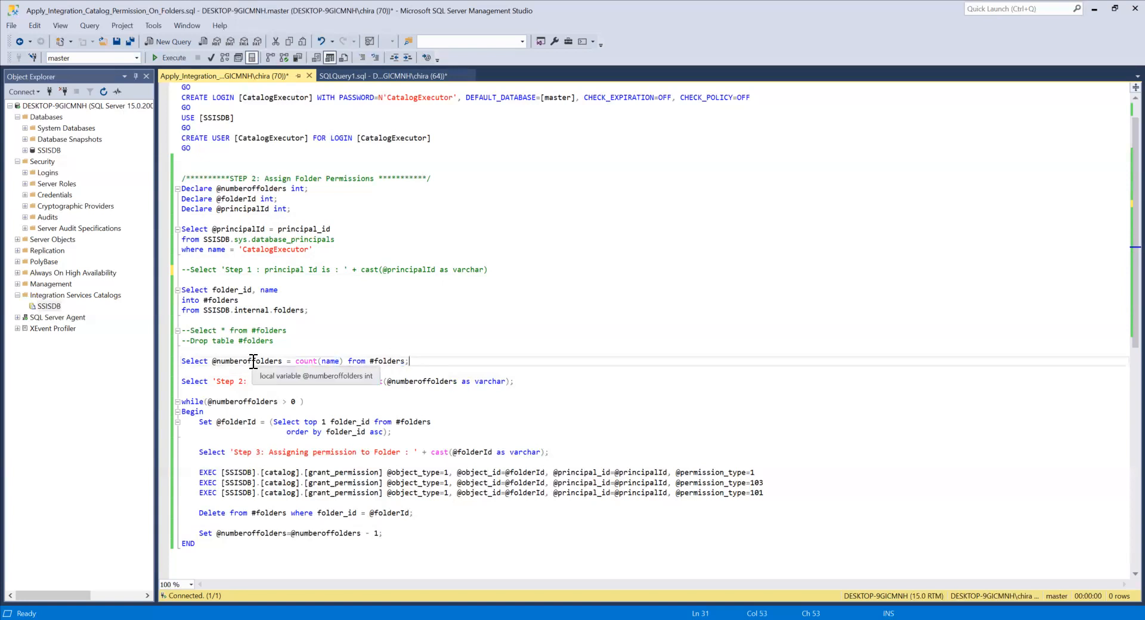
pyautogui.moveTo(358, 413)
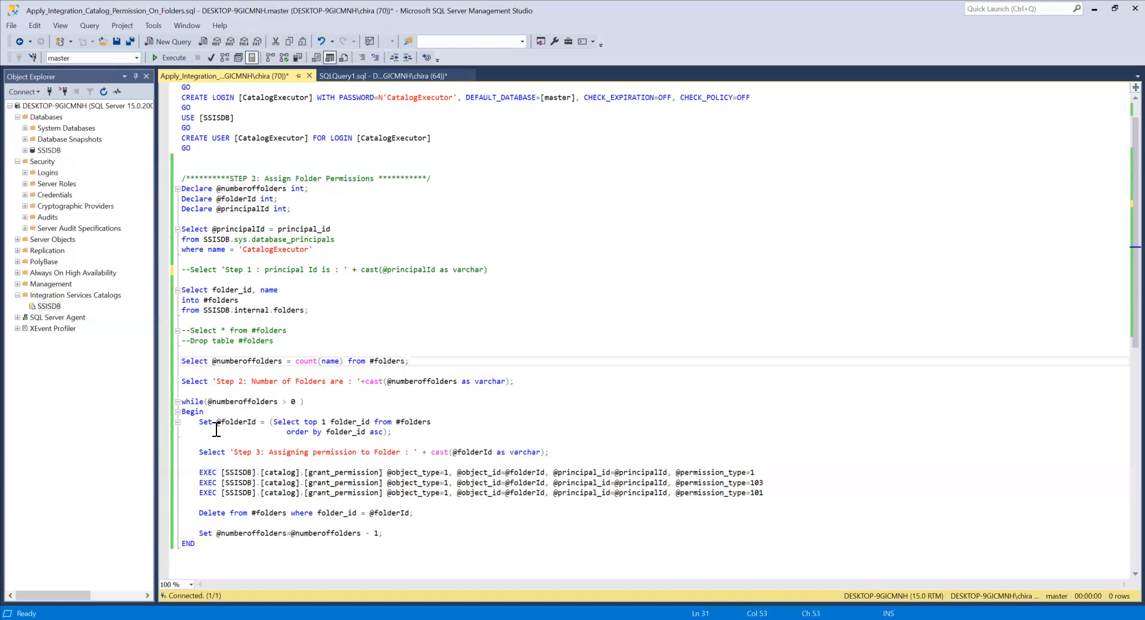
pyautogui.moveTo(245, 426)
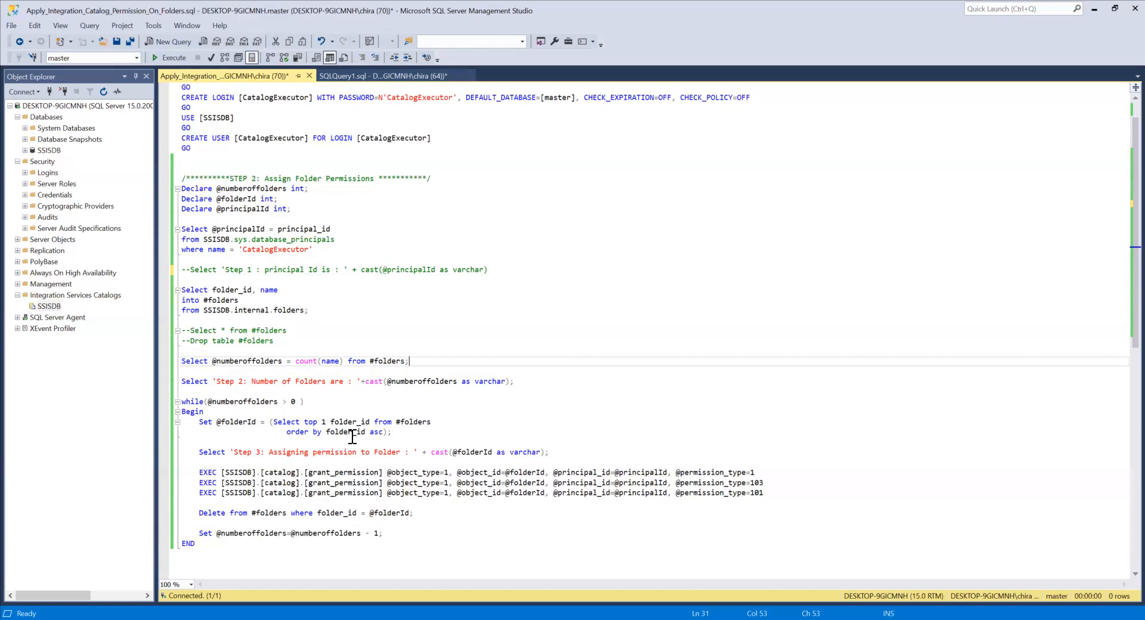
pyautogui.moveTo(416, 421)
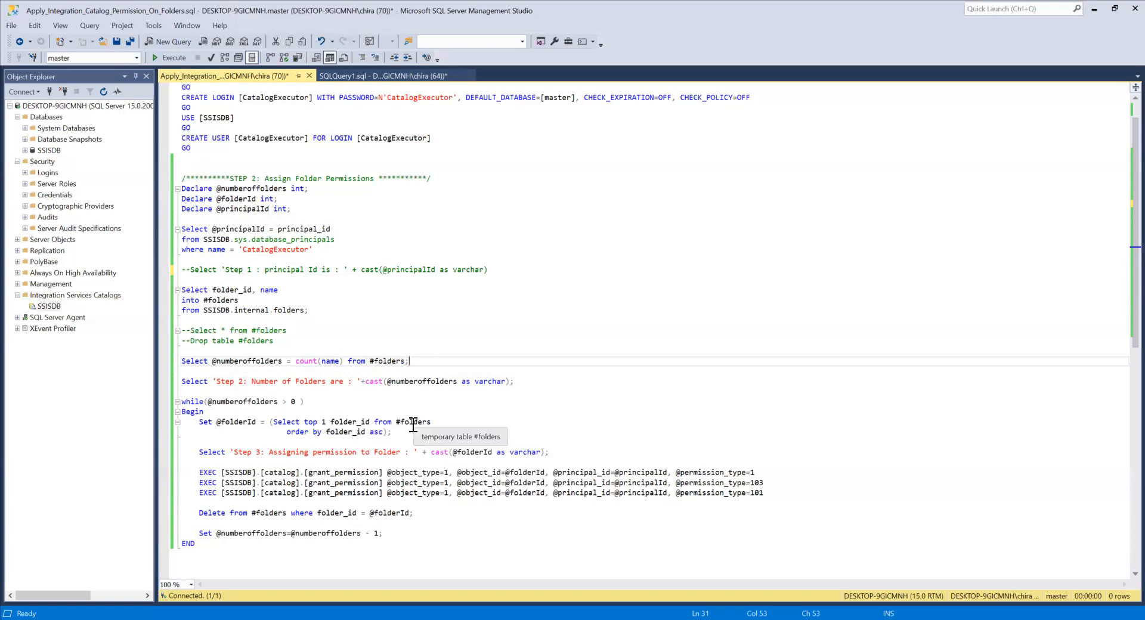
pyautogui.doubleClick(376, 432)
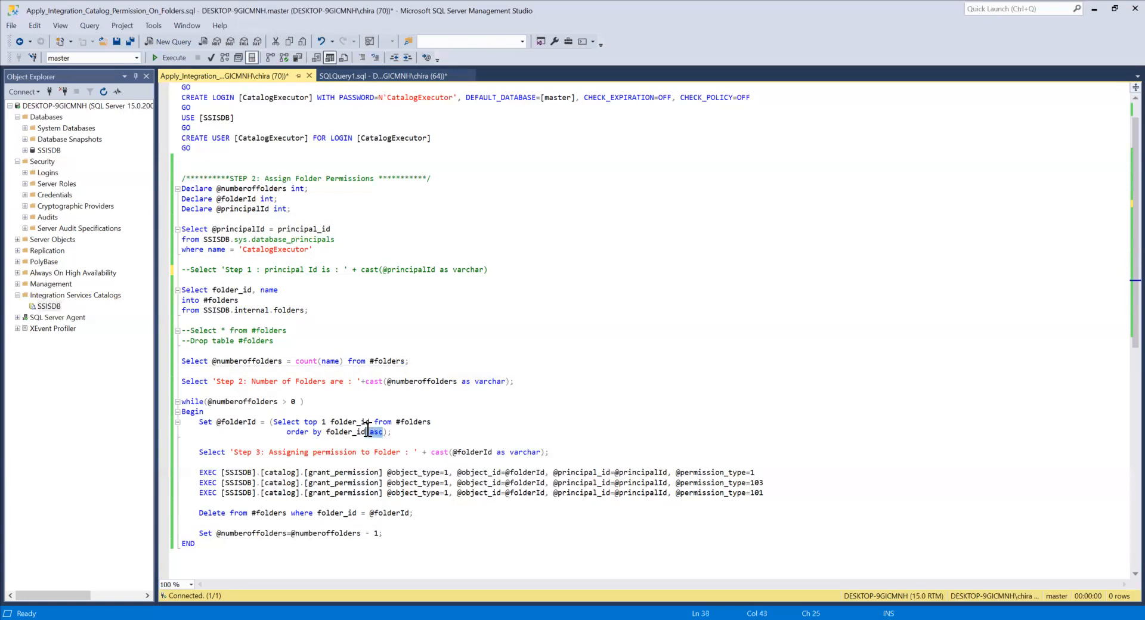
pyautogui.moveTo(399, 452)
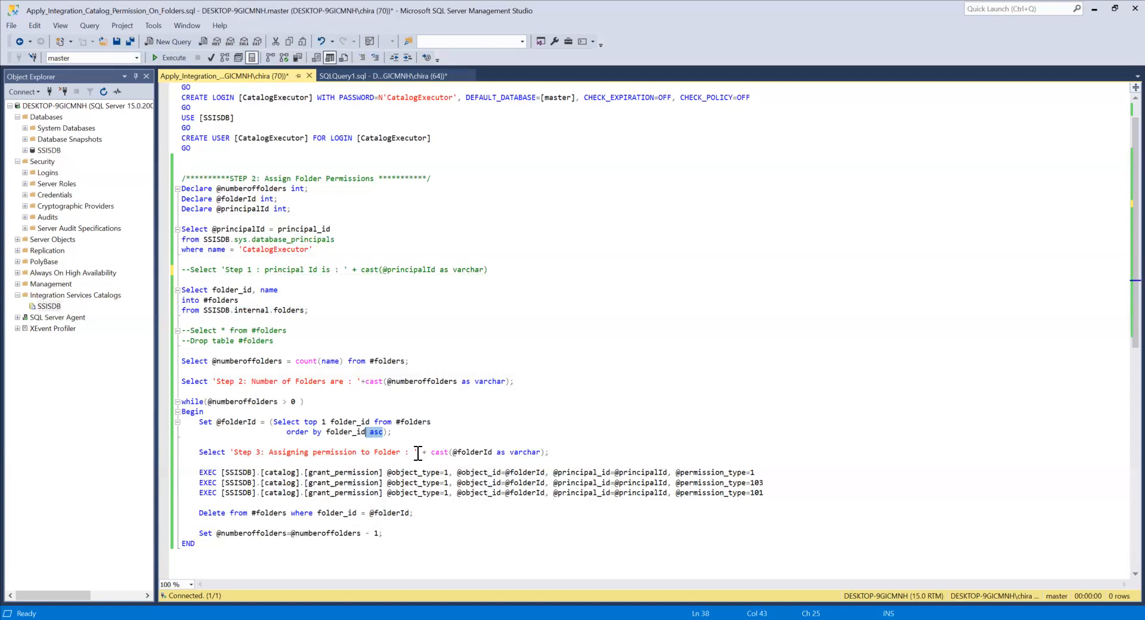
pyautogui.moveTo(401, 483)
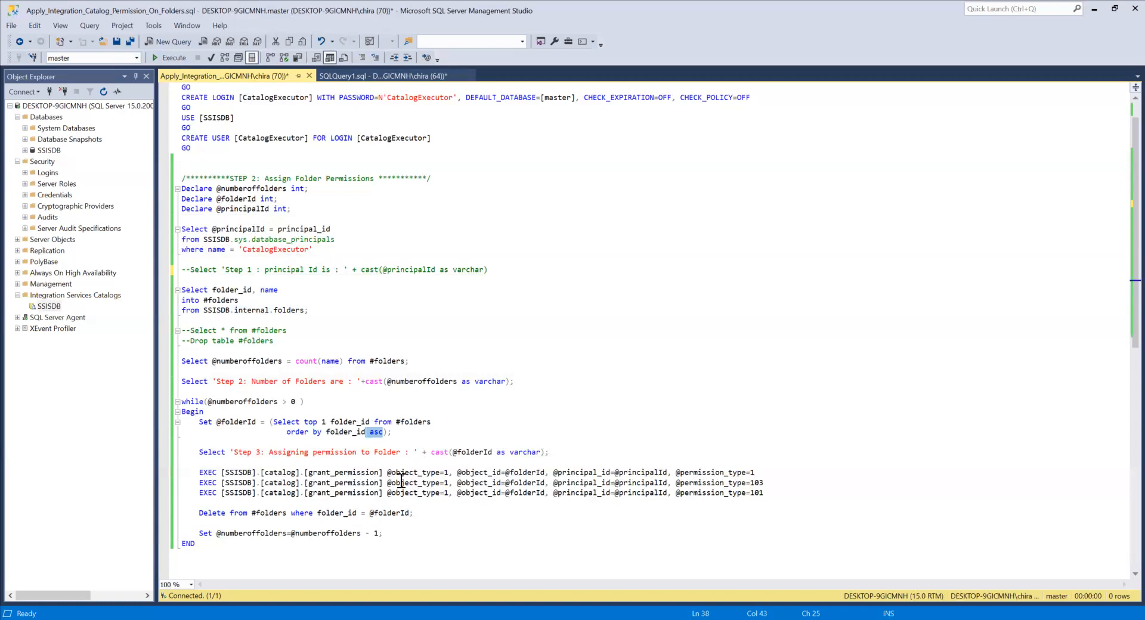
pyautogui.moveTo(301, 436)
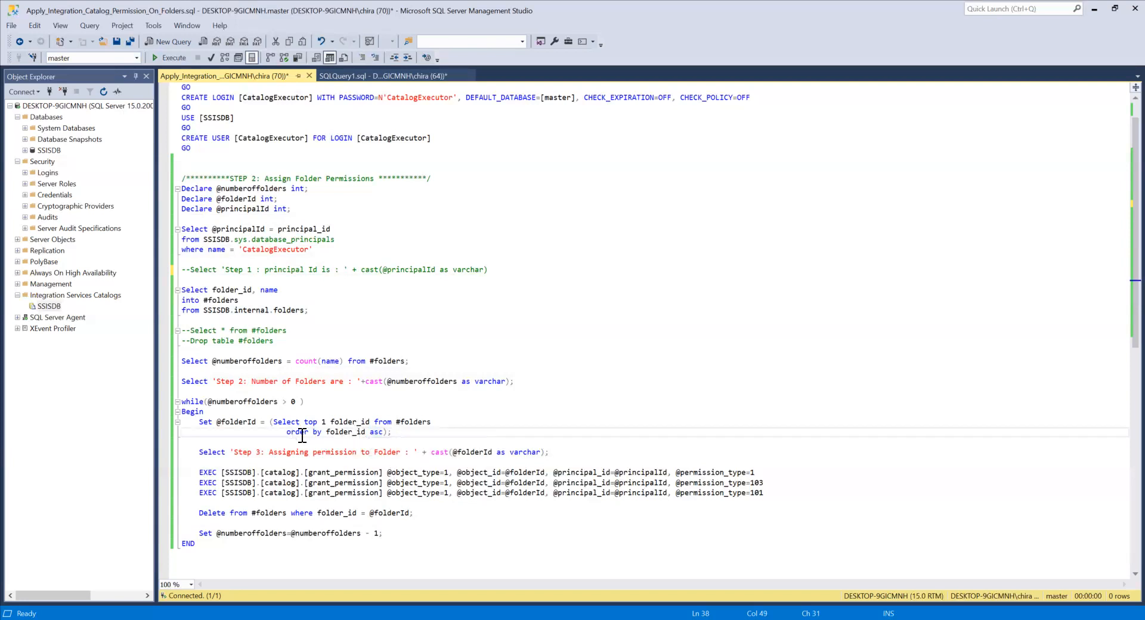
pyautogui.moveTo(241, 421)
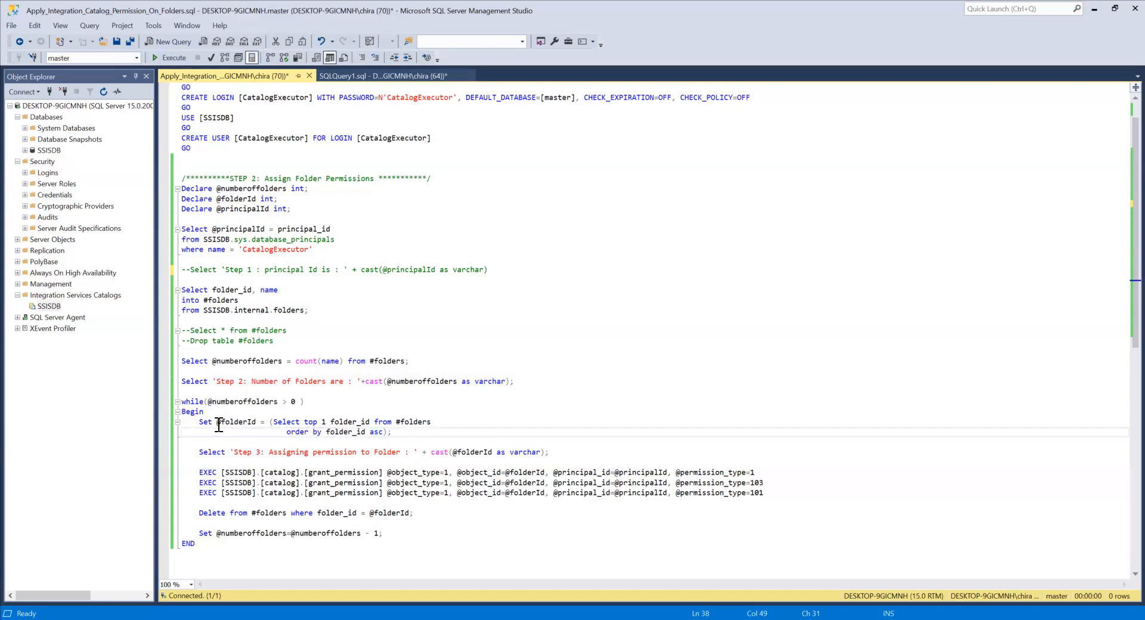
pyautogui.doubleClick(236, 423)
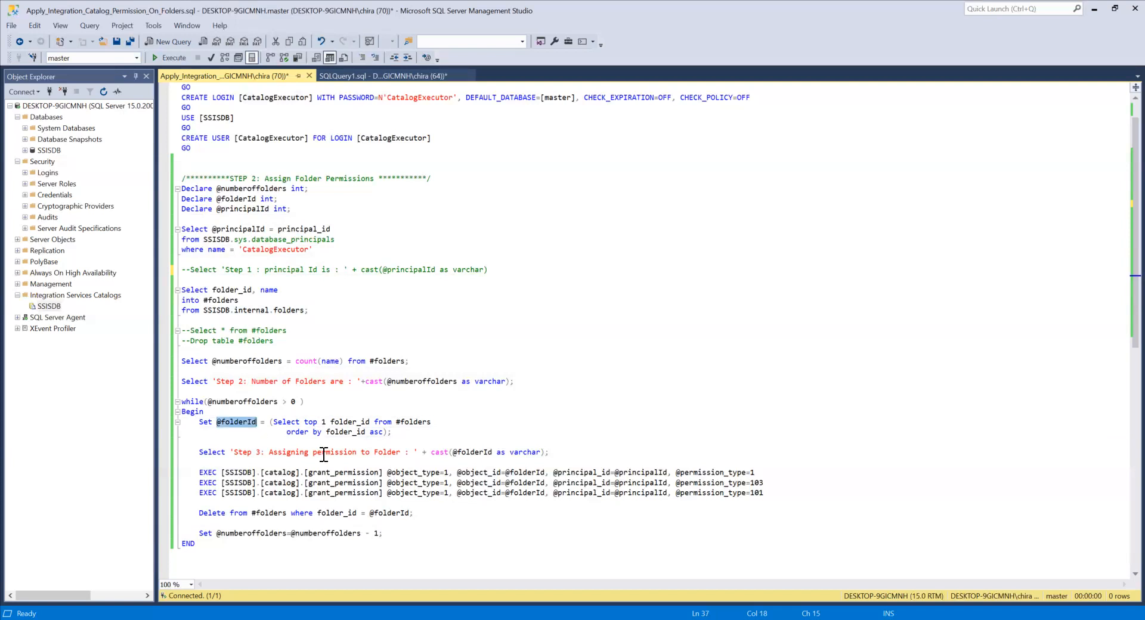
pyautogui.moveTo(632, 489)
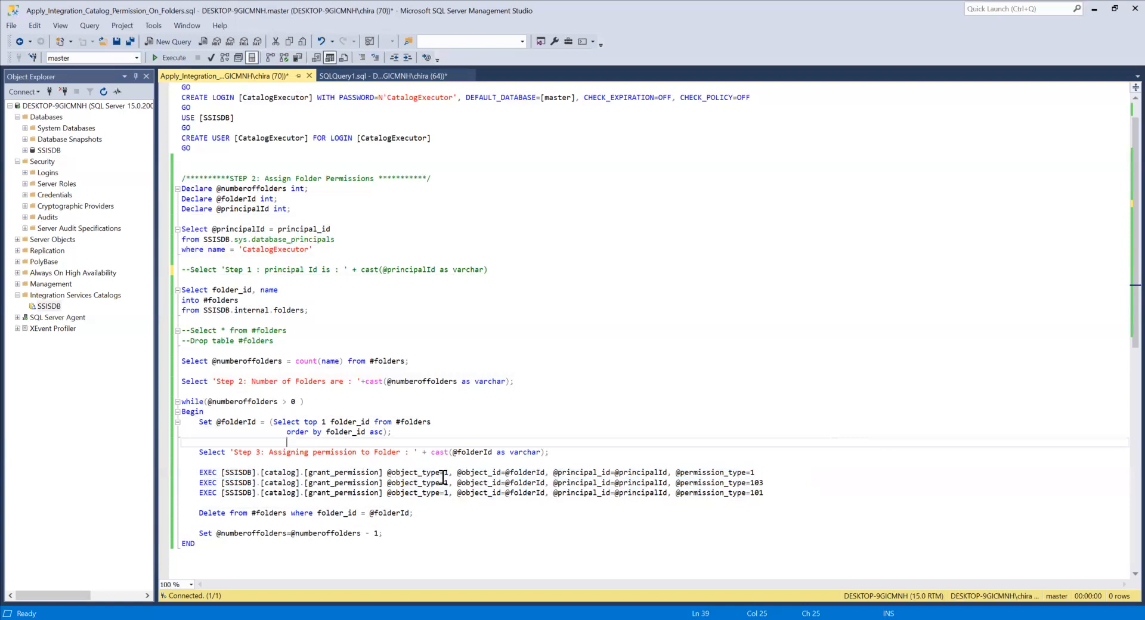
pyautogui.doubleClick(416, 472)
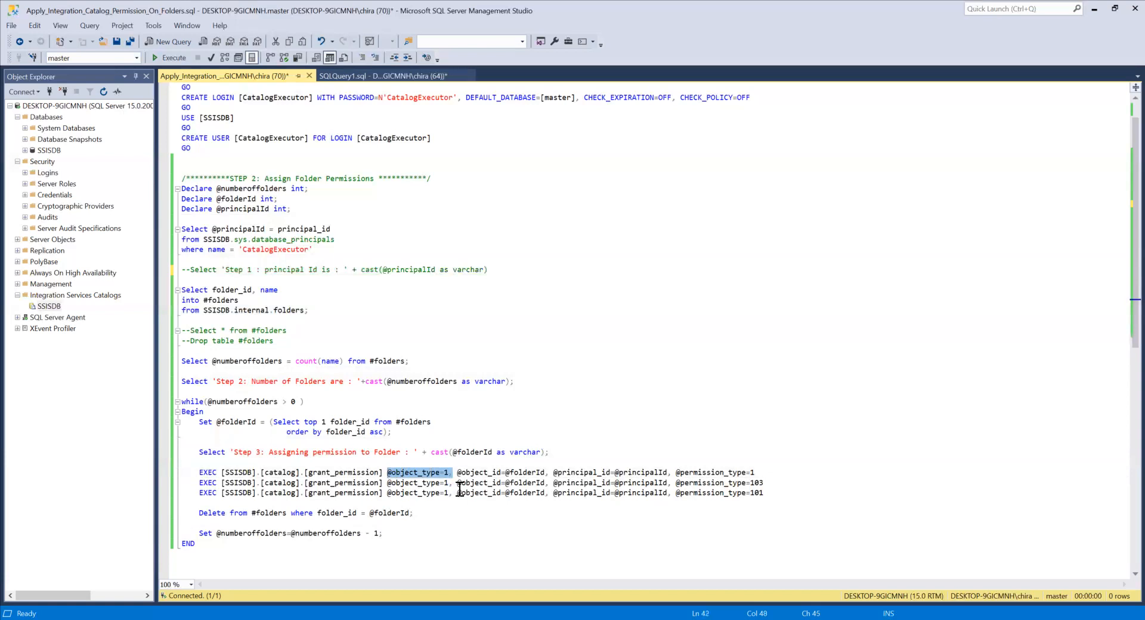
pyautogui.moveTo(537, 482)
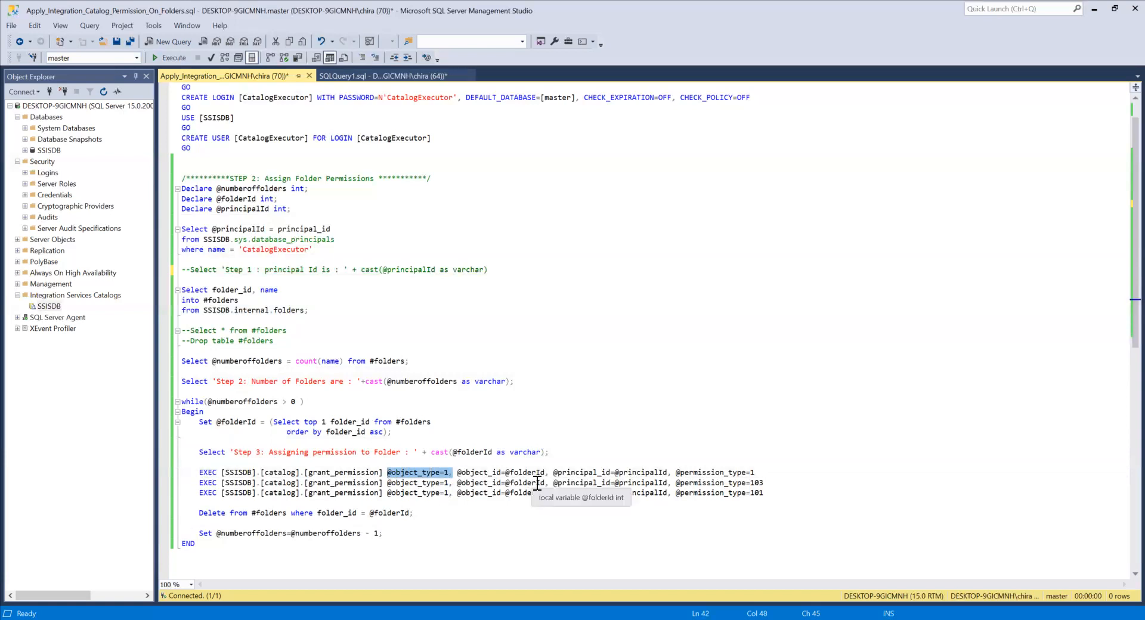
pyautogui.moveTo(399, 483)
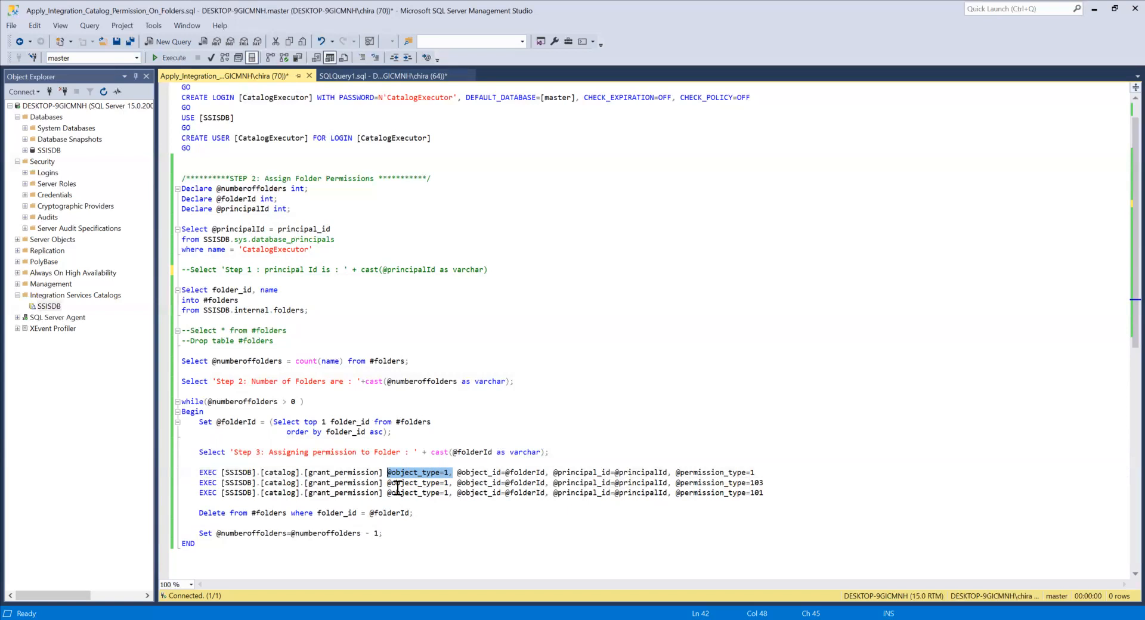
pyautogui.moveTo(492, 513)
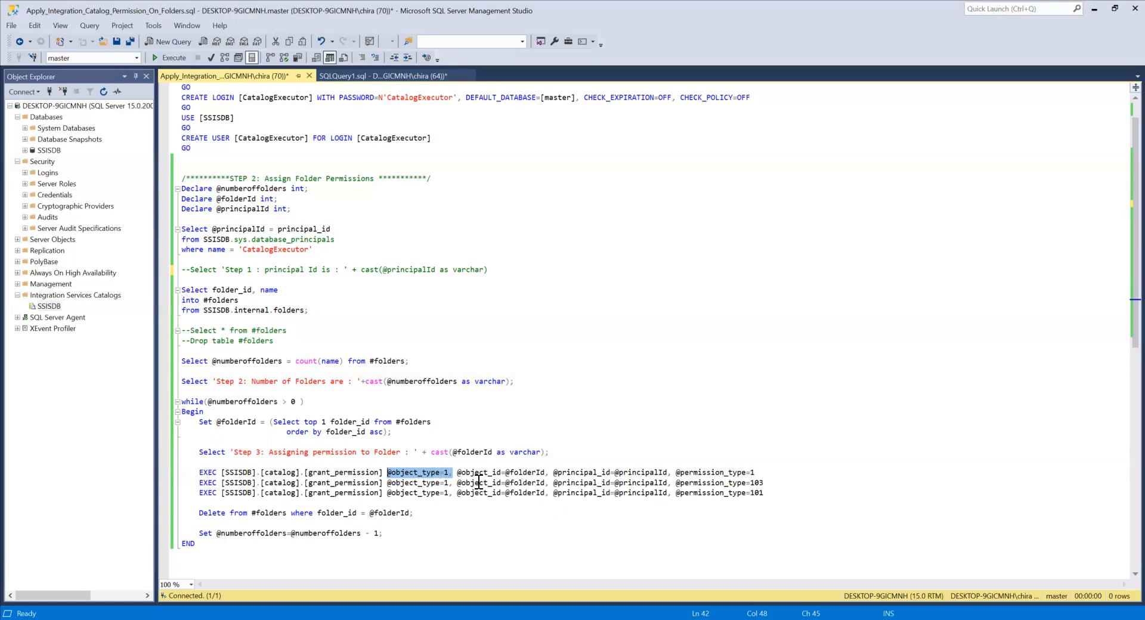
pyautogui.click(547, 474)
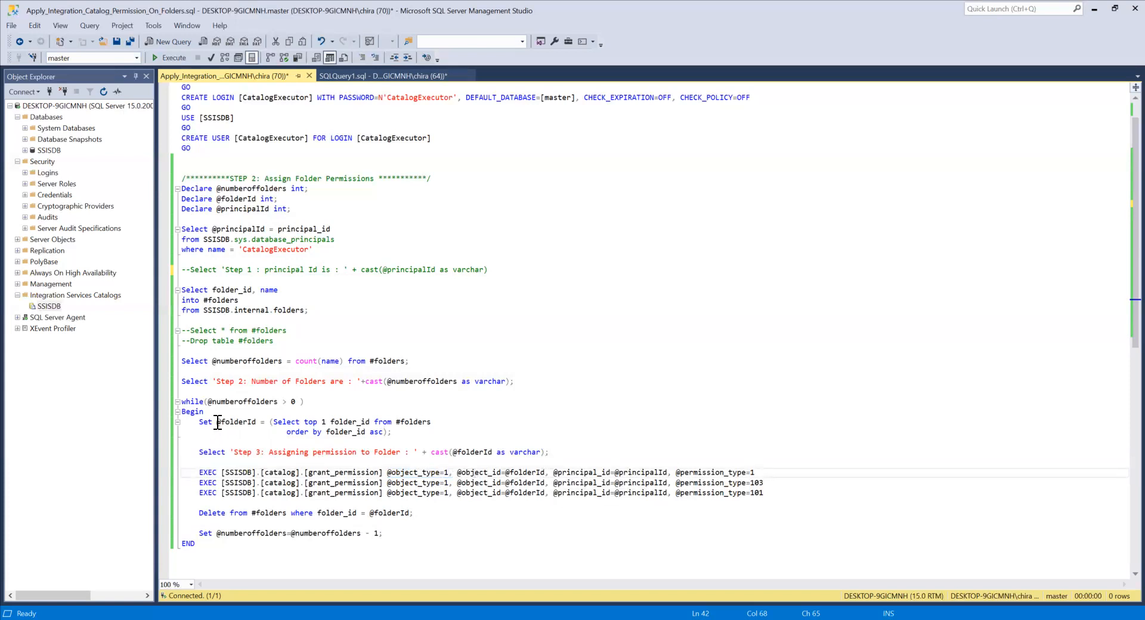
pyautogui.doubleClick(235, 421)
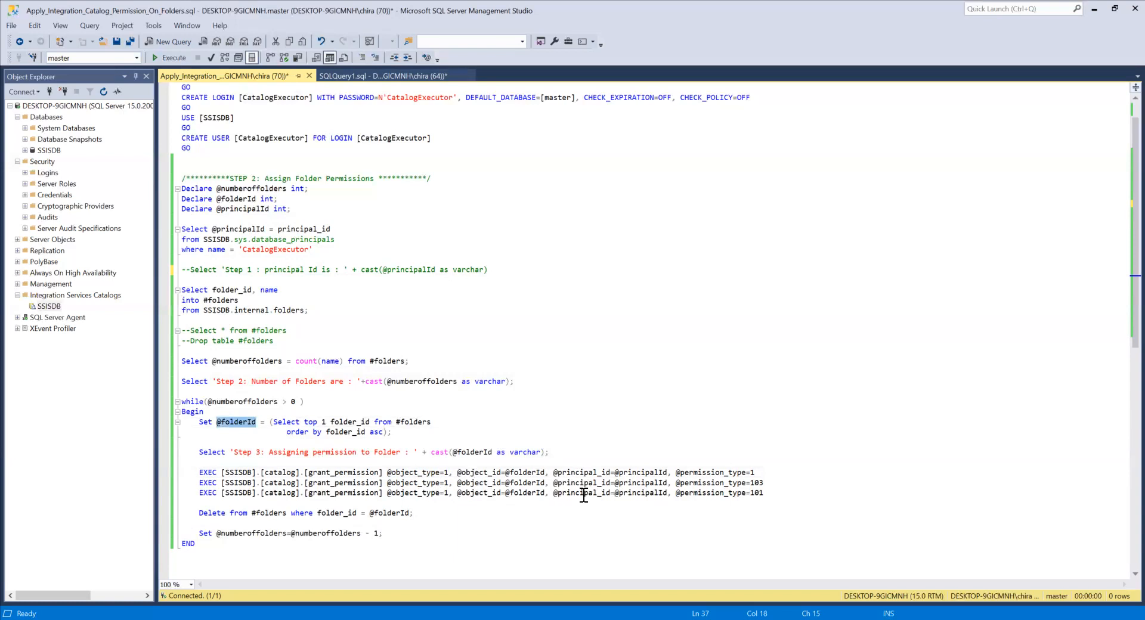
pyautogui.moveTo(644, 468)
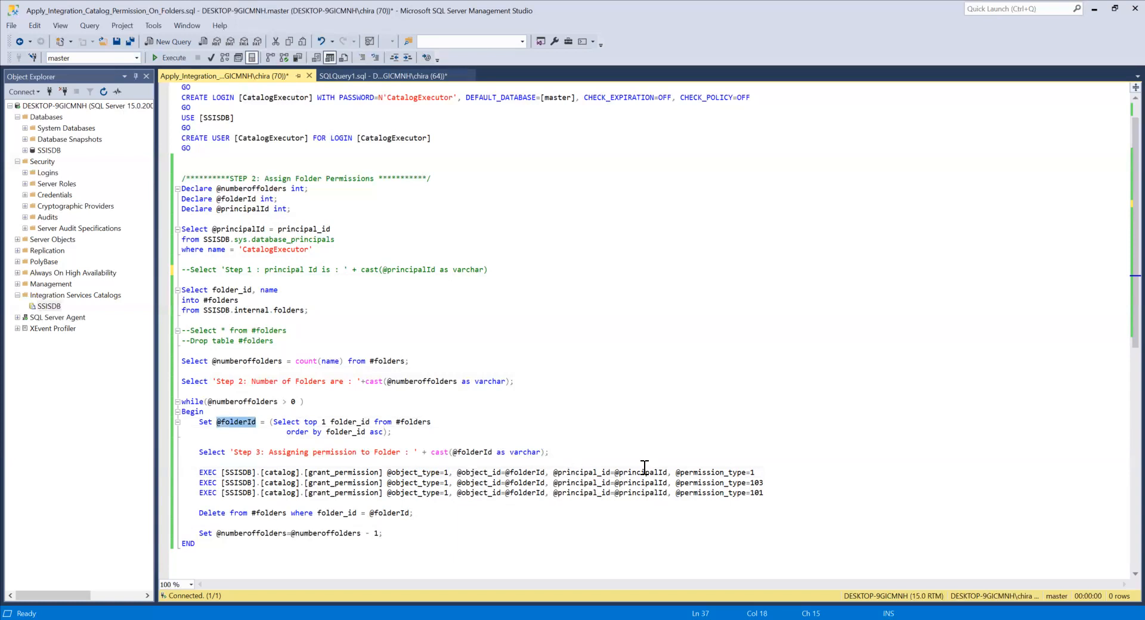
pyautogui.moveTo(637, 482)
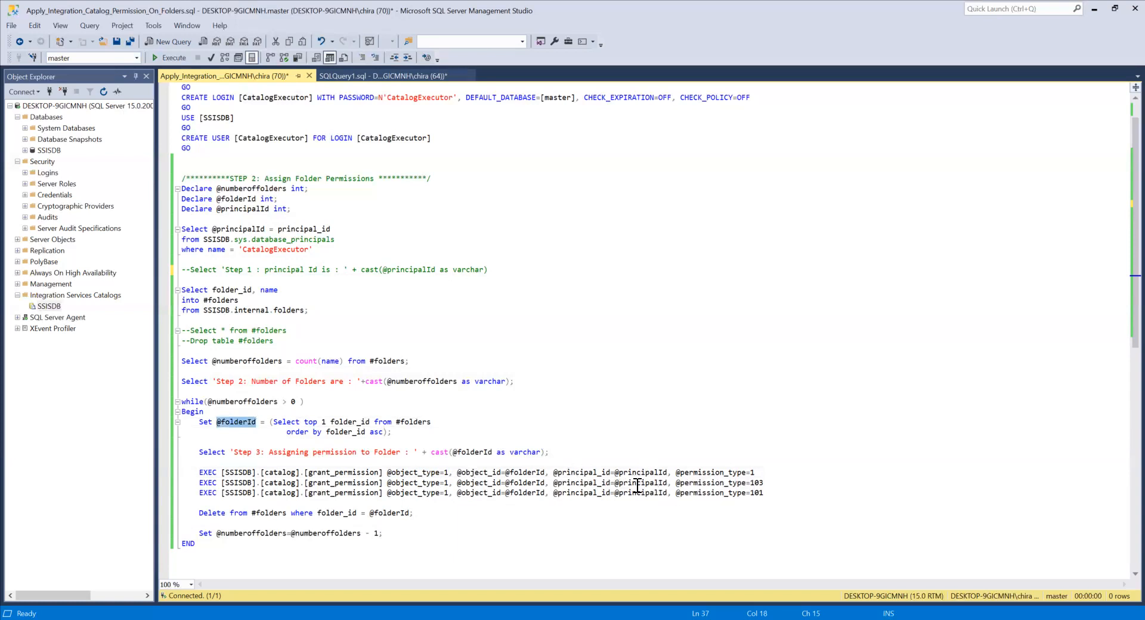
pyautogui.moveTo(699, 535)
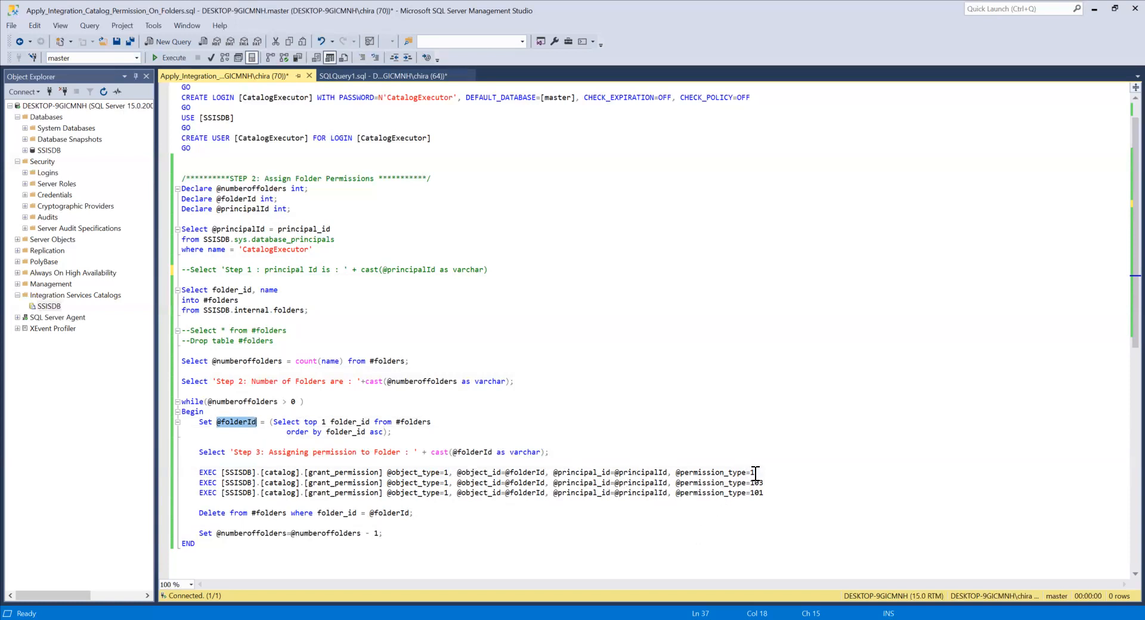
pyautogui.click(763, 482)
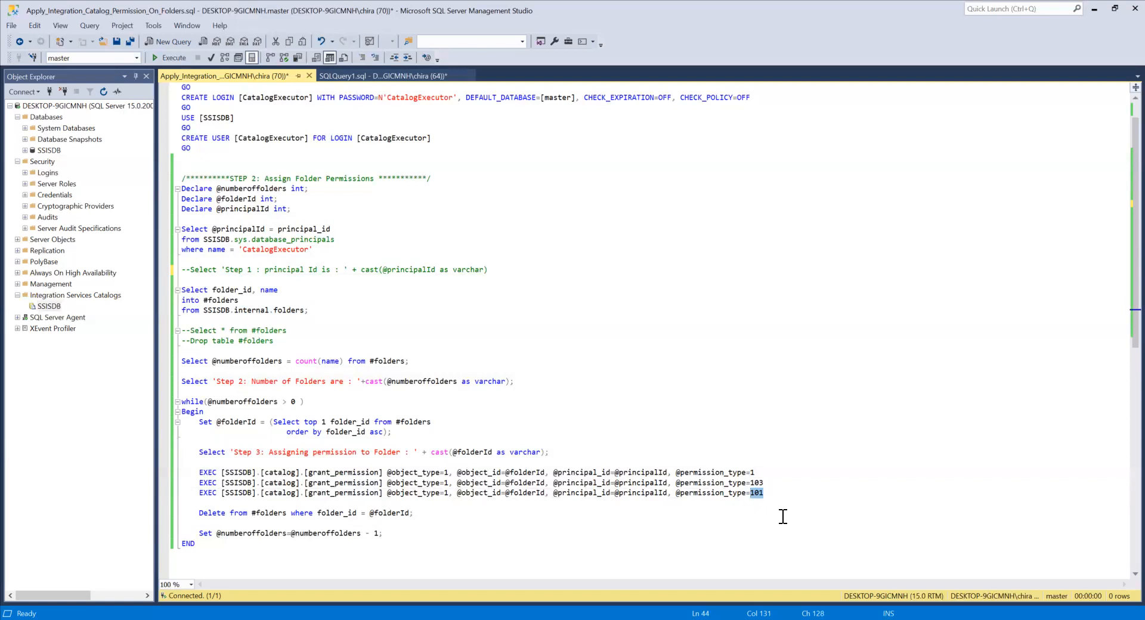
pyautogui.moveTo(295, 519)
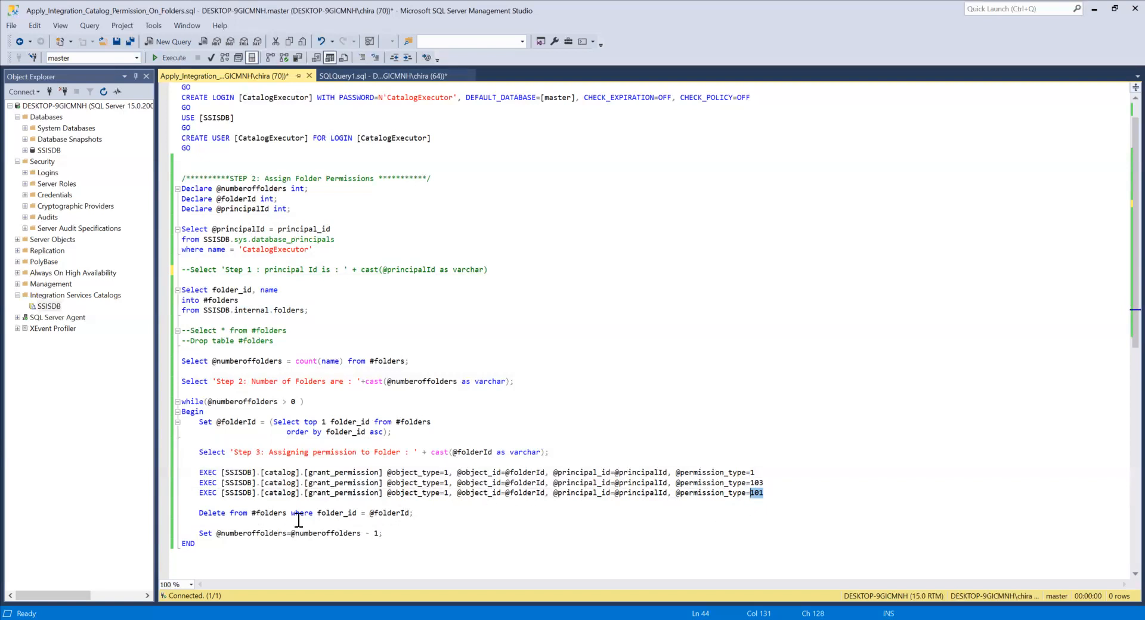
pyautogui.moveTo(282, 515)
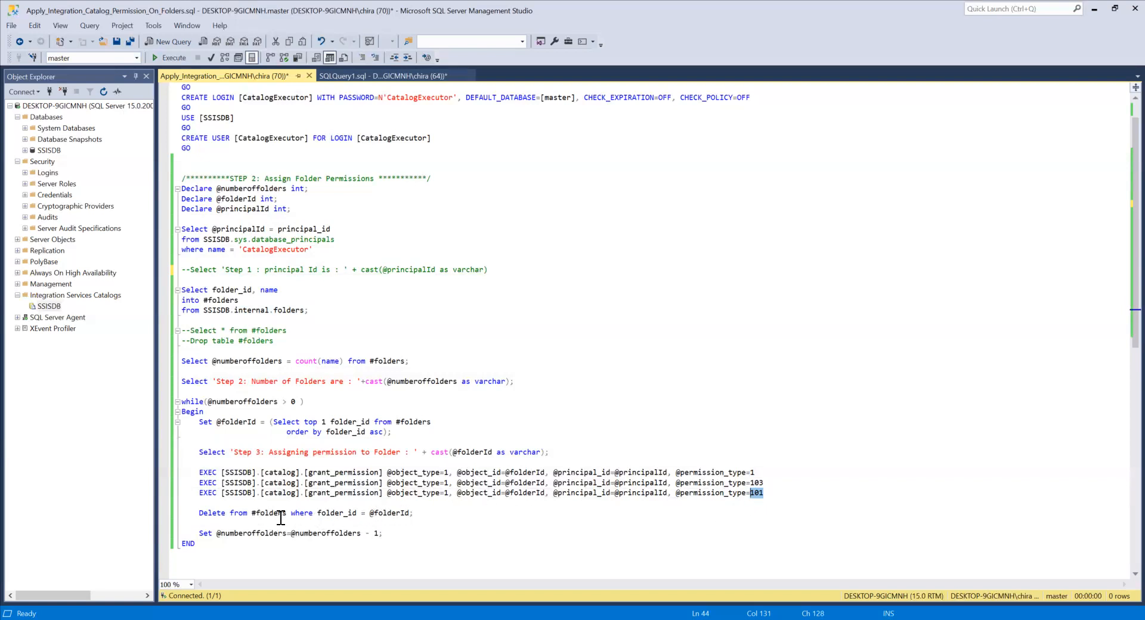
pyautogui.moveTo(391, 512)
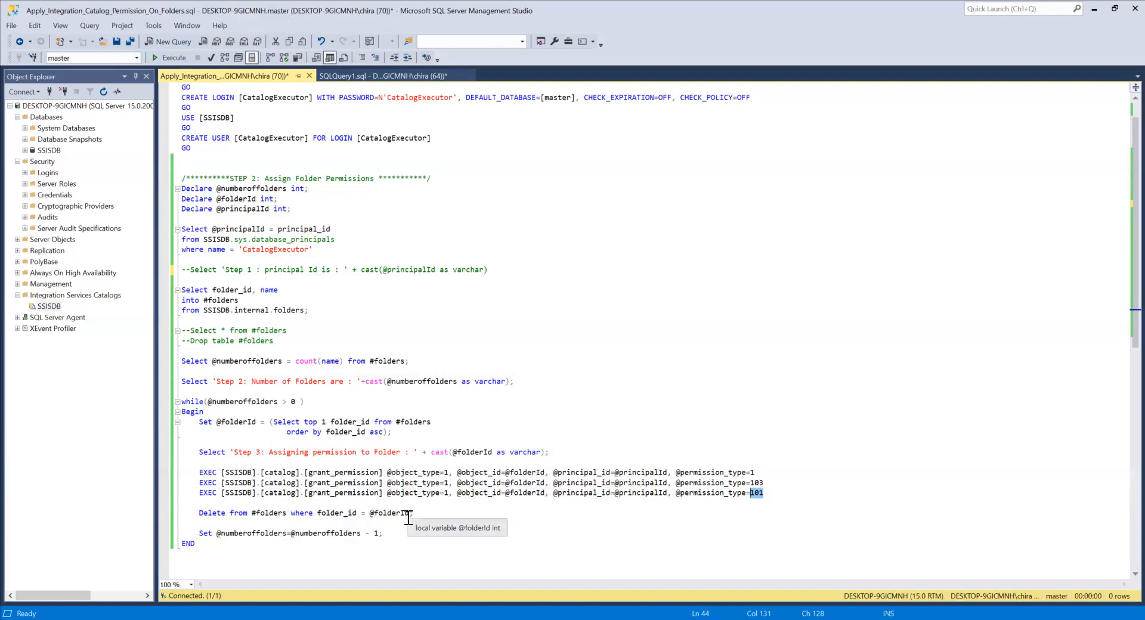
pyautogui.moveTo(299, 539)
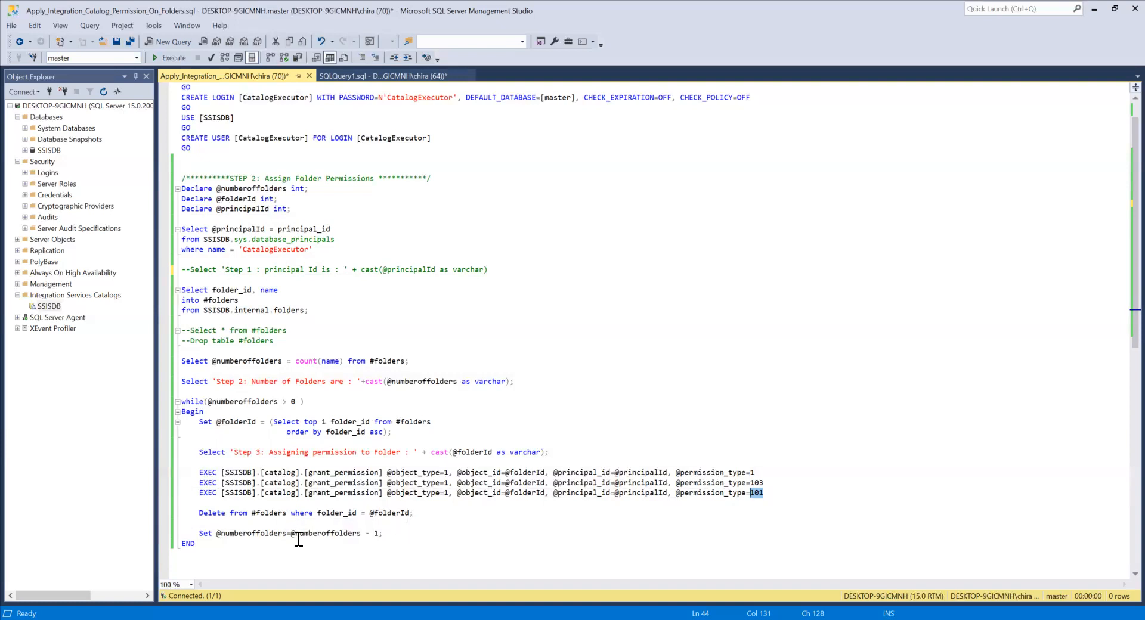
pyautogui.moveTo(308, 533)
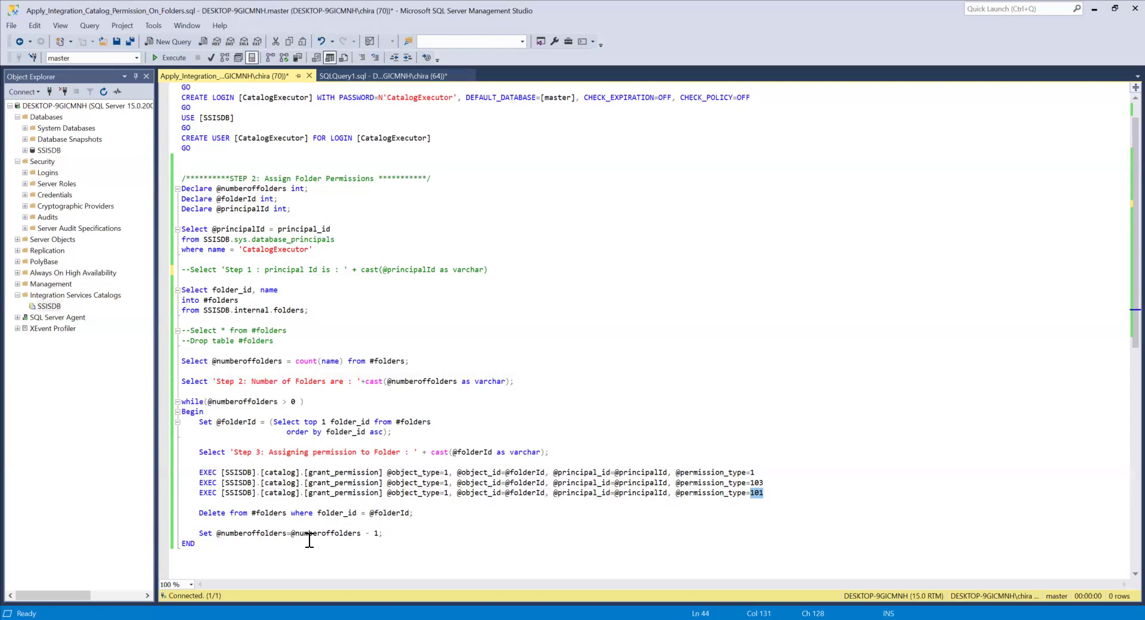
pyautogui.moveTo(367, 539)
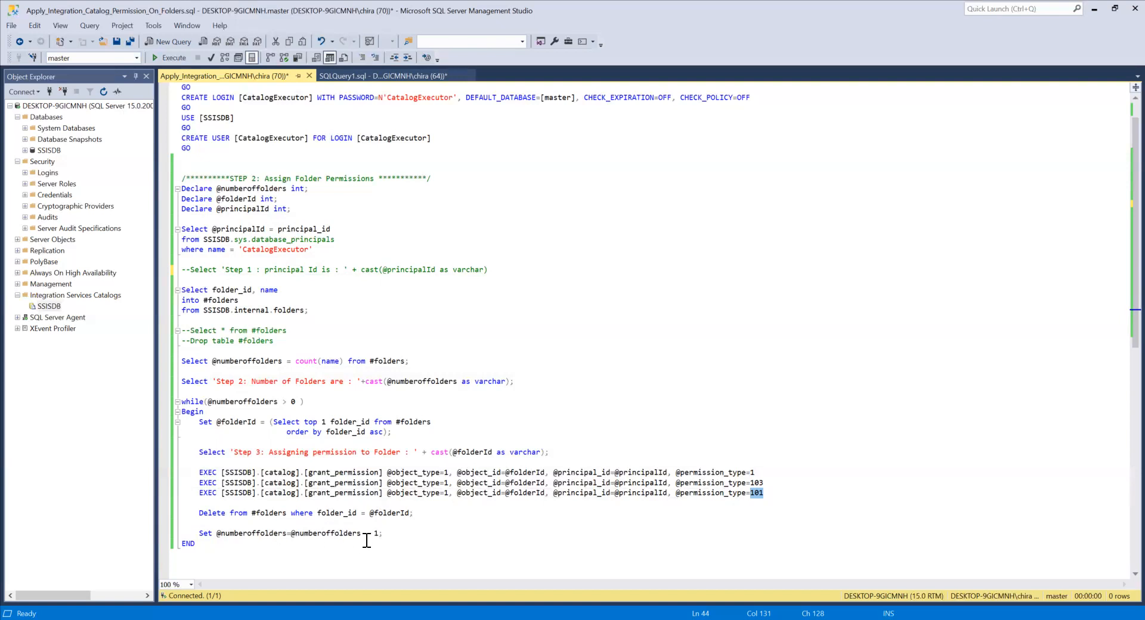
pyautogui.moveTo(367, 444)
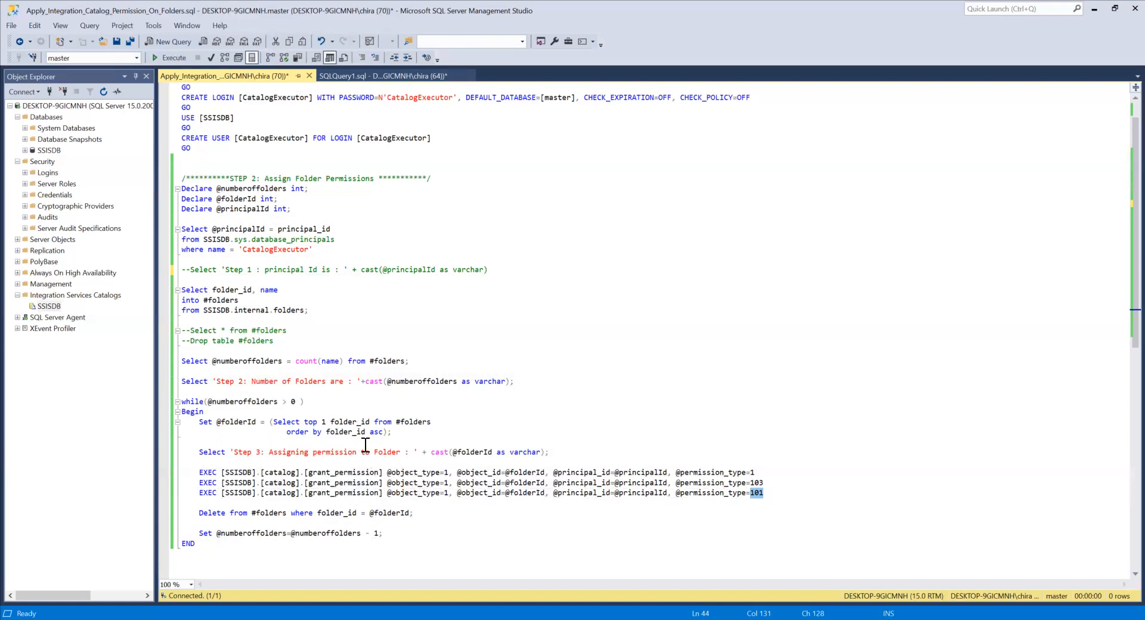
pyautogui.moveTo(313, 532)
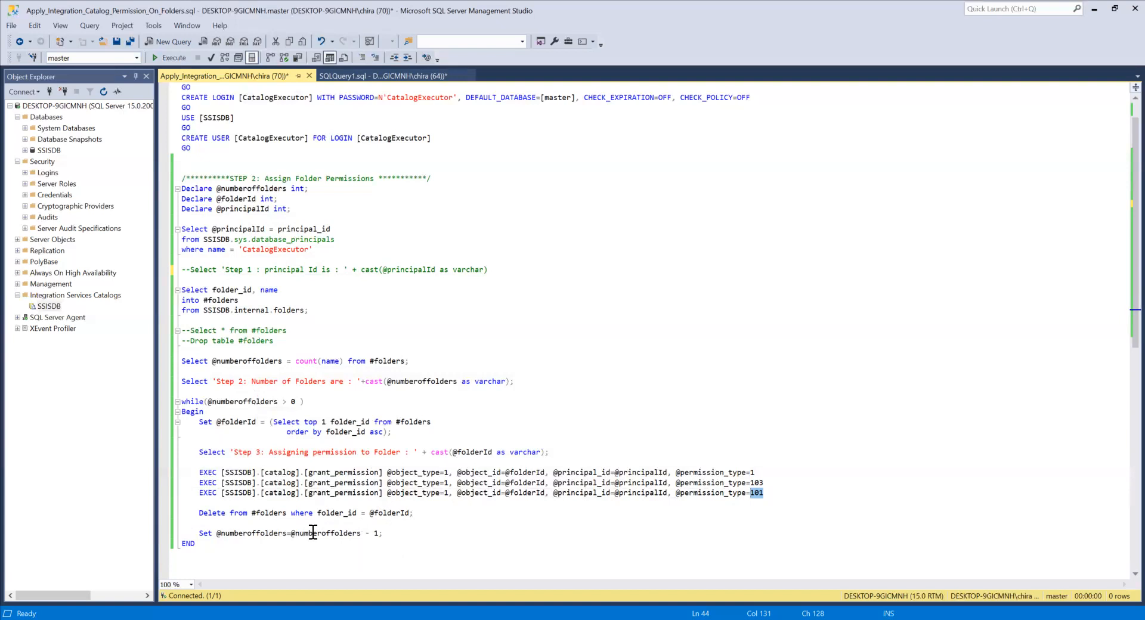
pyautogui.moveTo(255, 448)
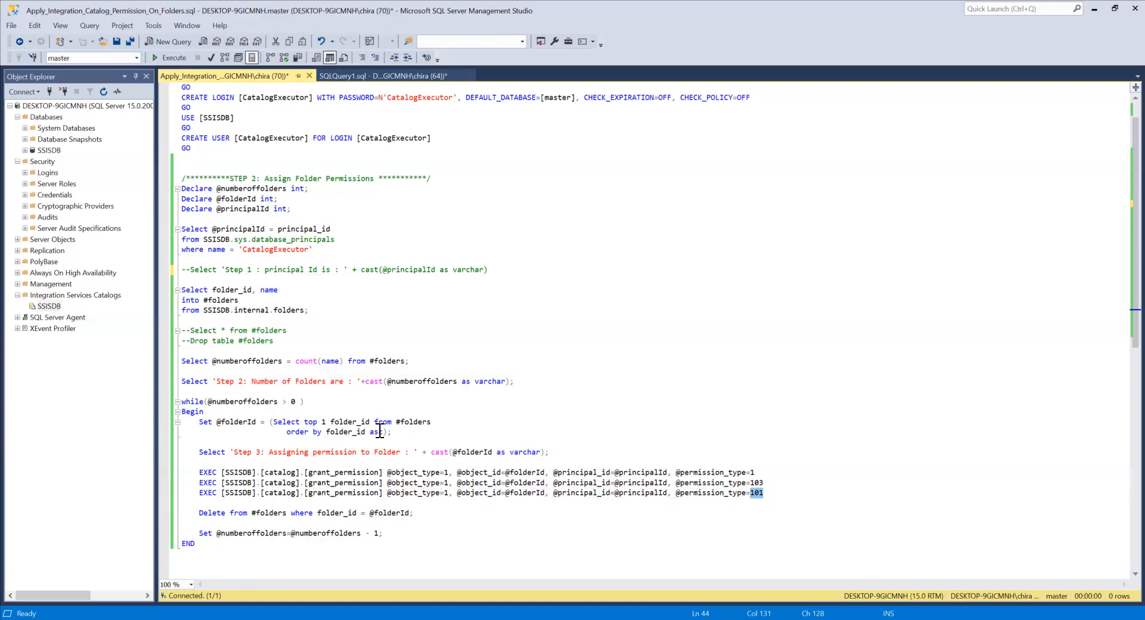
pyautogui.moveTo(617, 386)
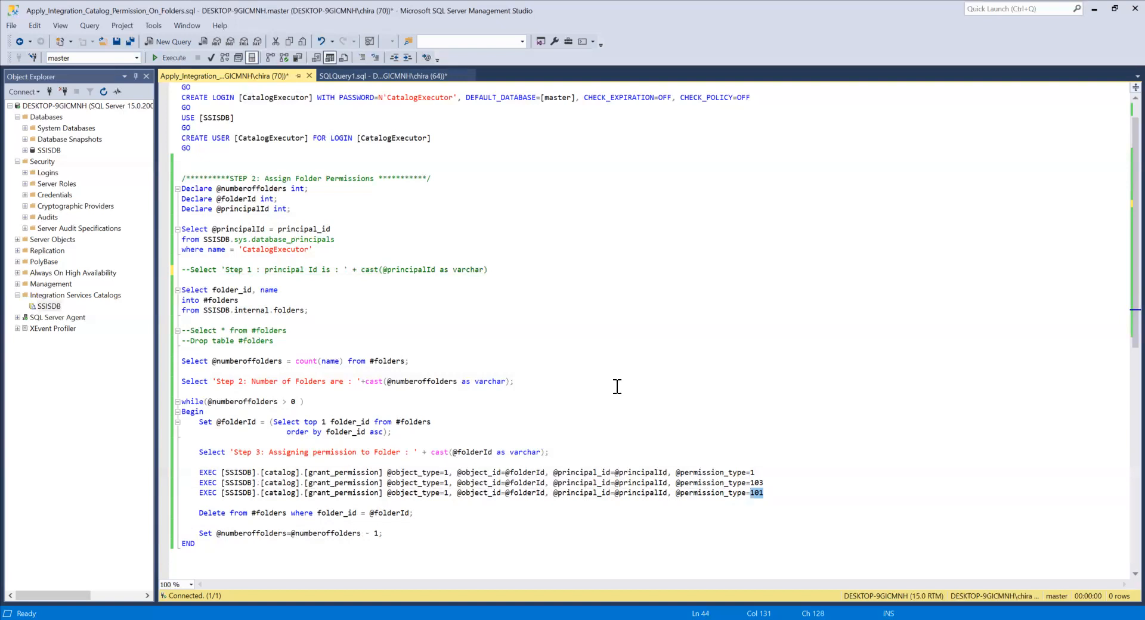
pyautogui.moveTo(280, 406)
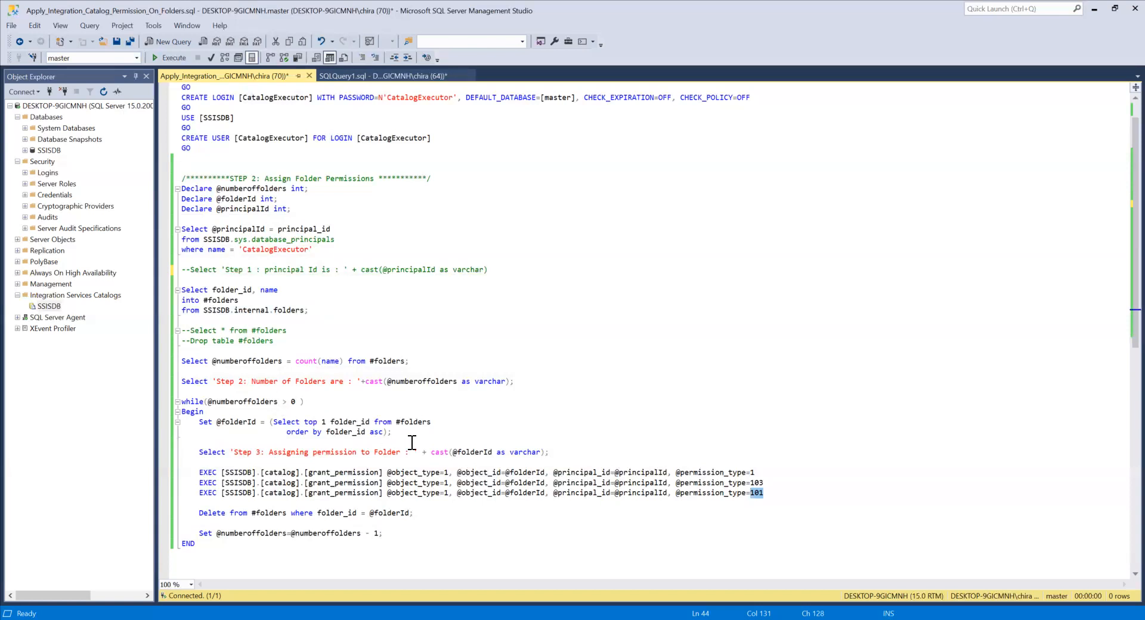
pyautogui.moveTo(511, 334)
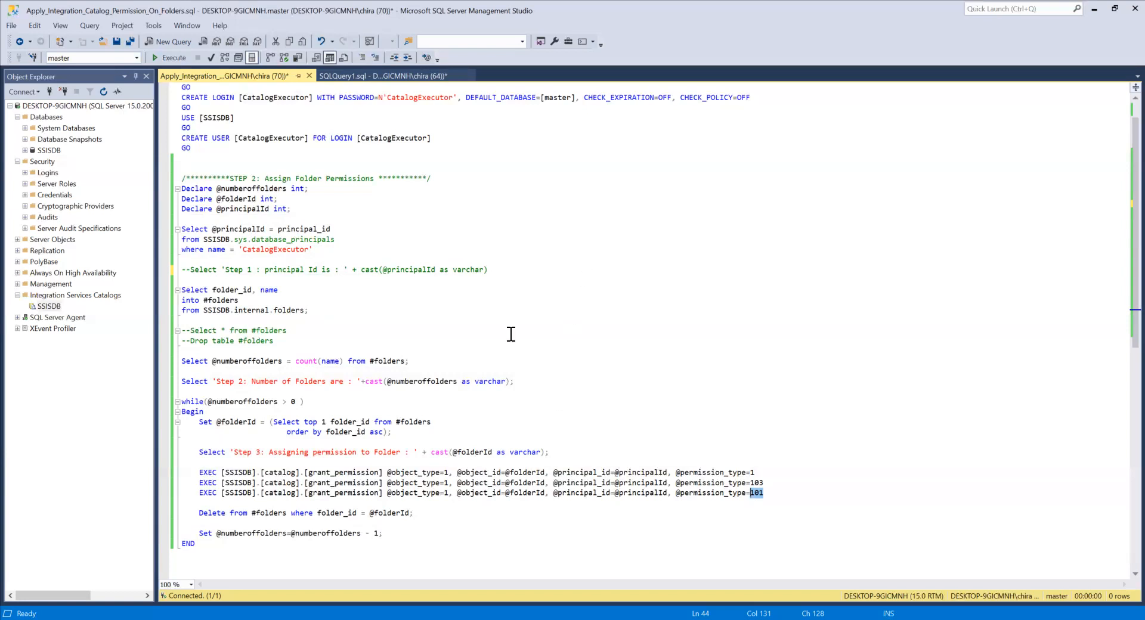
pyautogui.moveTo(528, 452)
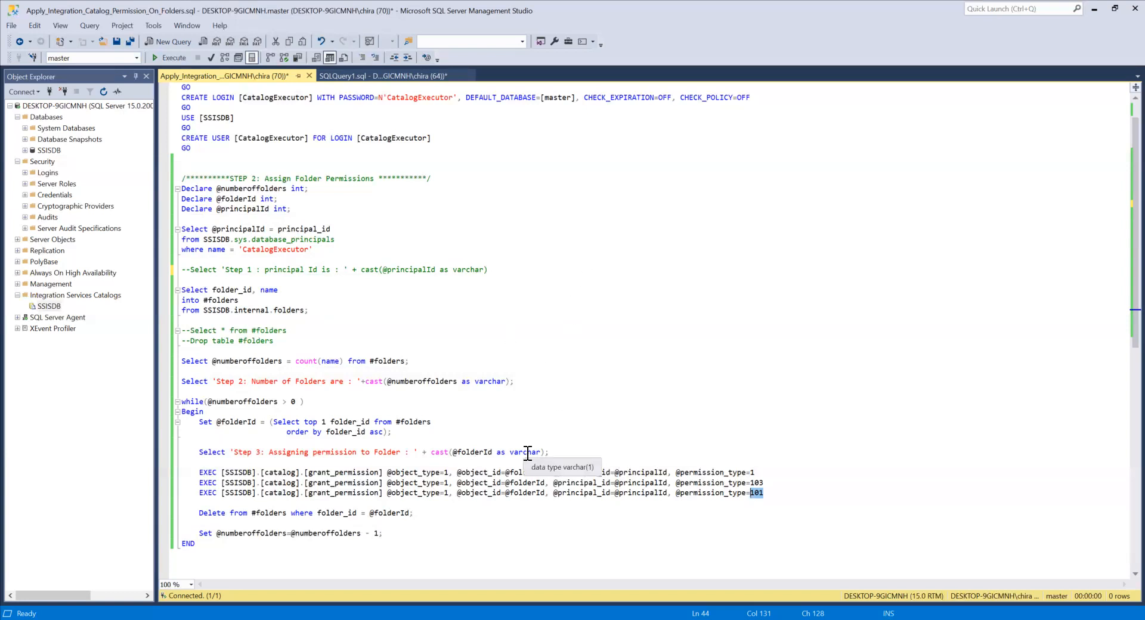
pyautogui.moveTo(108, 308)
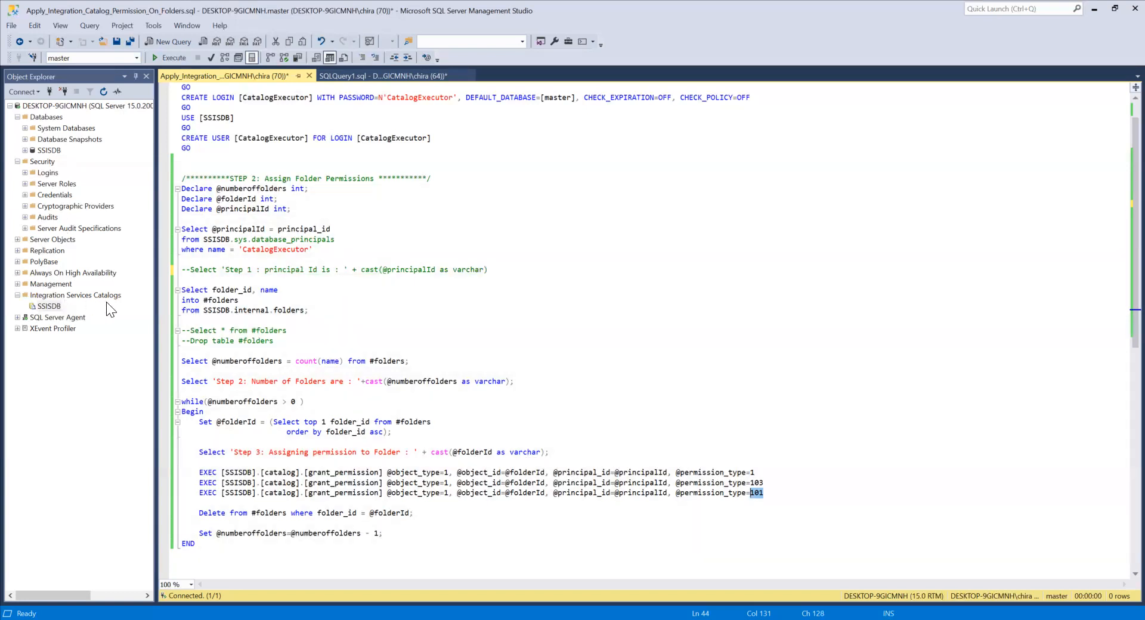
pyautogui.moveTo(391, 391)
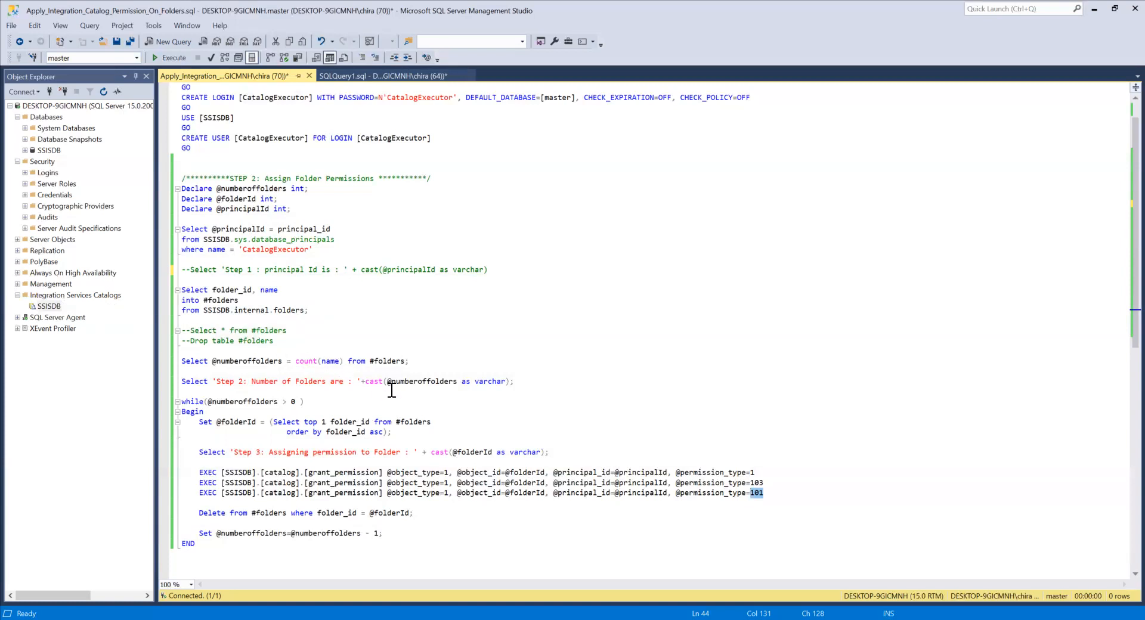
pyautogui.moveTo(385, 395)
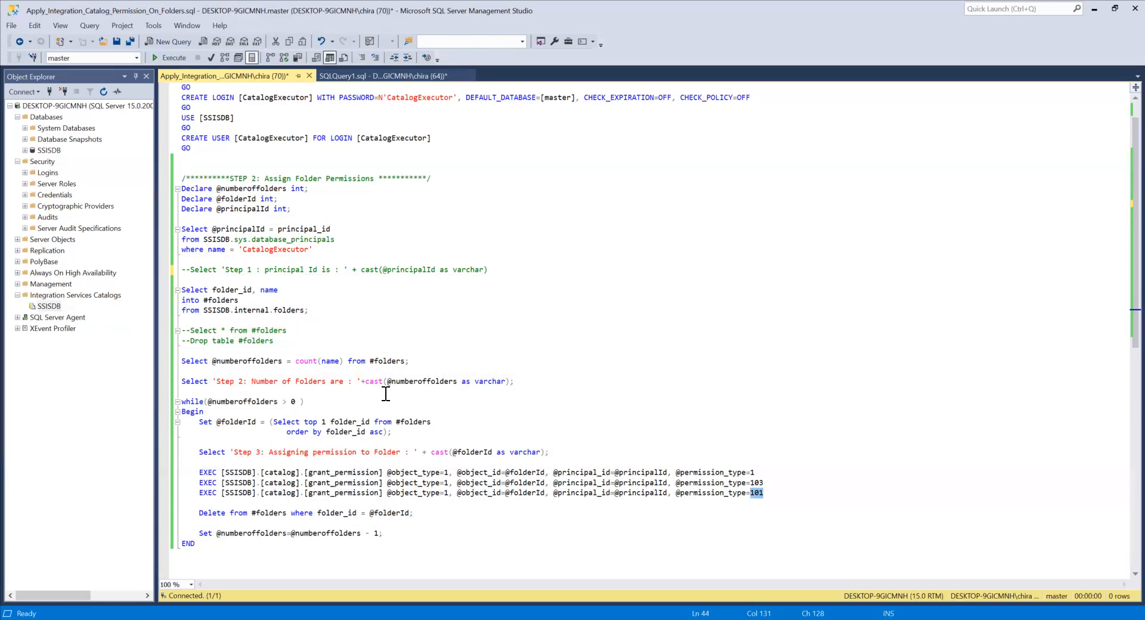
pyautogui.moveTo(379, 402)
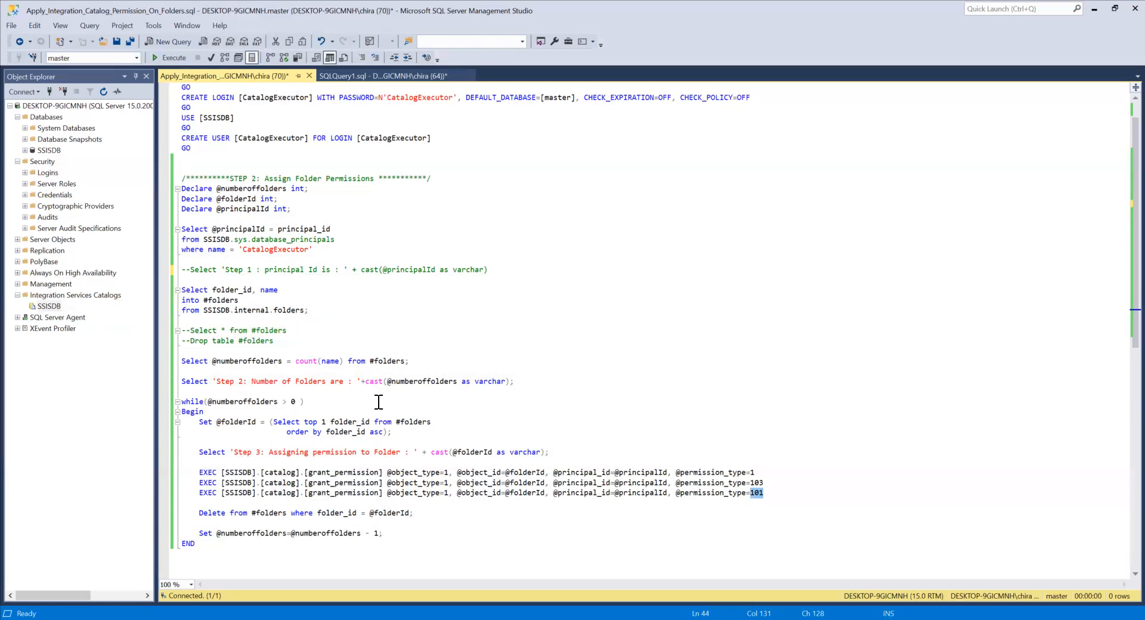
pyautogui.moveTo(409, 386)
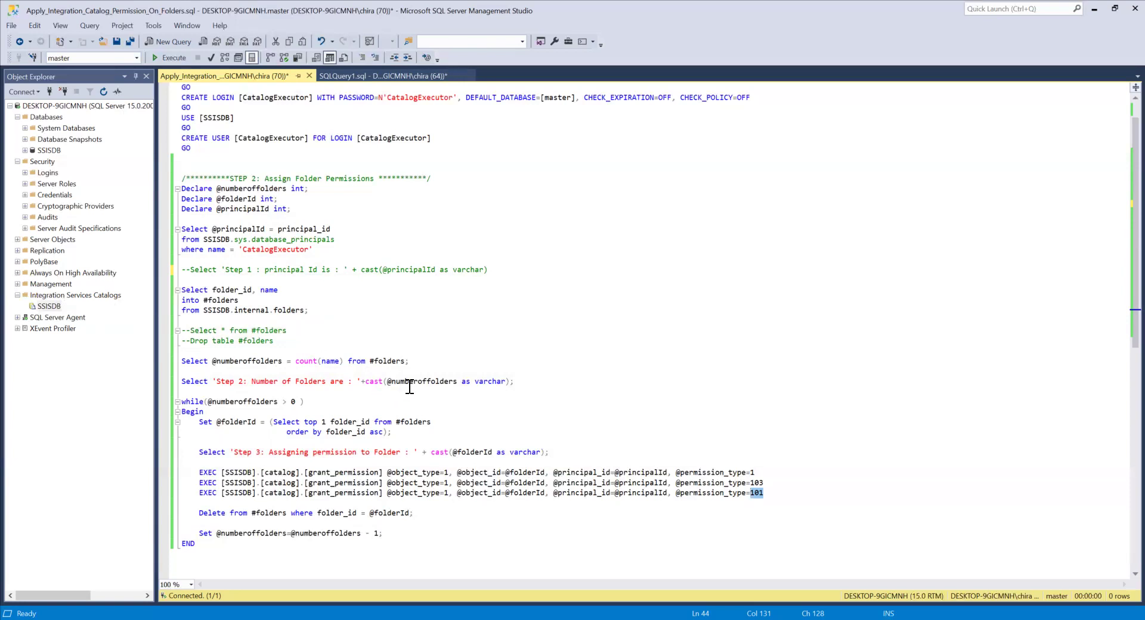